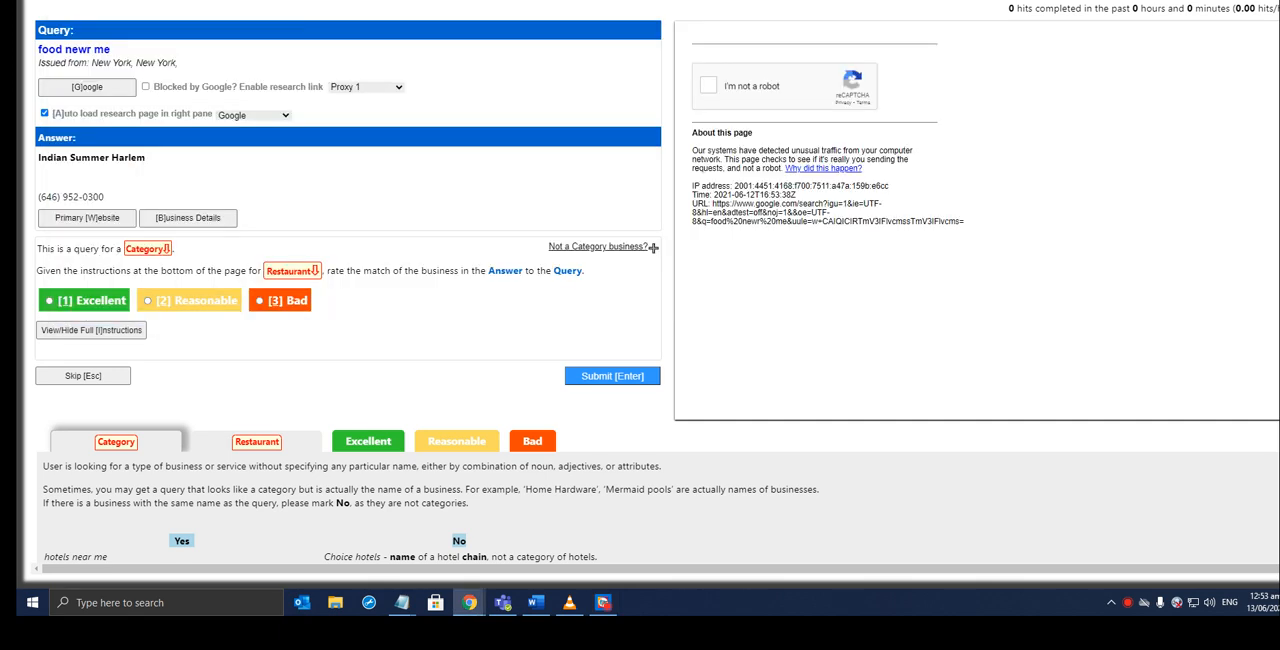
mouse_move(842, 44)
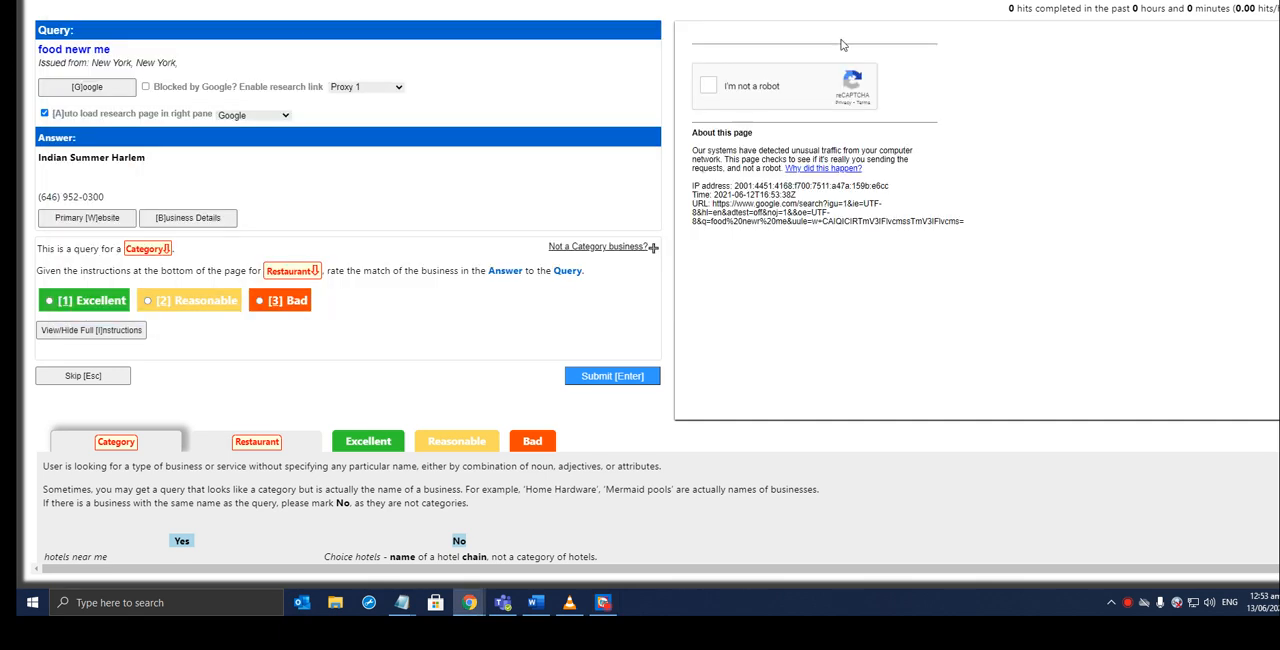
mouse_move(320, 320)
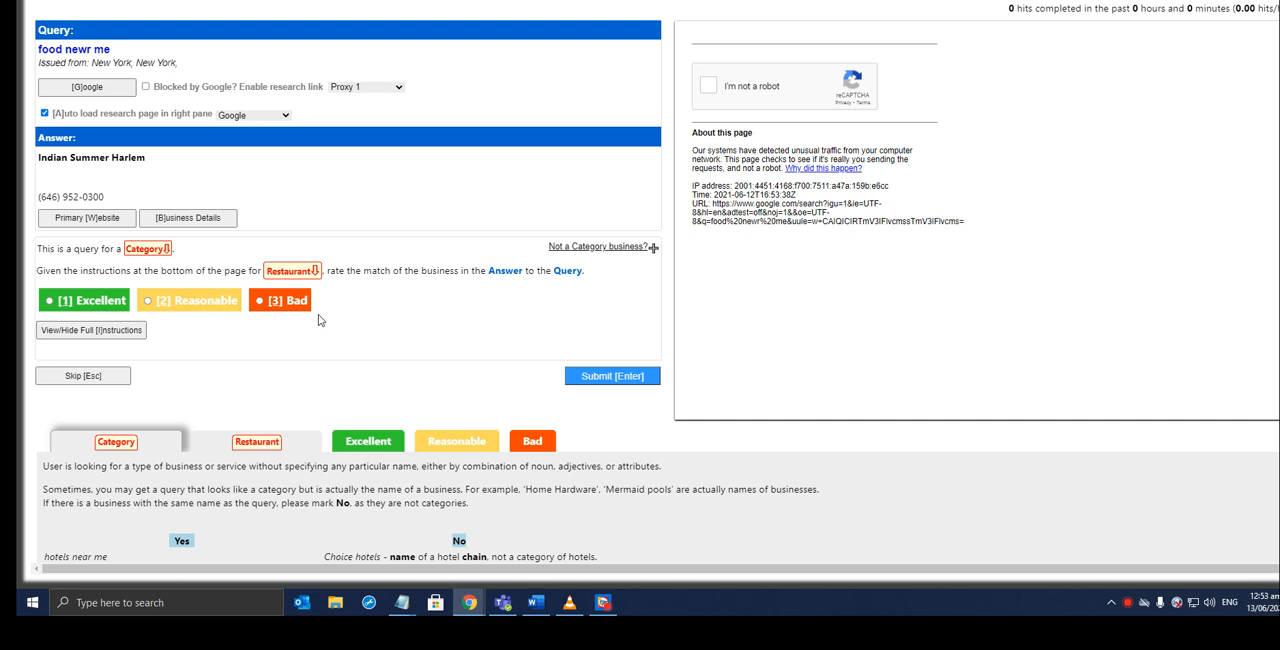
mouse_move(379, 265)
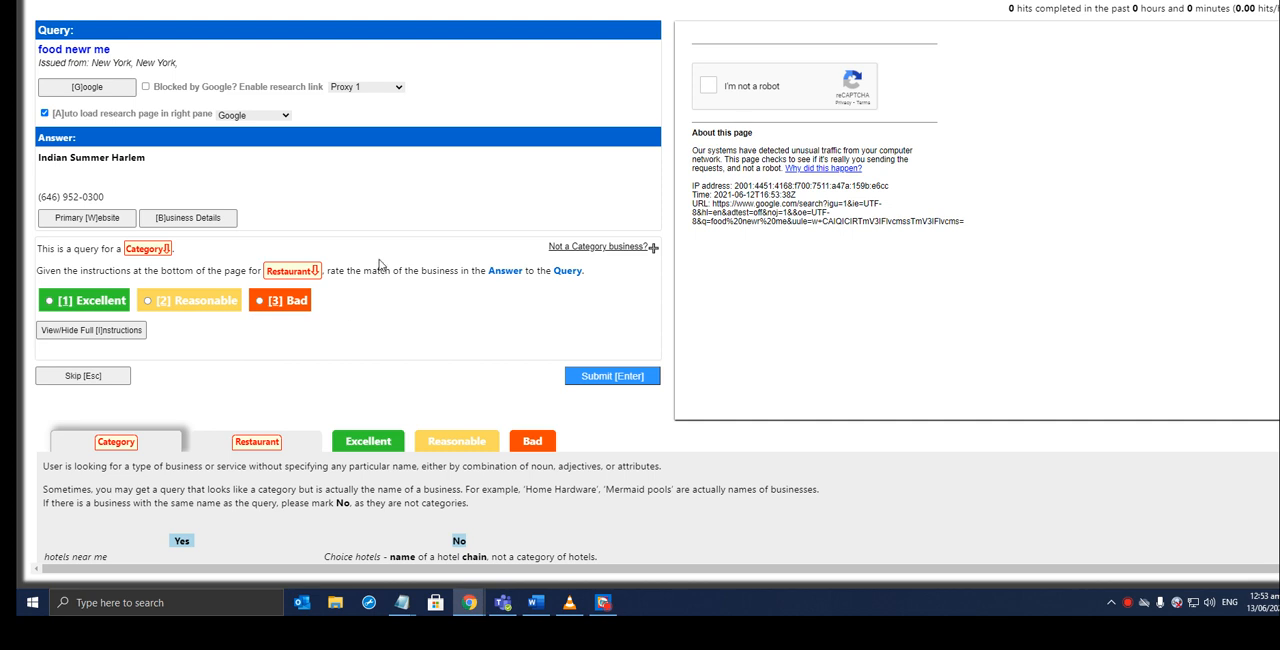
mouse_move(576, 71)
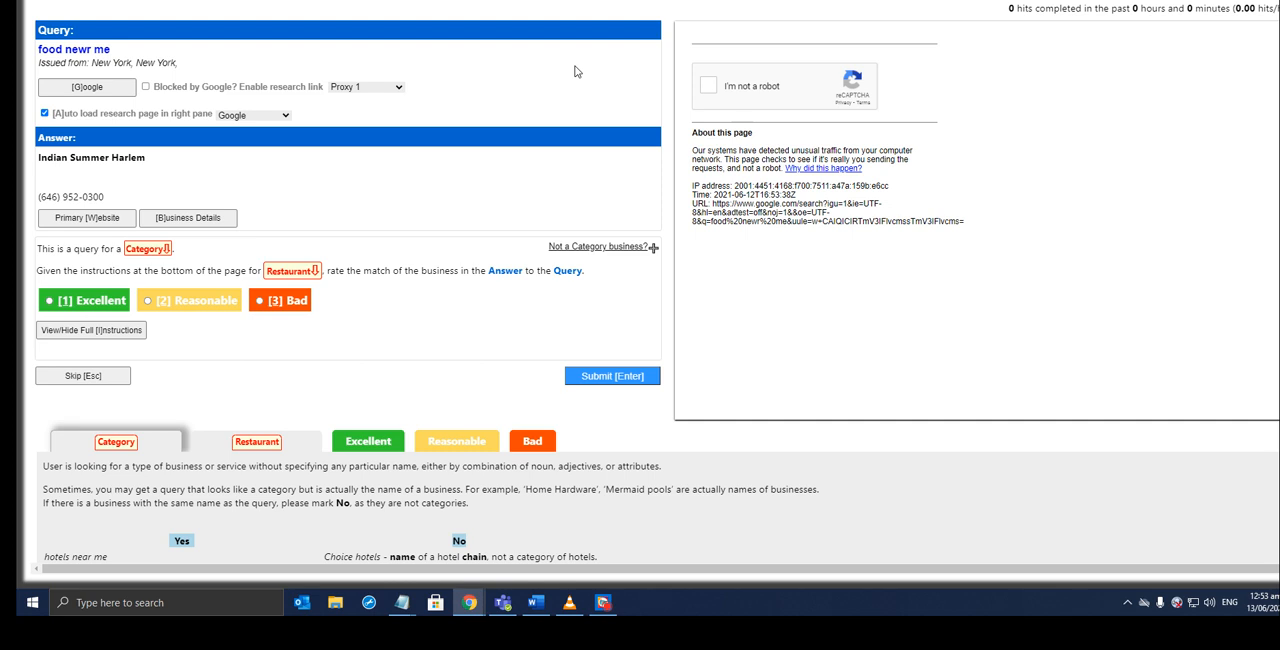
mouse_move(512, 78)
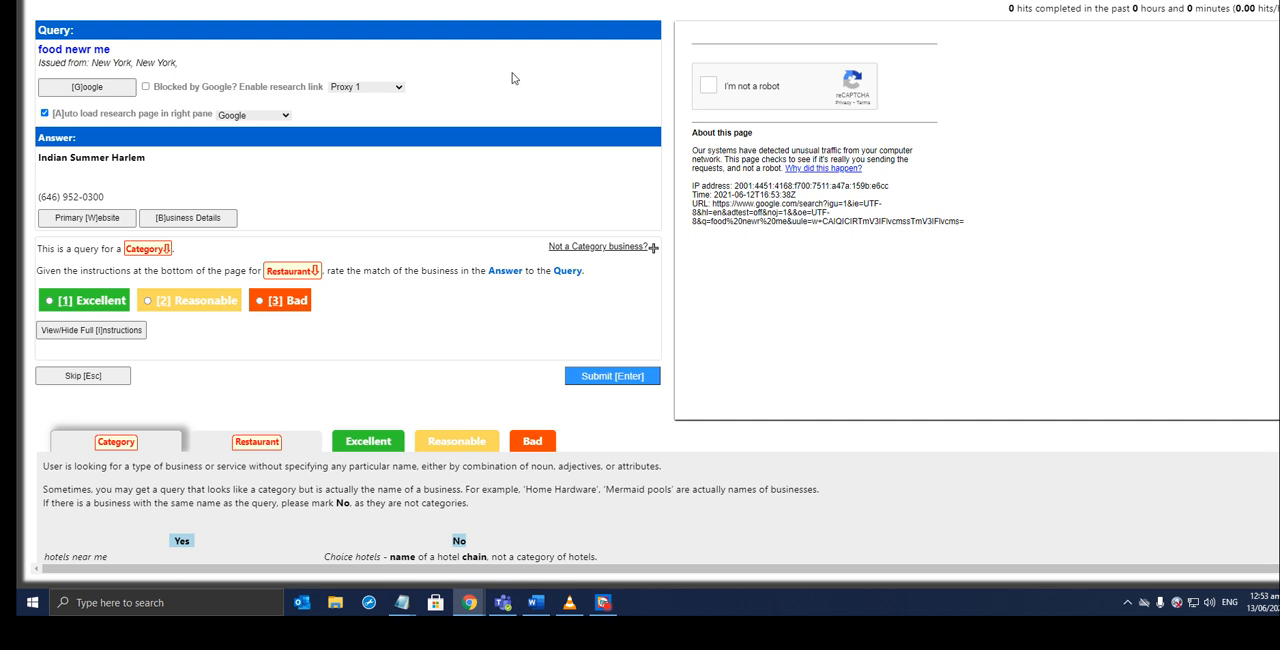
mouse_move(515, 81)
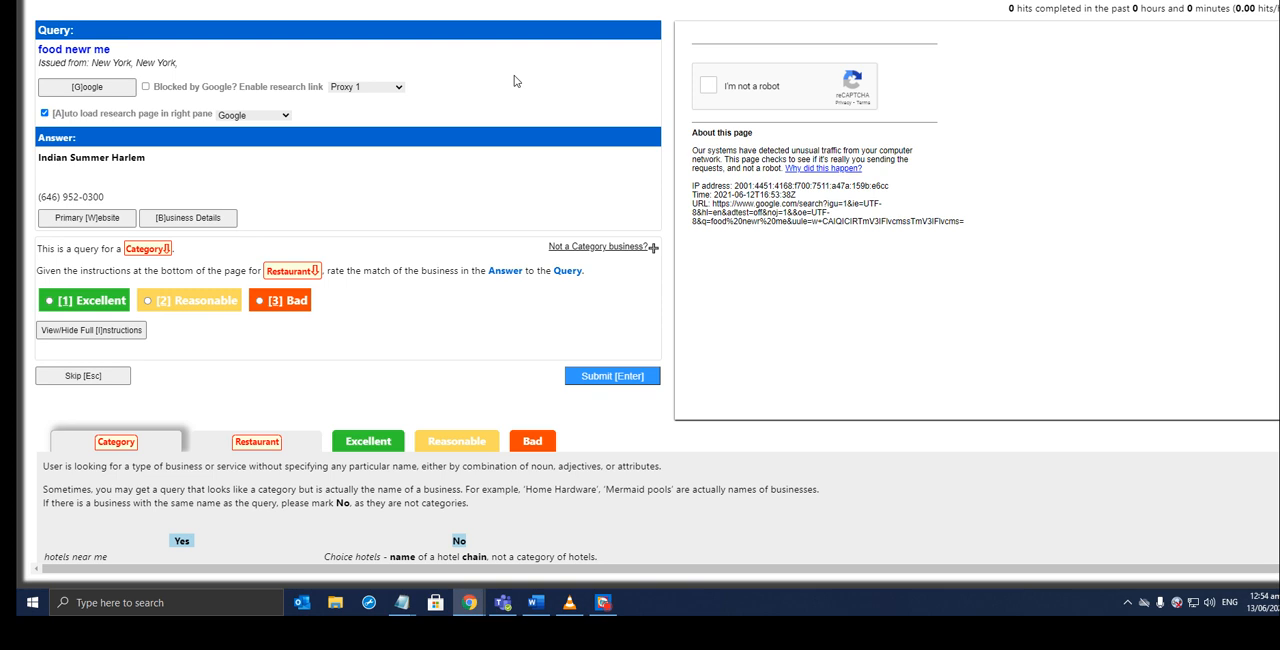
mouse_move(548, 112)
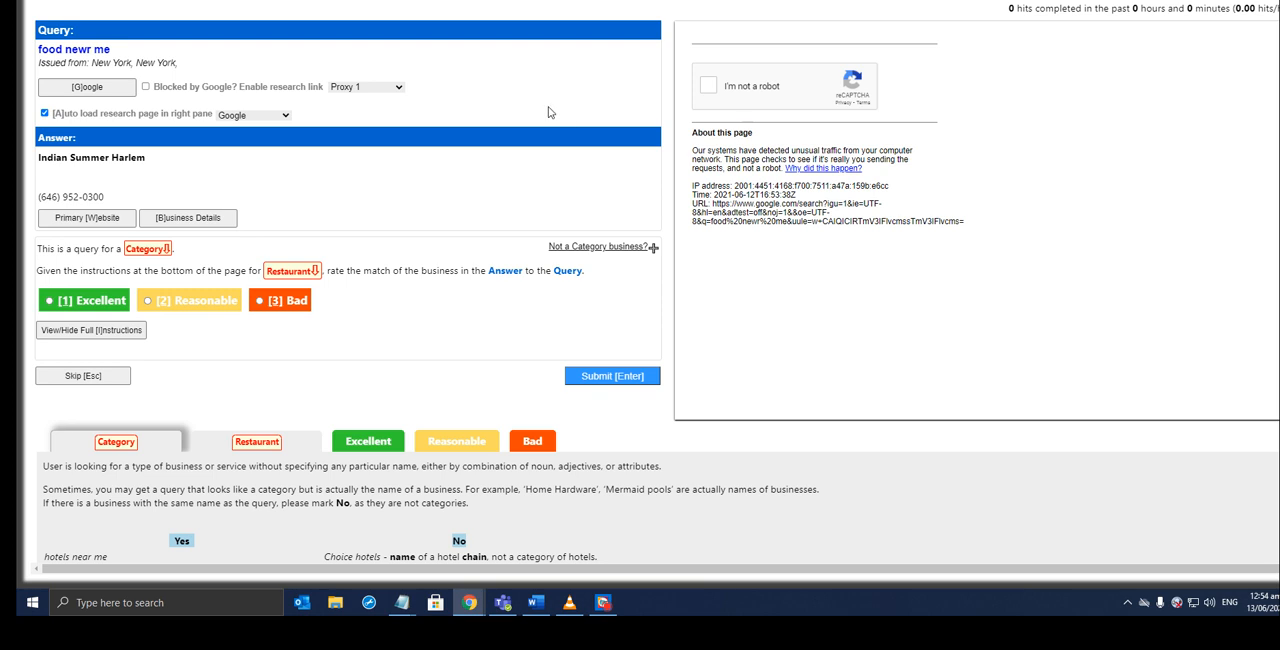
mouse_move(214, 174)
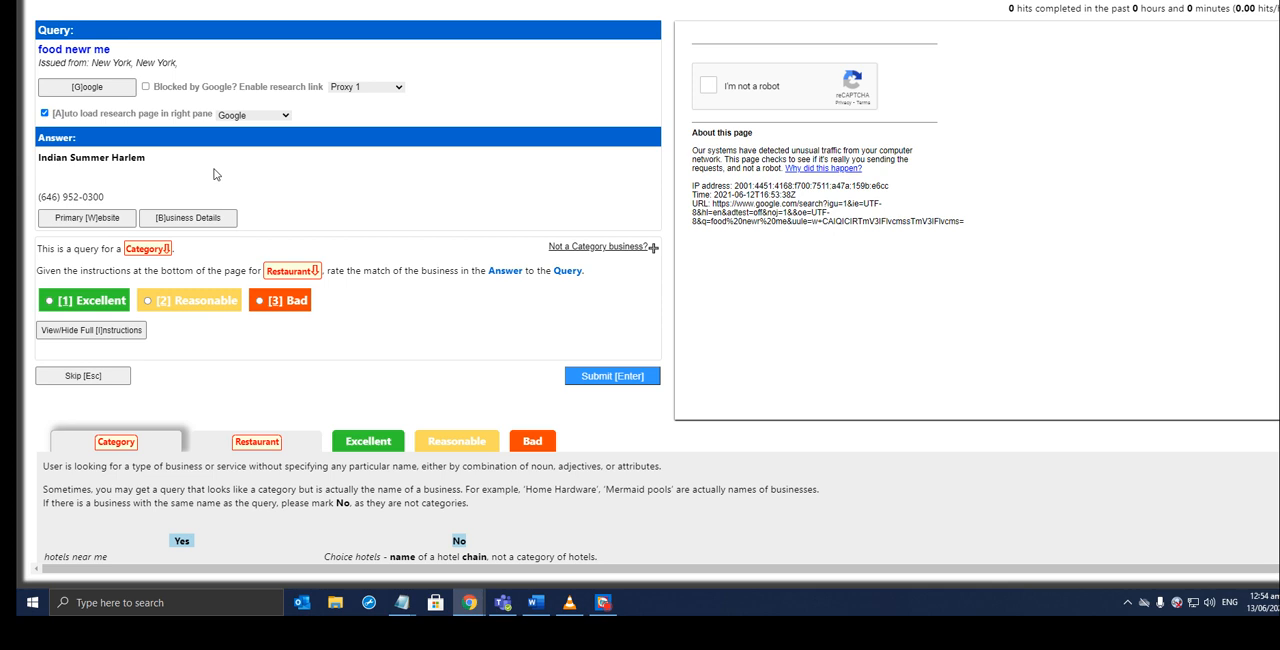
mouse_move(342, 329)
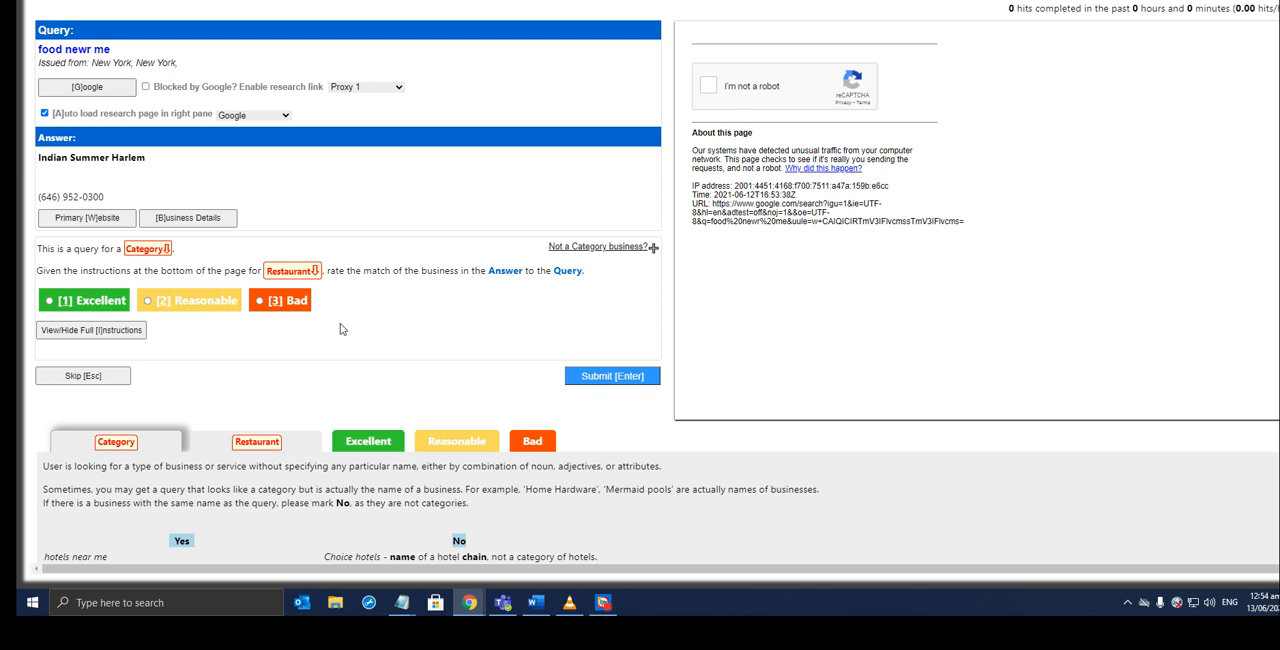
View the Restaurant category guidelines and the Excellent-match rules.
click(257, 441)
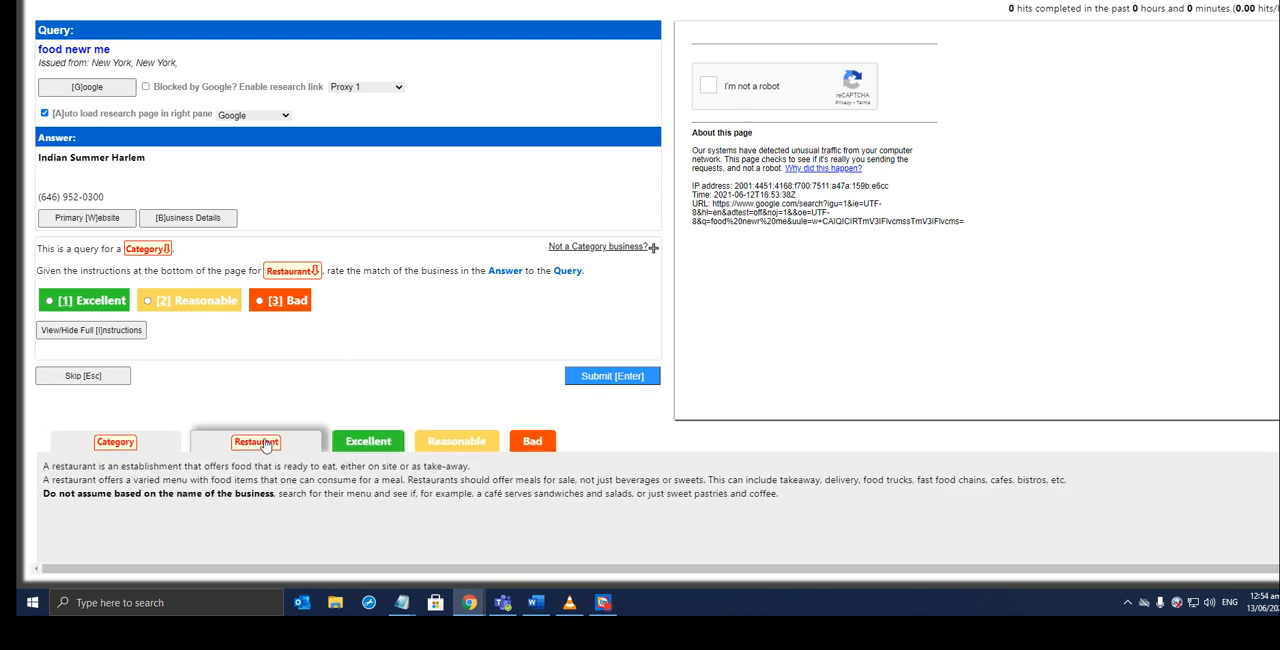
click(367, 441)
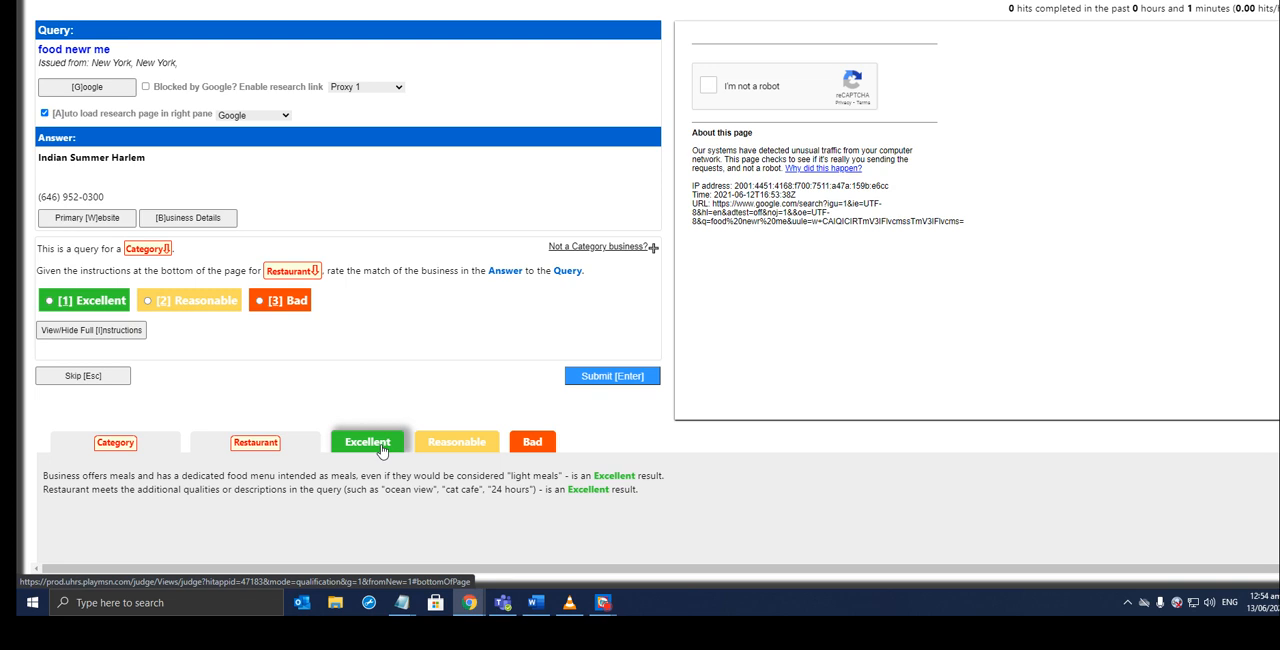
View the Reasonable-match rules for restaurant results.
click(456, 441)
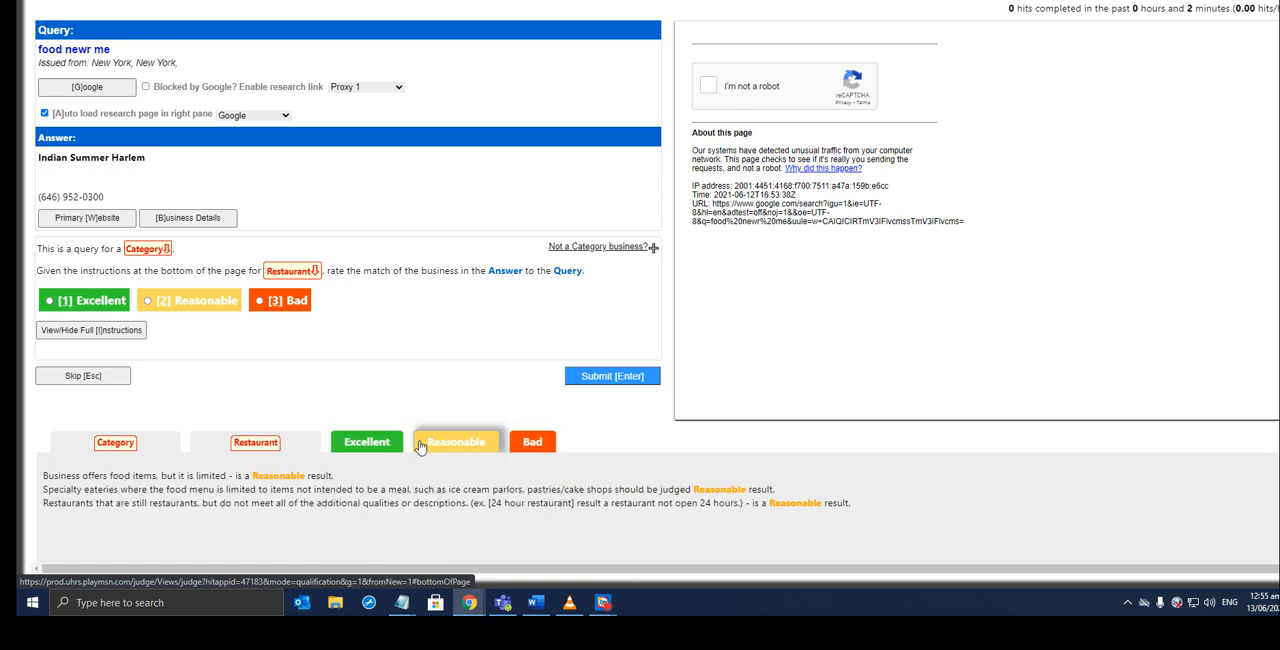
mouse_move(470, 375)
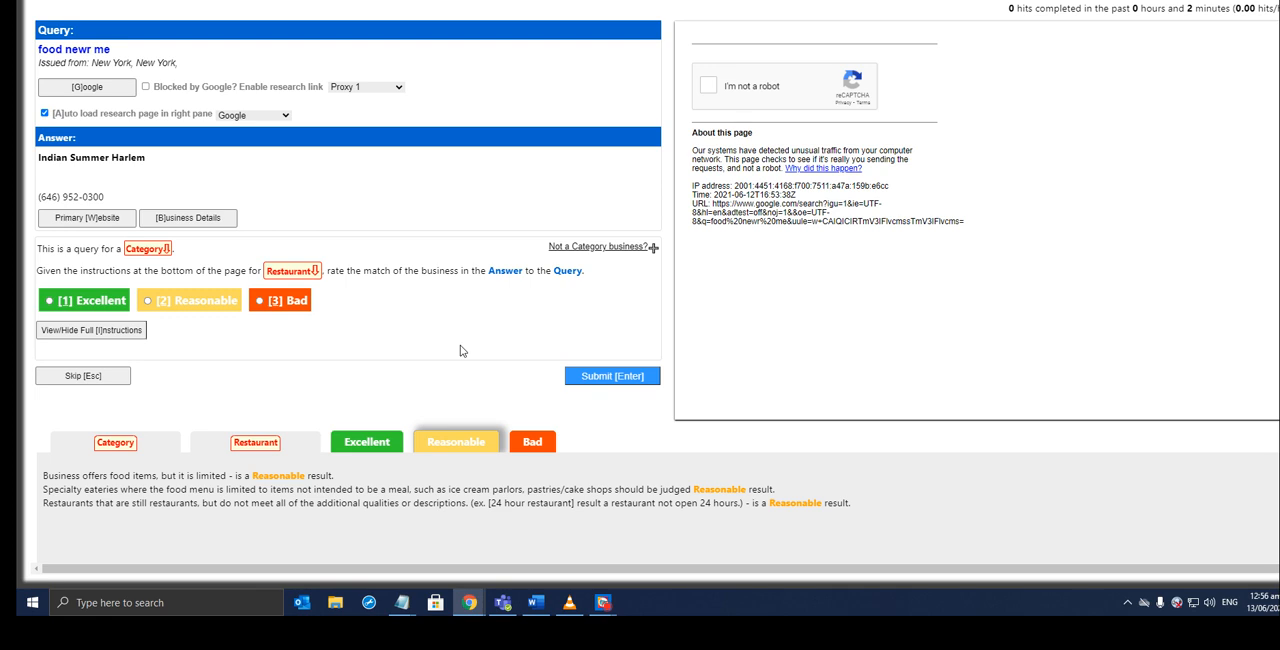
mouse_move(300, 230)
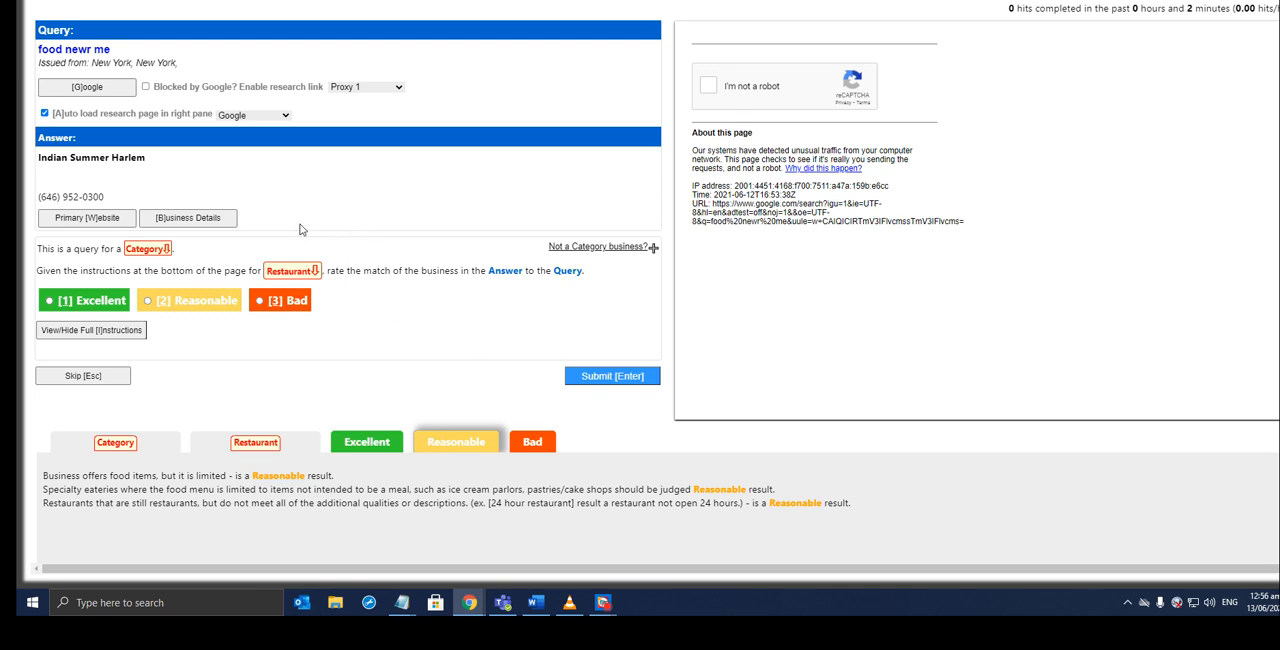
mouse_move(143, 127)
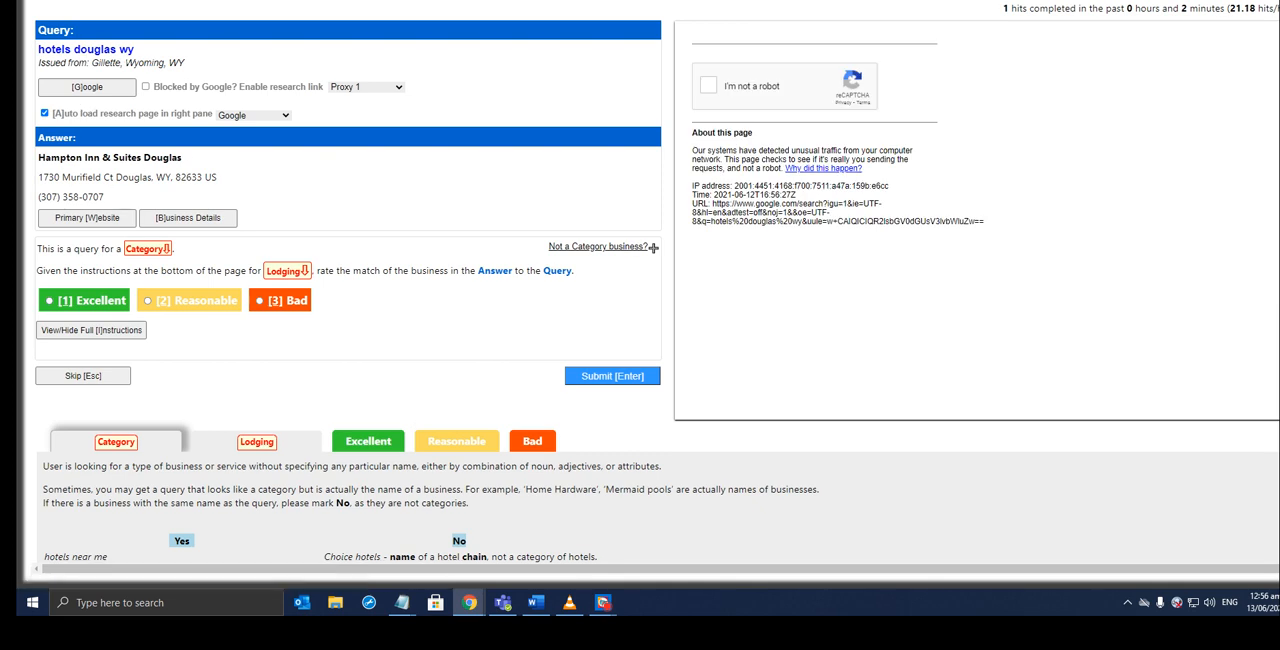
mouse_move(226, 186)
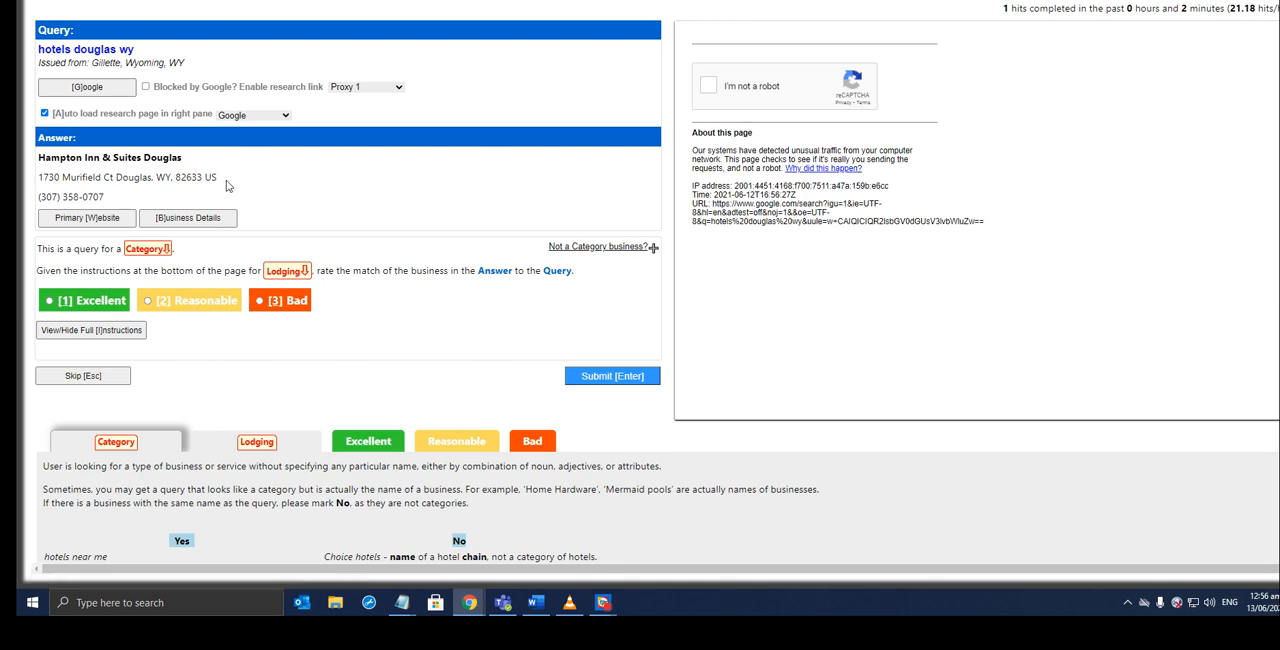
mouse_move(139, 120)
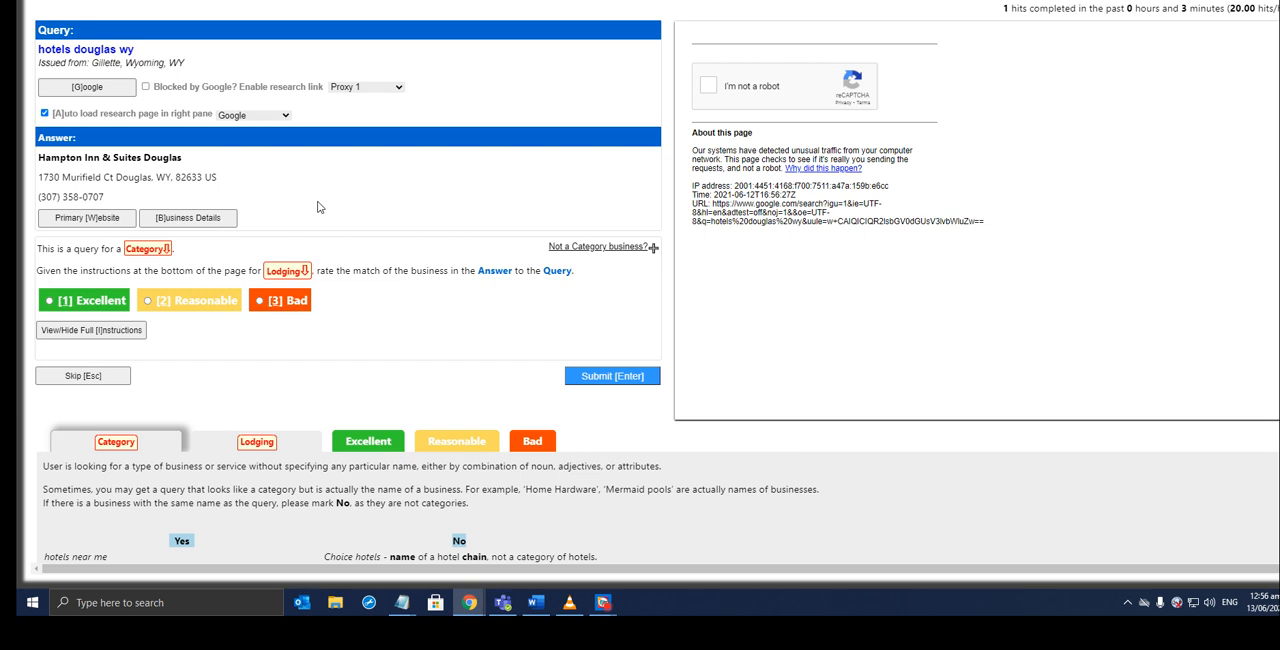
Review the Excellent, Lodging and general Category guidelines for the hotel hit.
click(367, 441)
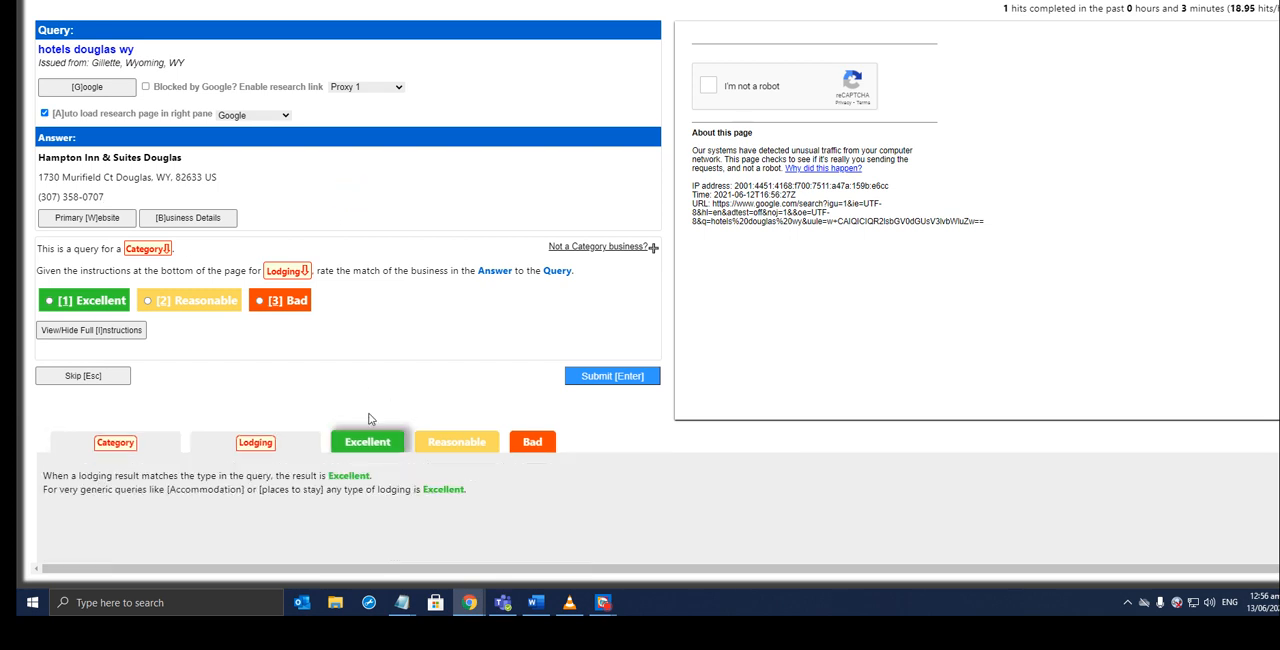
click(255, 441)
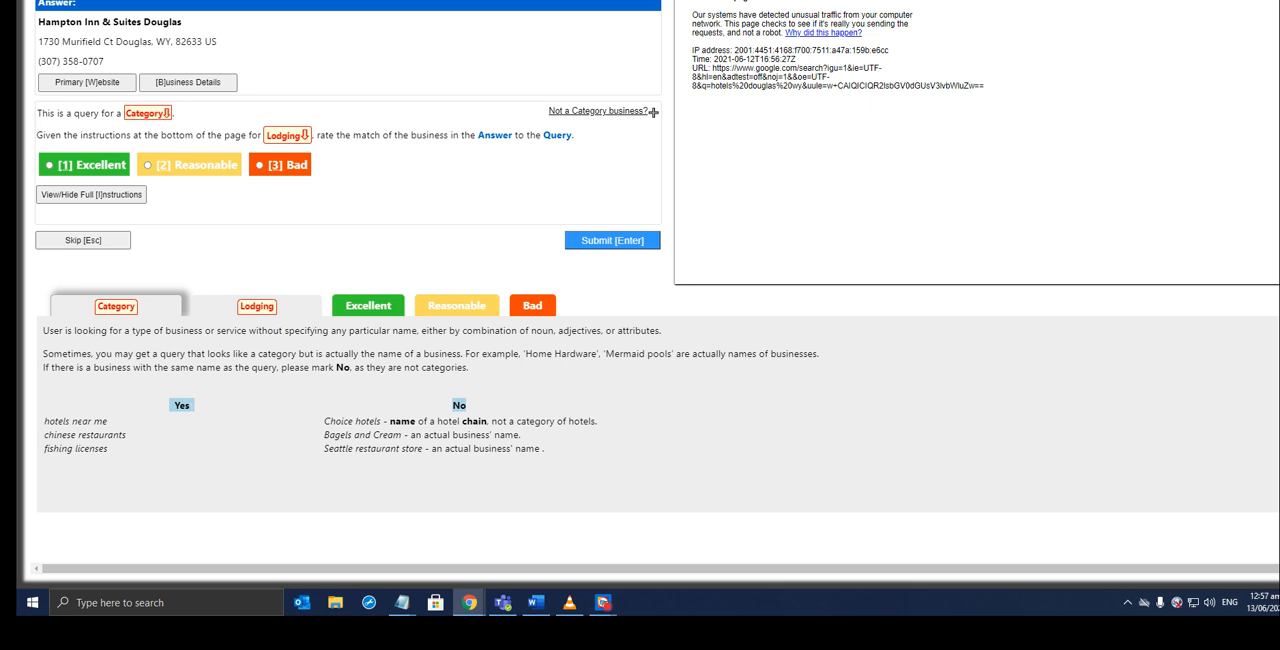
click(256, 305)
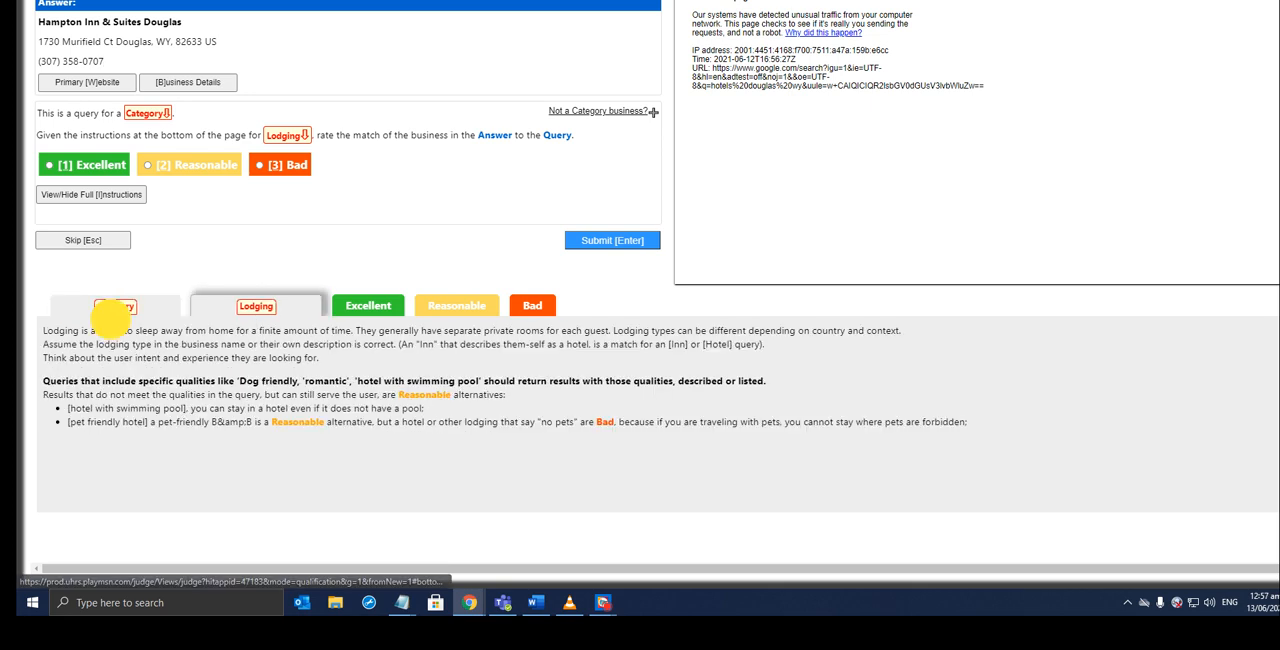
click(115, 305)
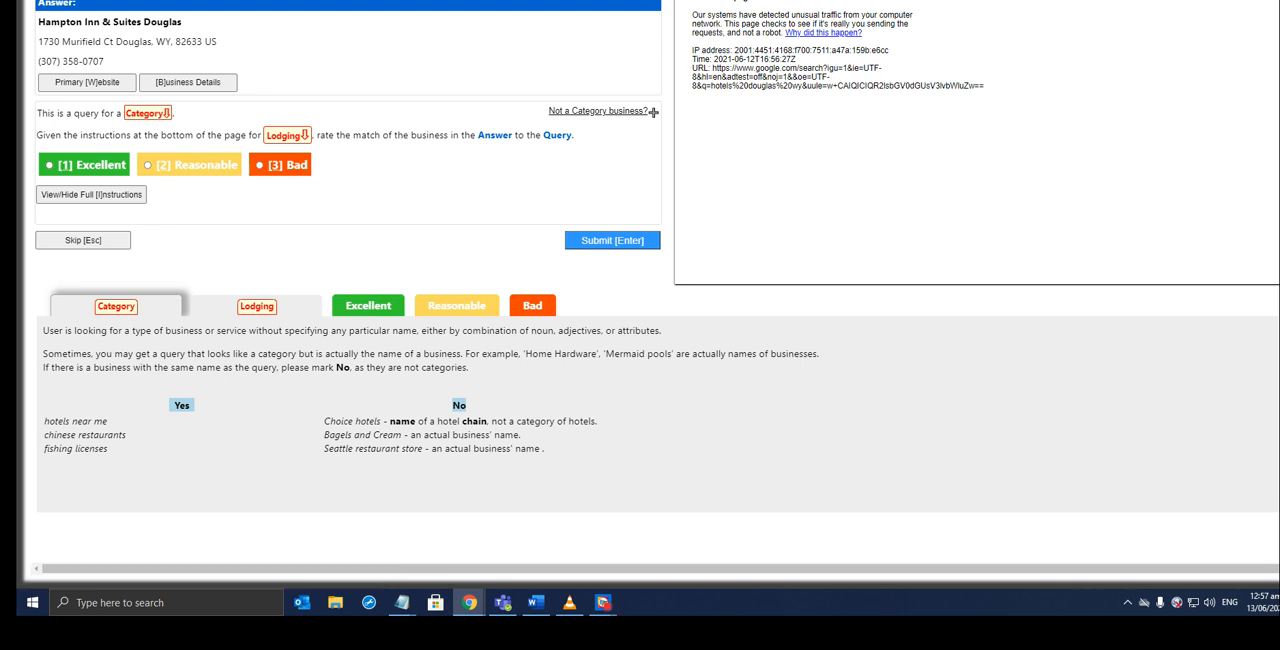
mouse_move(567, 466)
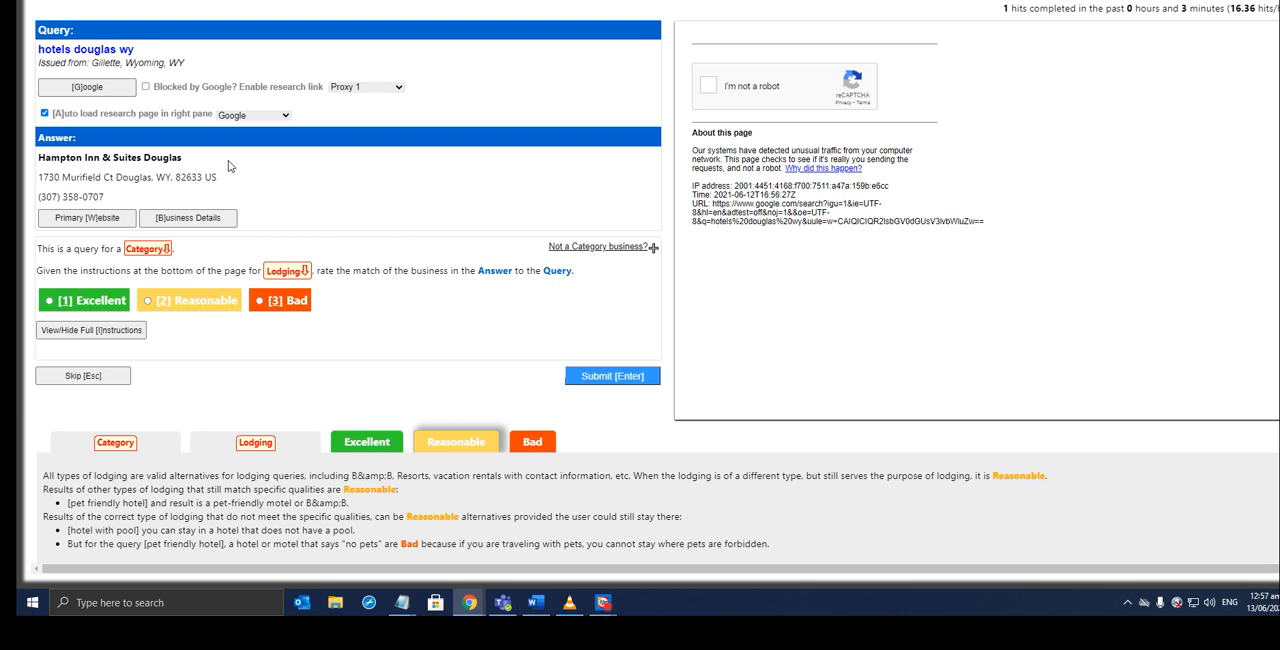
Rate Hampton Inn & Suites Douglas as Excellent and submit the judgment.
click(85, 300)
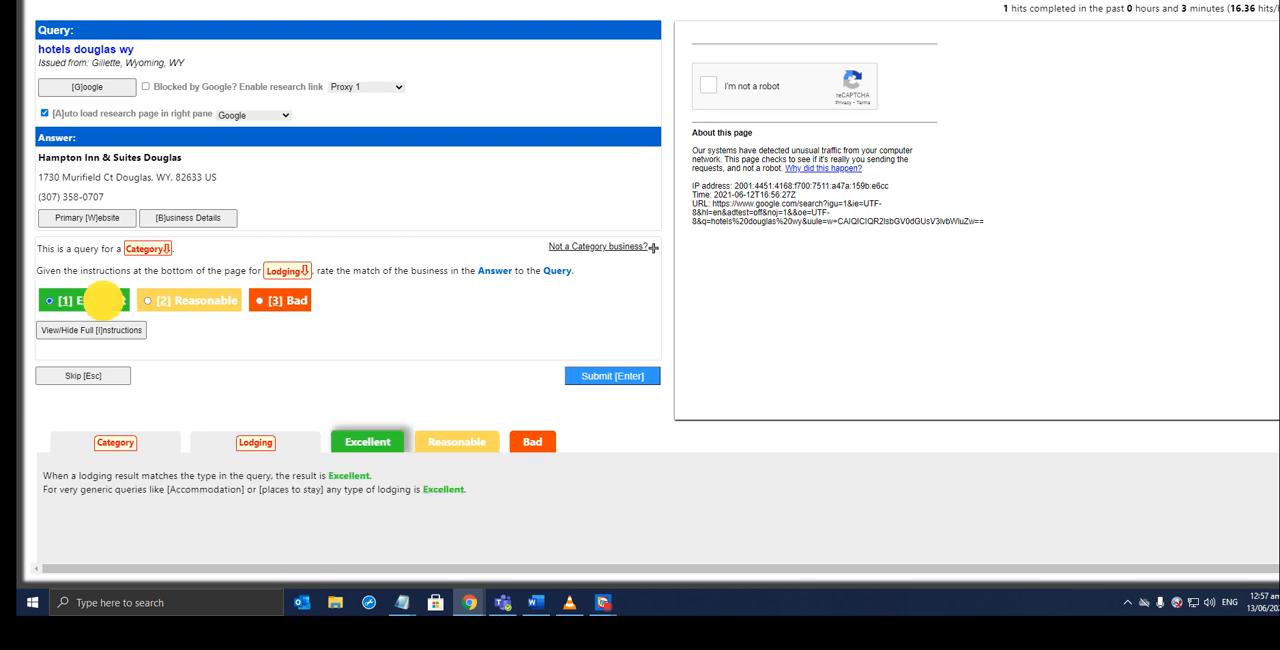
click(611, 375)
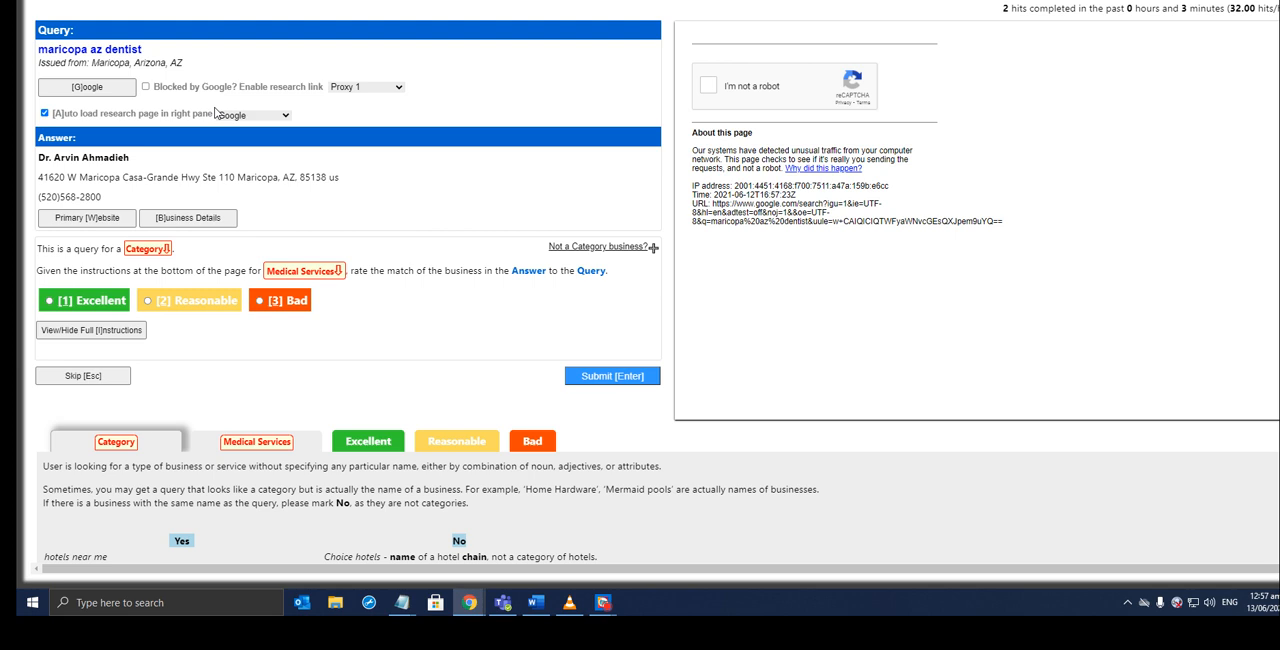
mouse_move(87, 218)
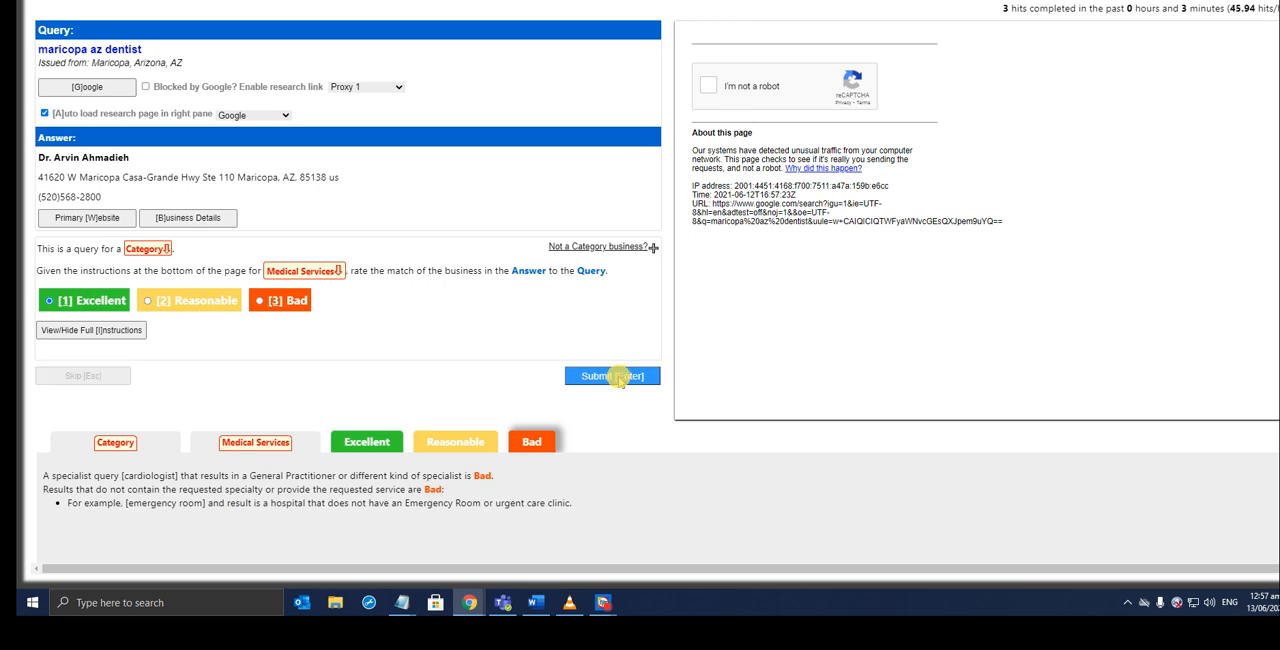
Submit the judgment for the maricopa az dentist hit.
click(612, 375)
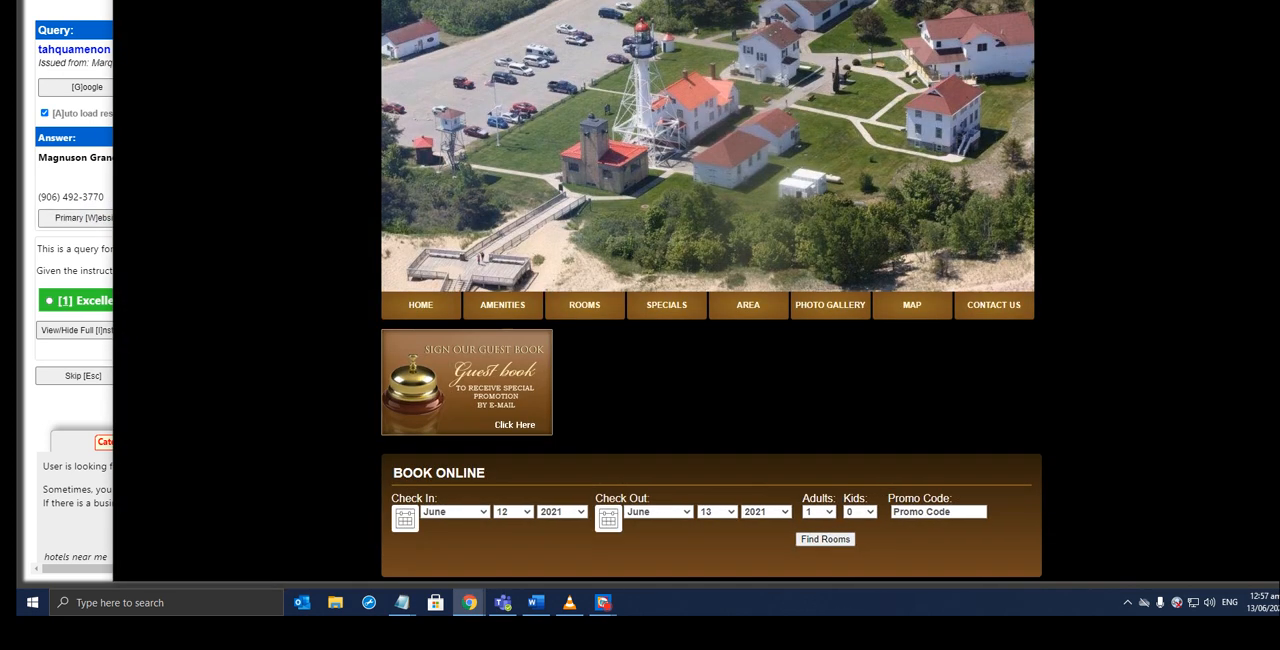
mouse_move(880, 166)
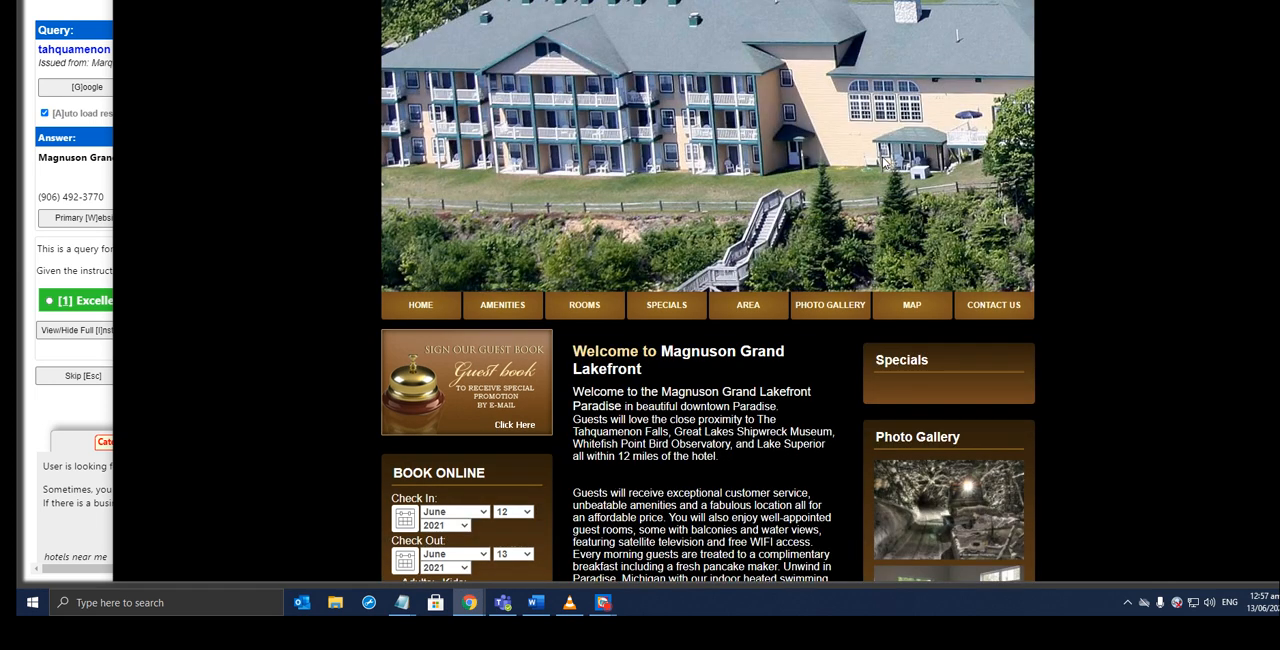
Browse the Magnuson Grand website's map and contact pages, then return to the UHRS task.
scroll(down, 3)
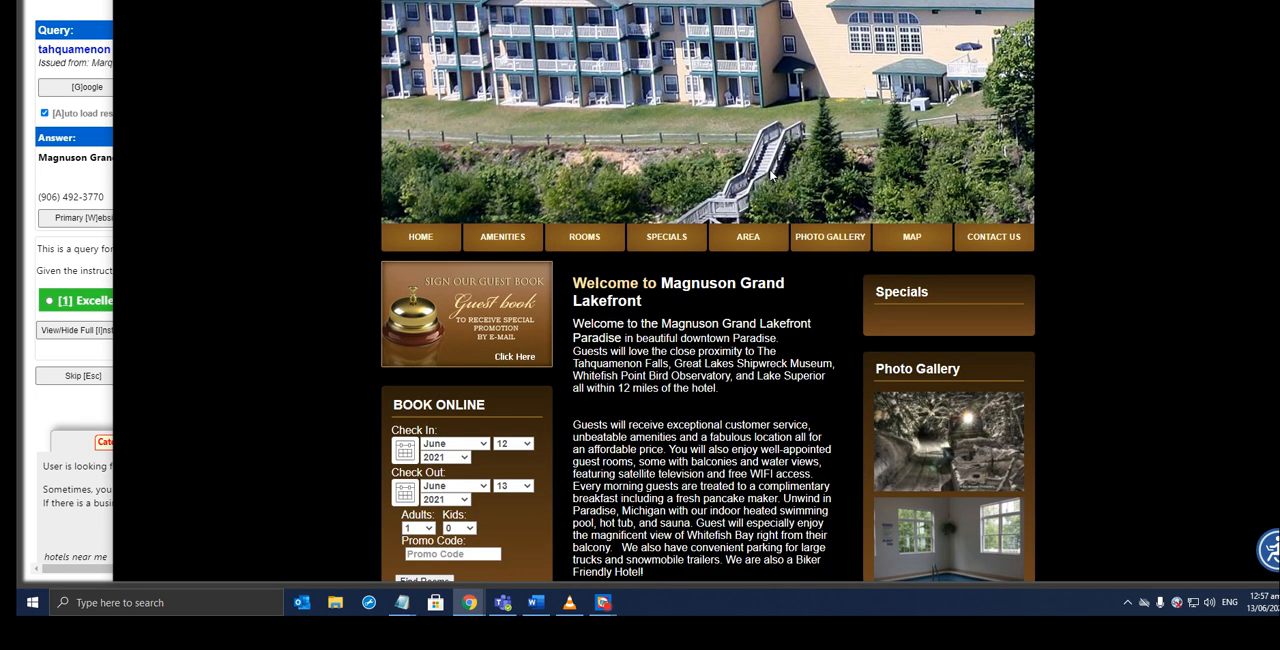
mouse_move(830, 244)
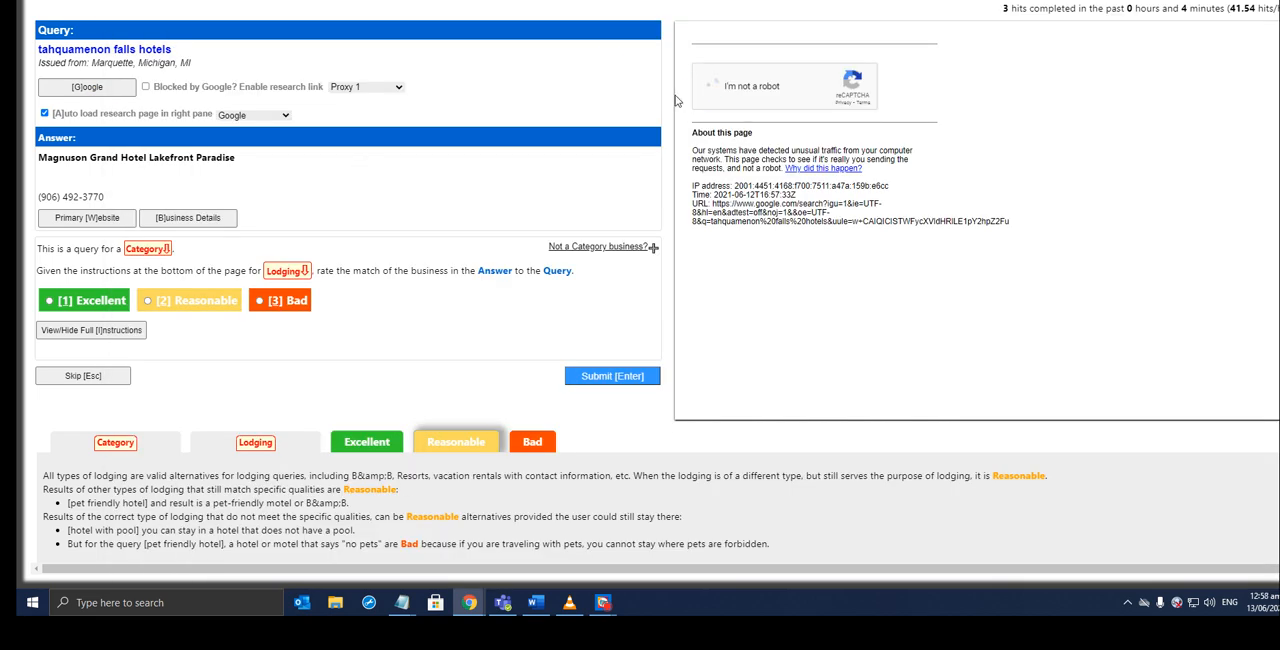
click(708, 85)
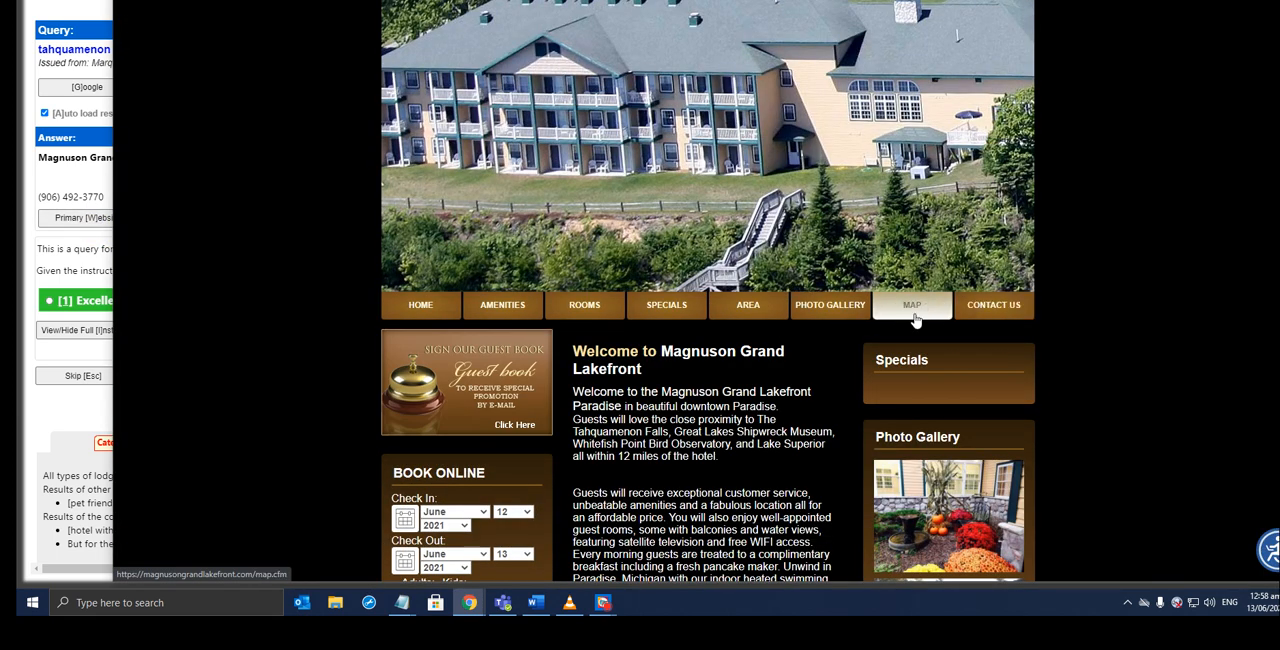
scroll(down, 3)
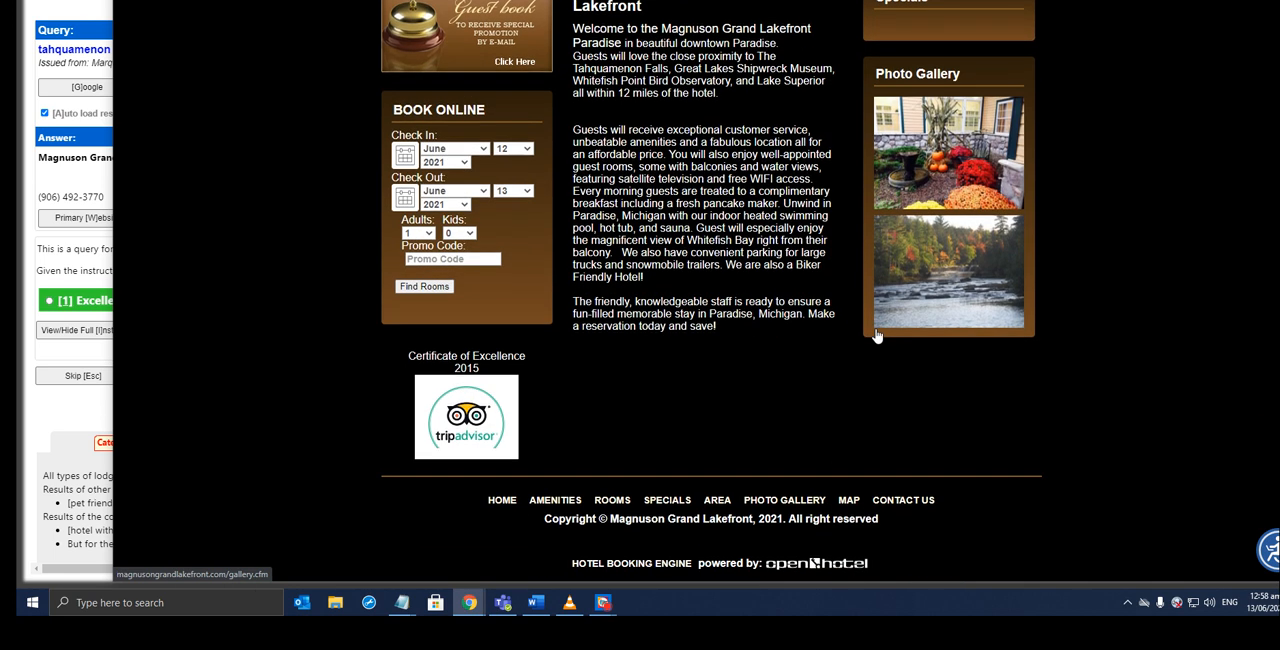
mouse_move(770, 477)
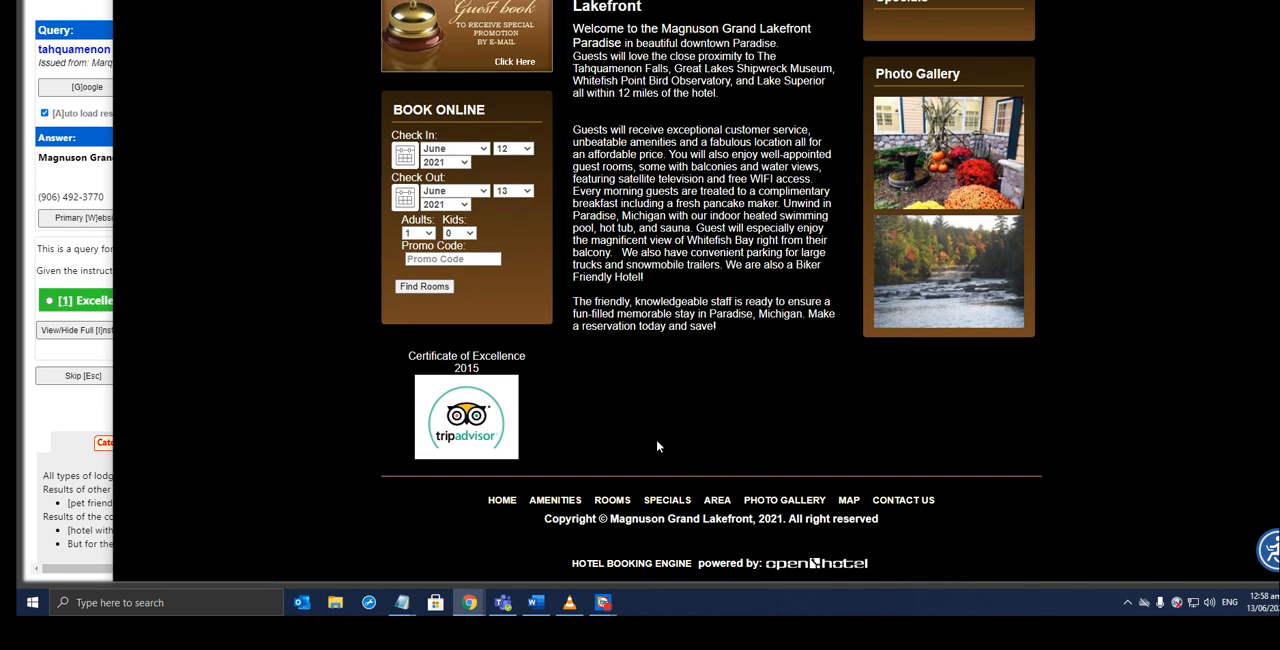
click(901, 500)
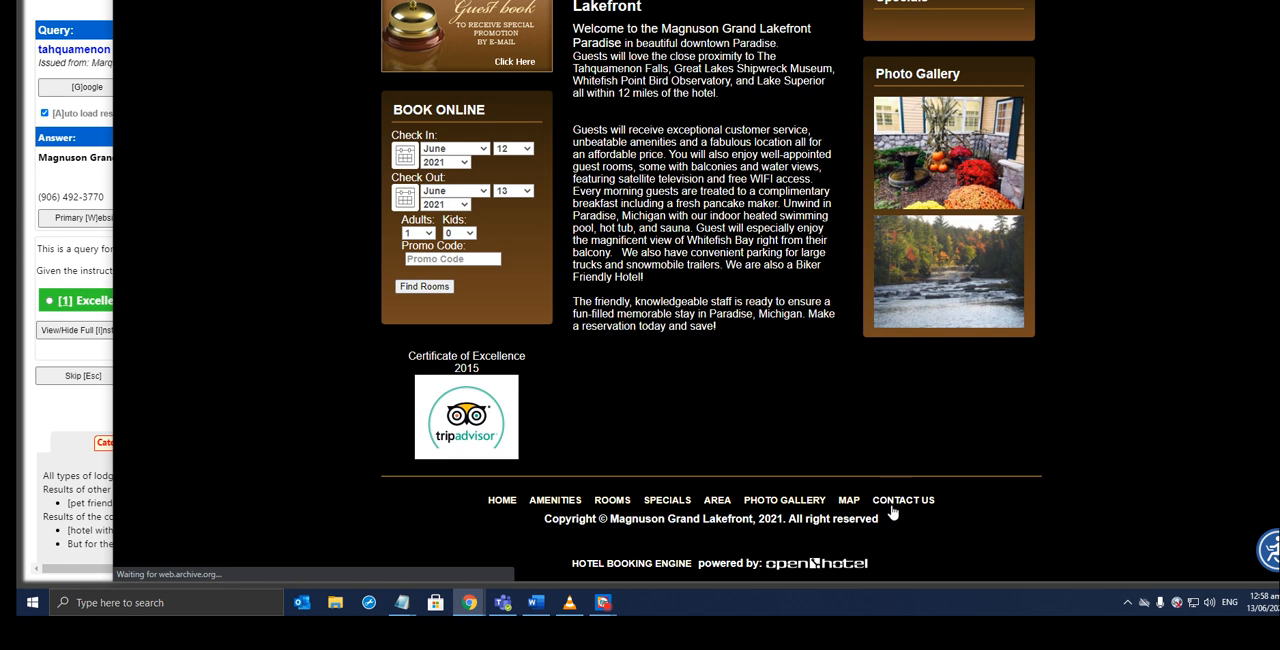
click(902, 500)
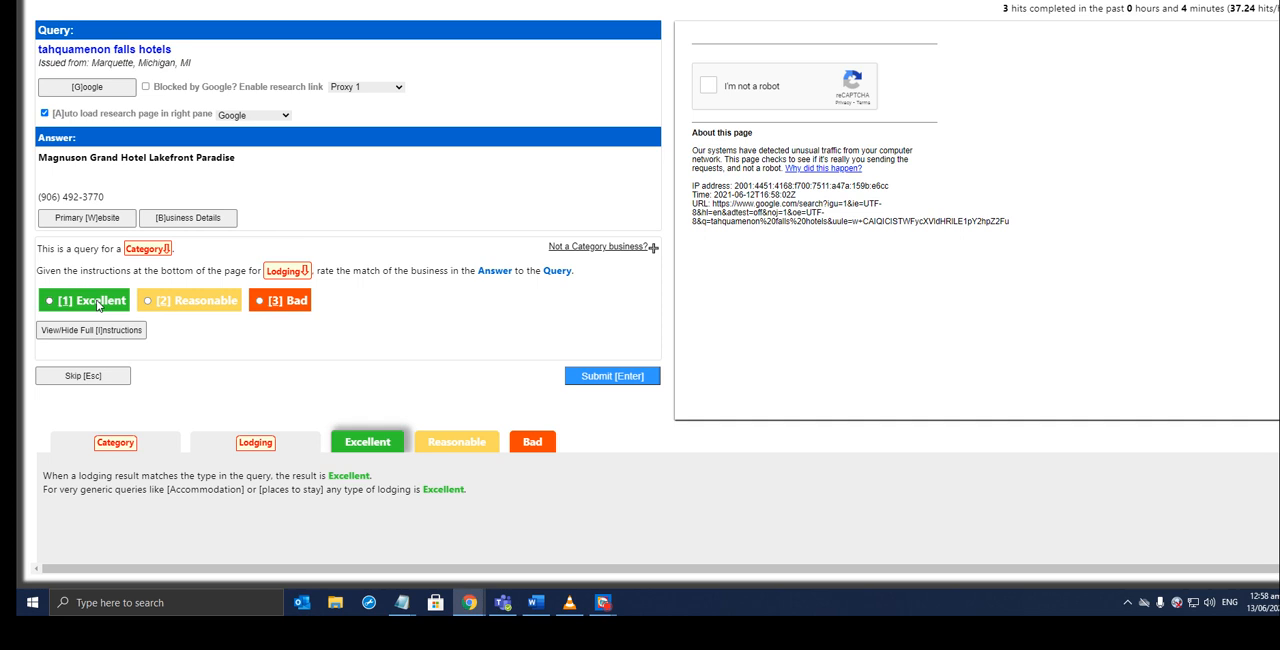
Rate the tahquamenon falls hotel match Excellent and submit it.
click(85, 300)
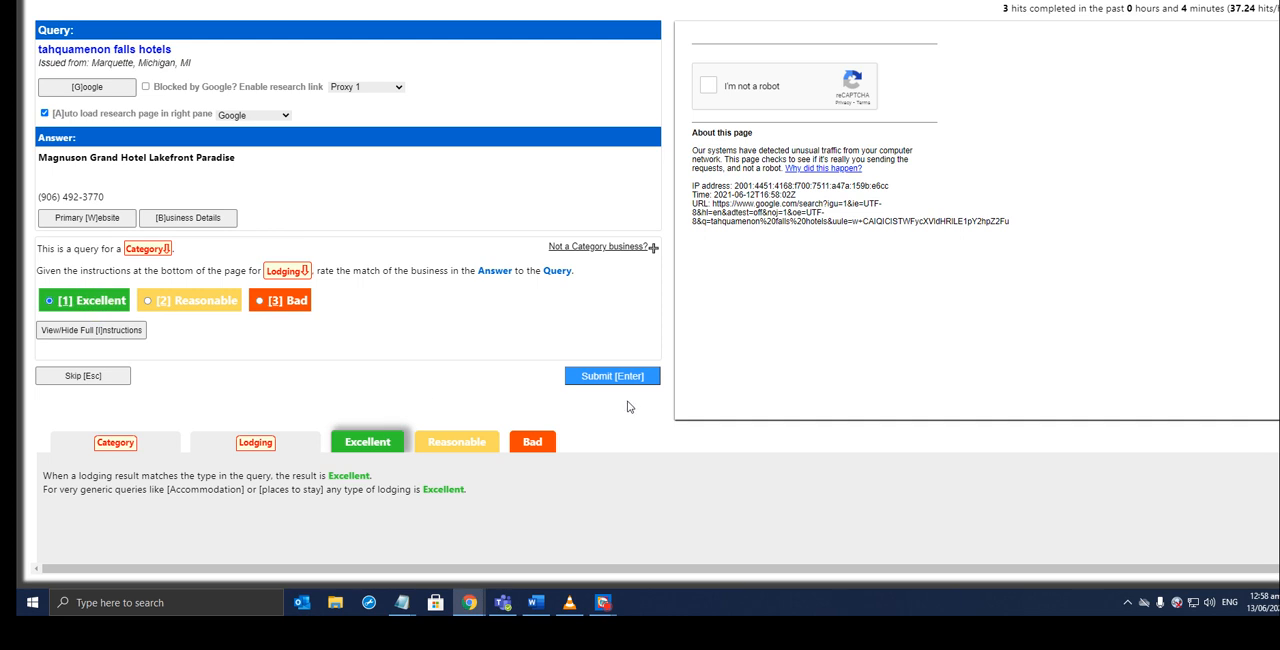
click(611, 376)
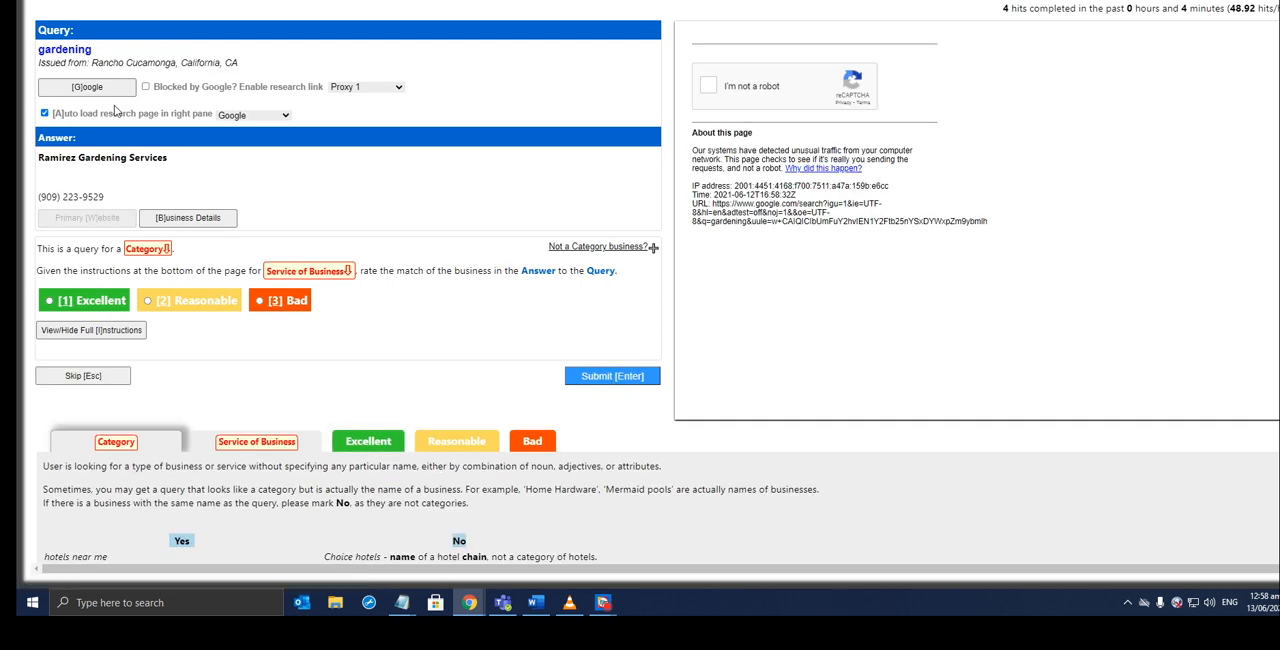
Submit Excellent ratings for the gardening and Ascension Salon annapolis hits.
click(456, 441)
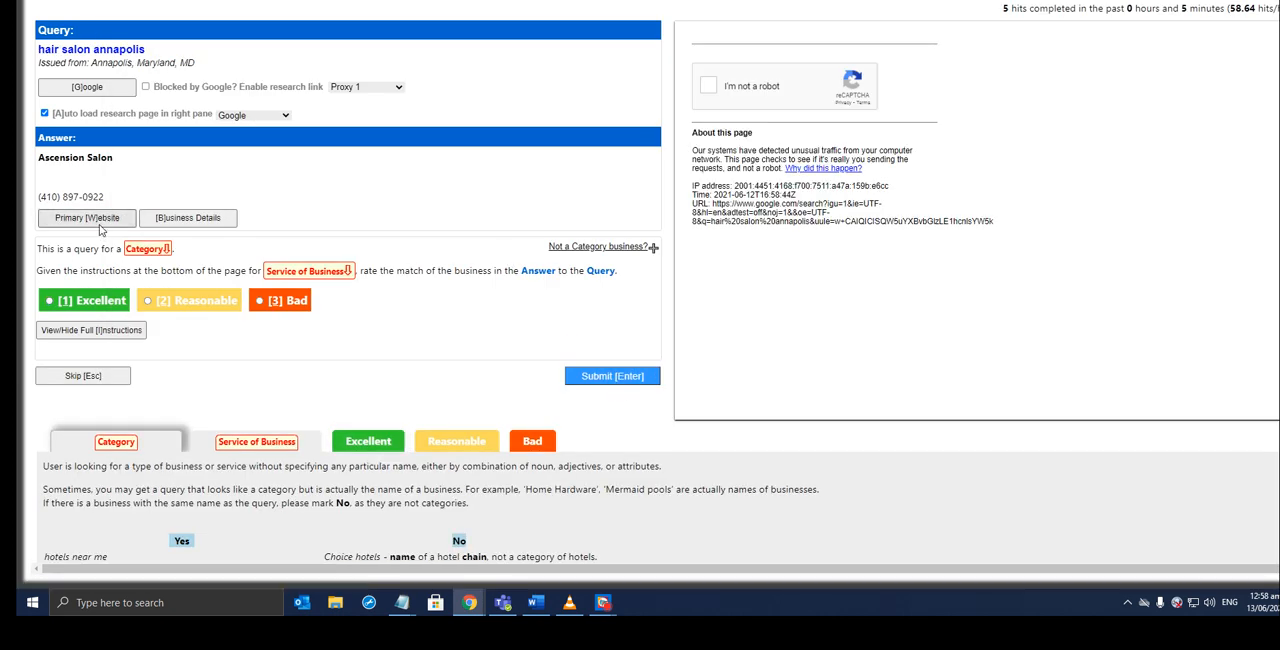
mouse_move(630, 135)
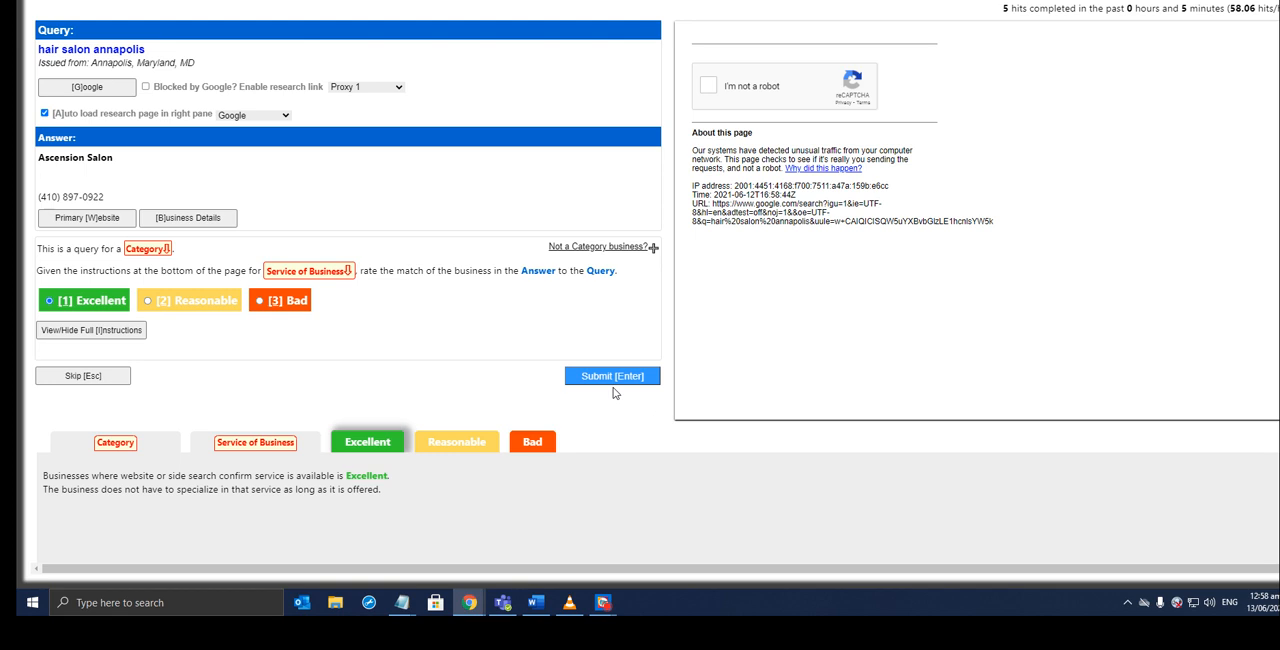
click(611, 375)
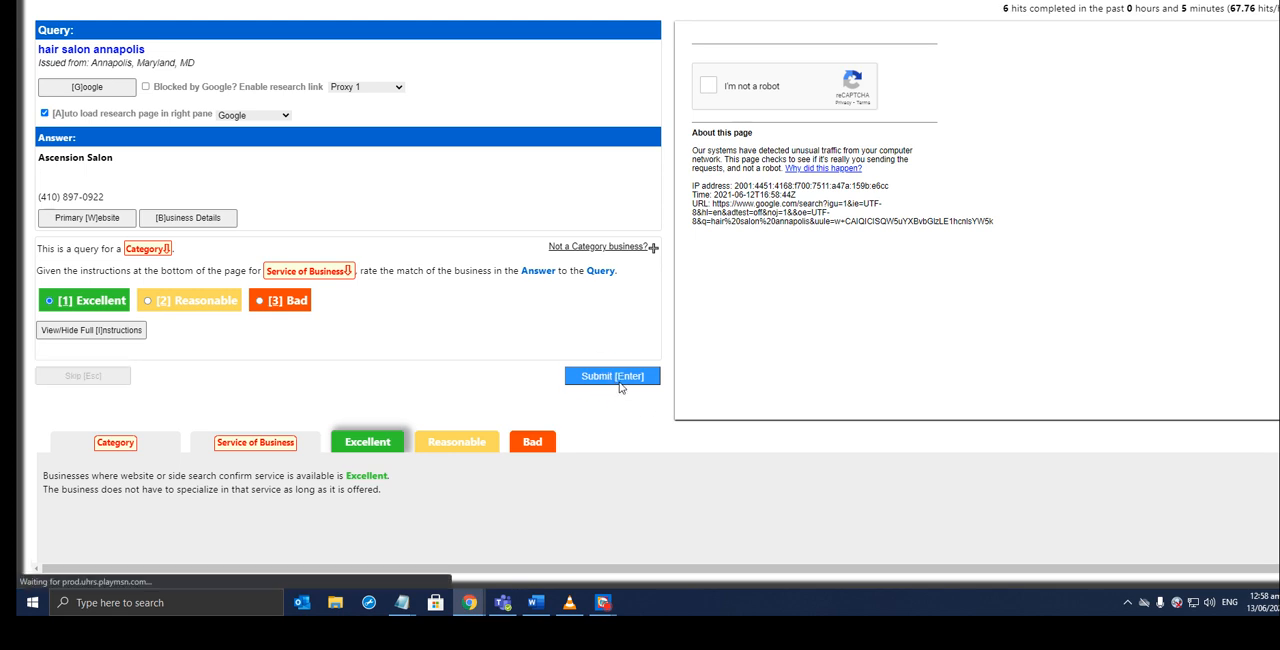
click(611, 376)
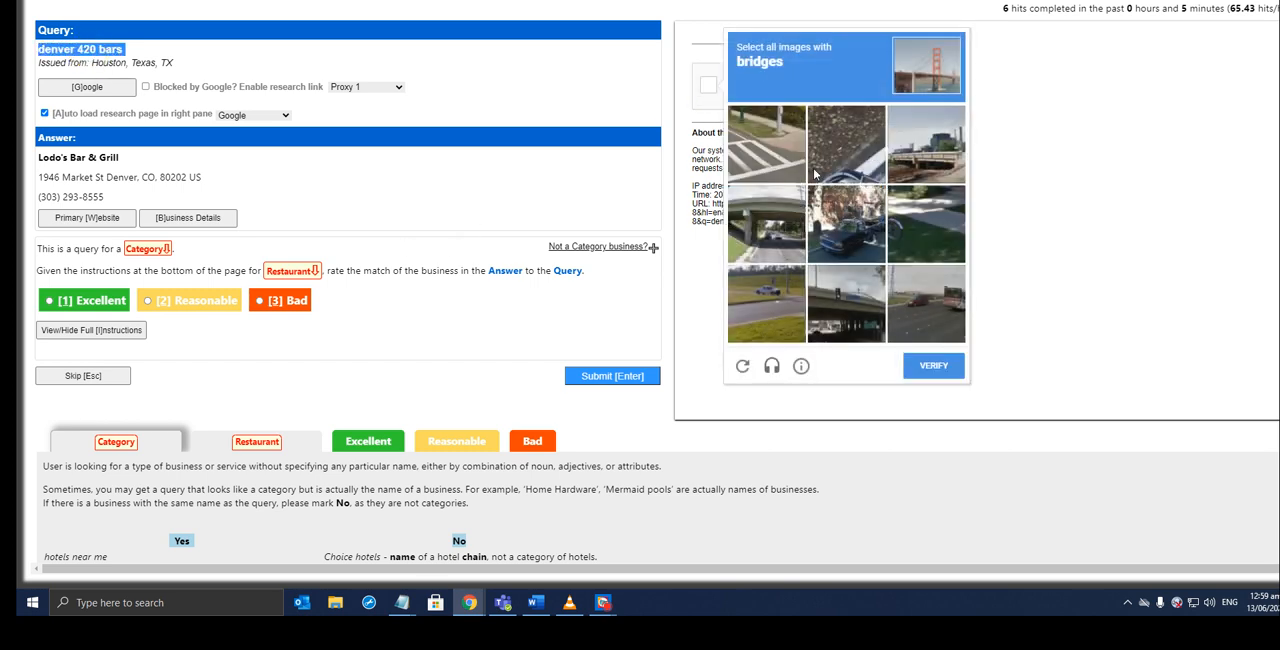
Mark the bridge images in the reCAPTCHA and verify the selection.
click(766, 145)
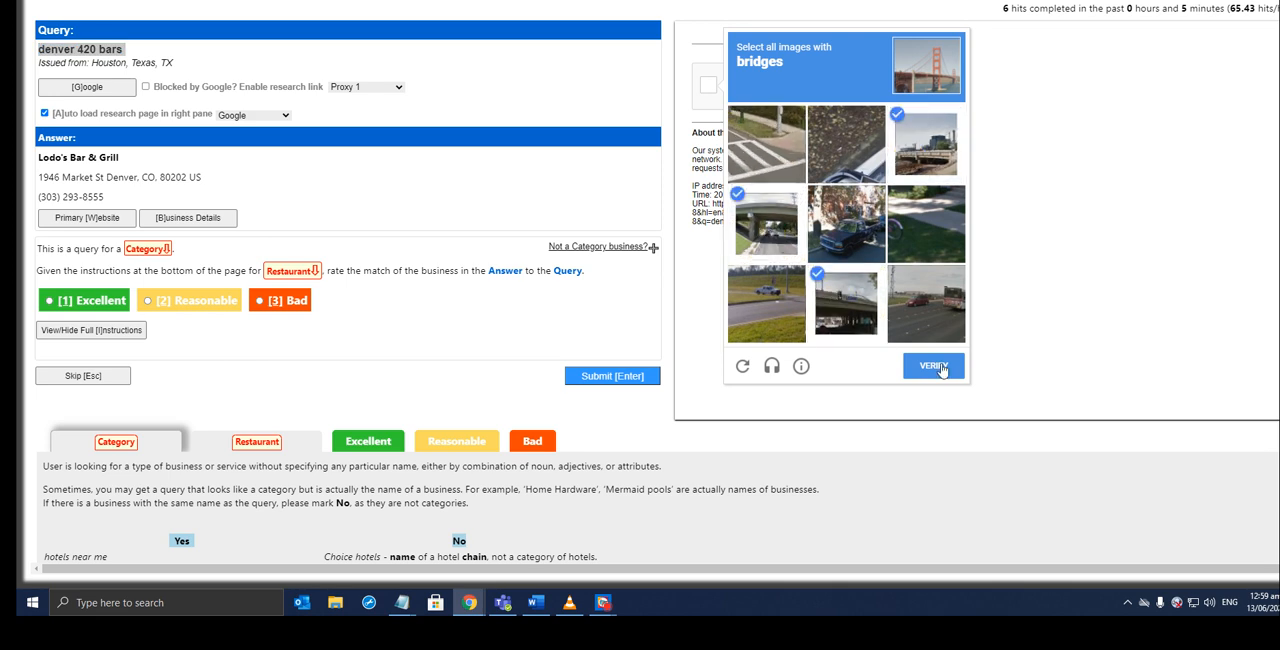
click(932, 365)
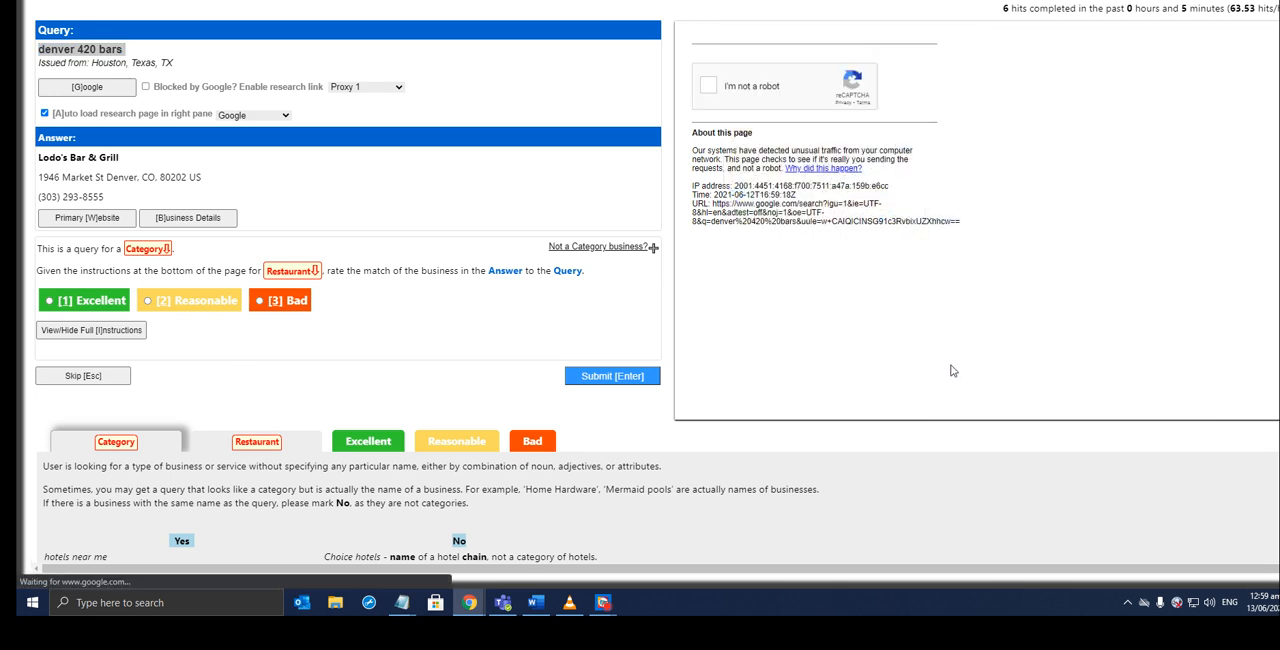
Review the Google local listings for the denver 420 bars query.
right_click(80, 48)
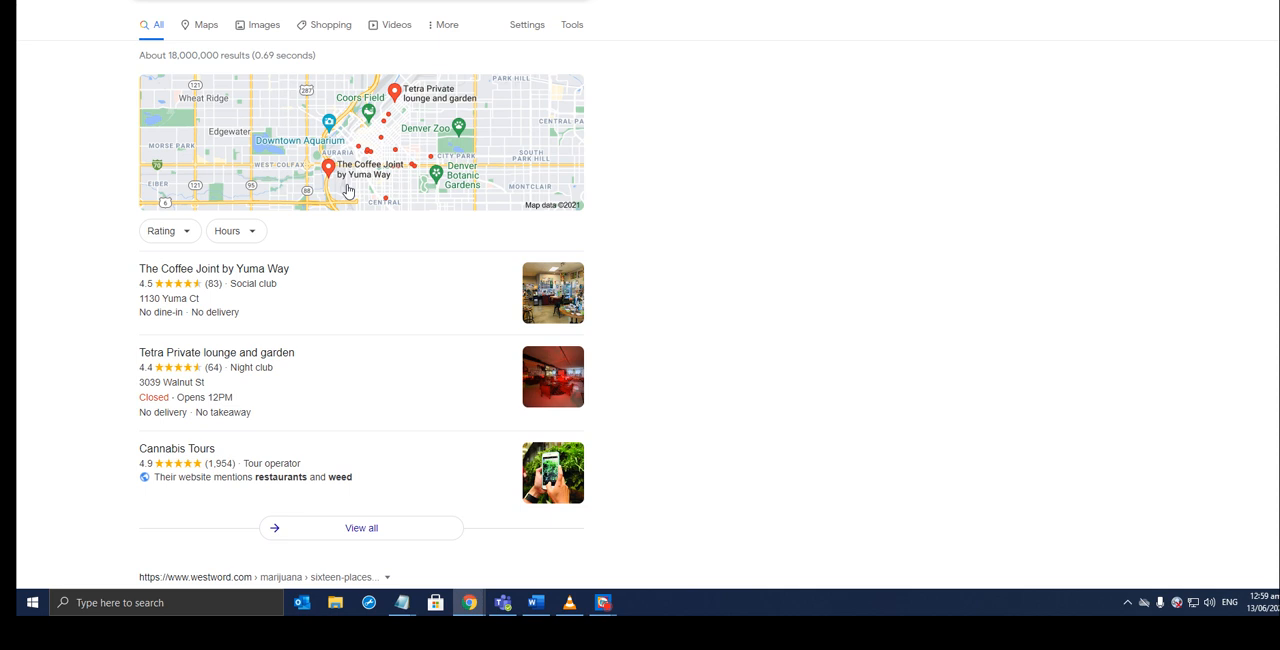
scroll(down, 3)
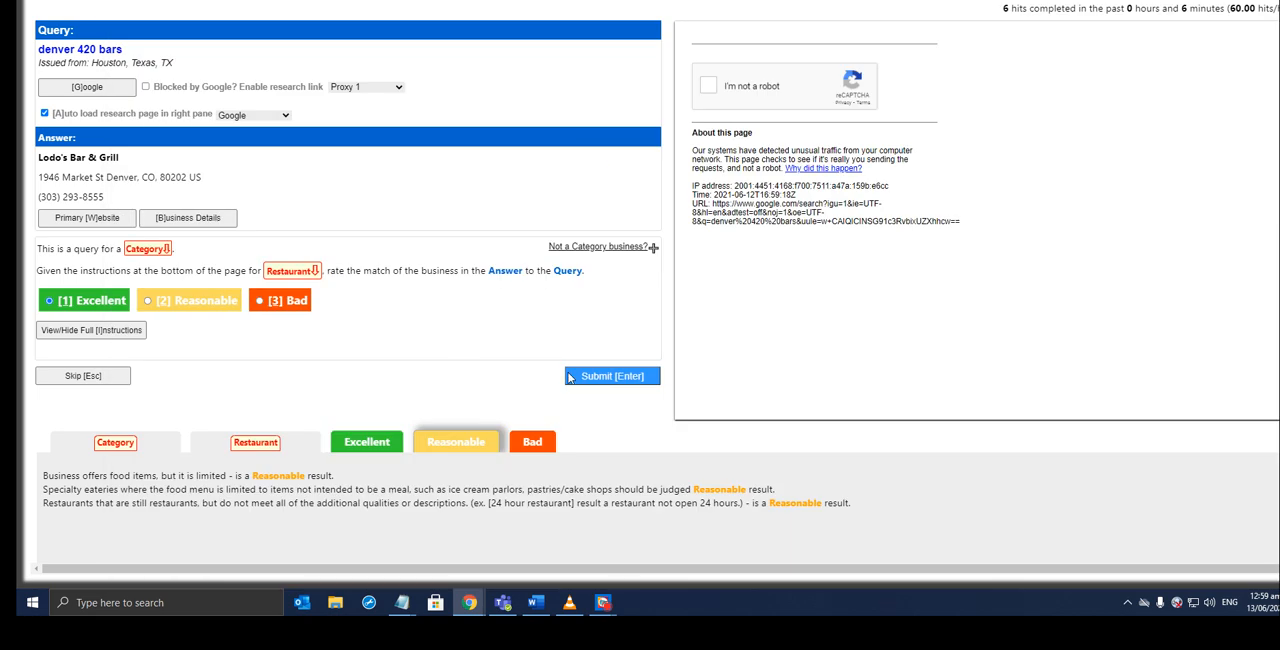
Submit the Reasonable rating for Lodo's Bar & Grill on the denver 420 bars hit.
click(611, 375)
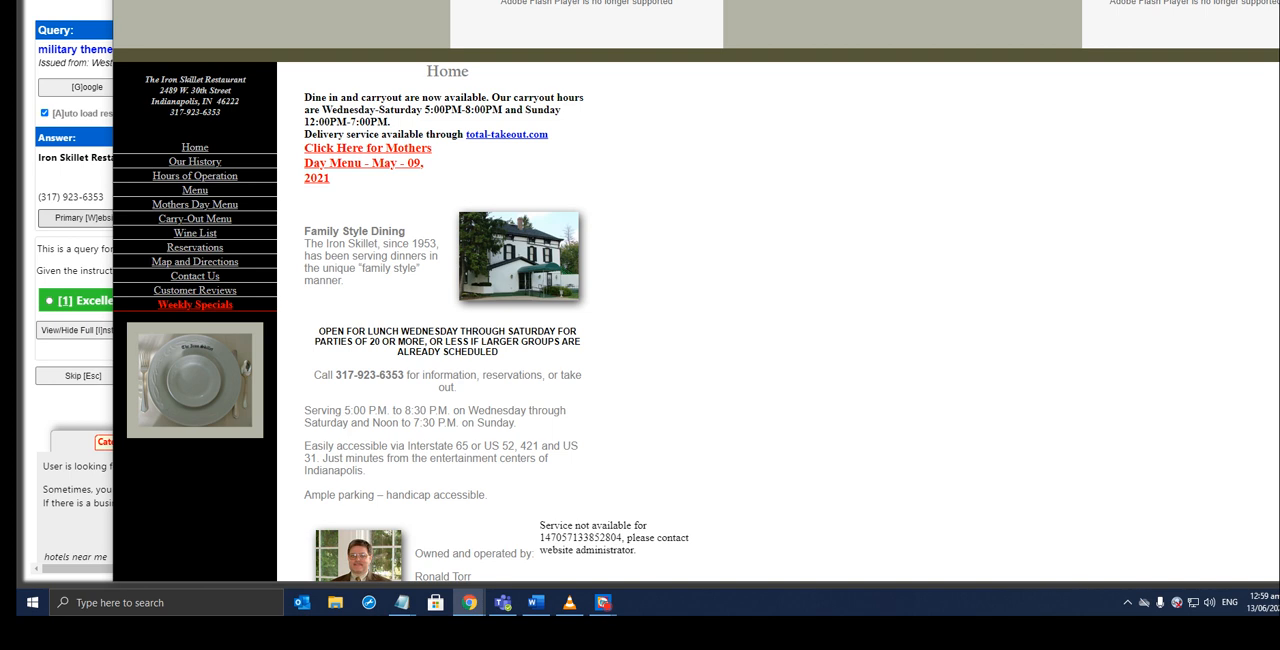
Check Iron Skillet's website and history page, then rate it Reasonable and submit.
scroll(down, 3)
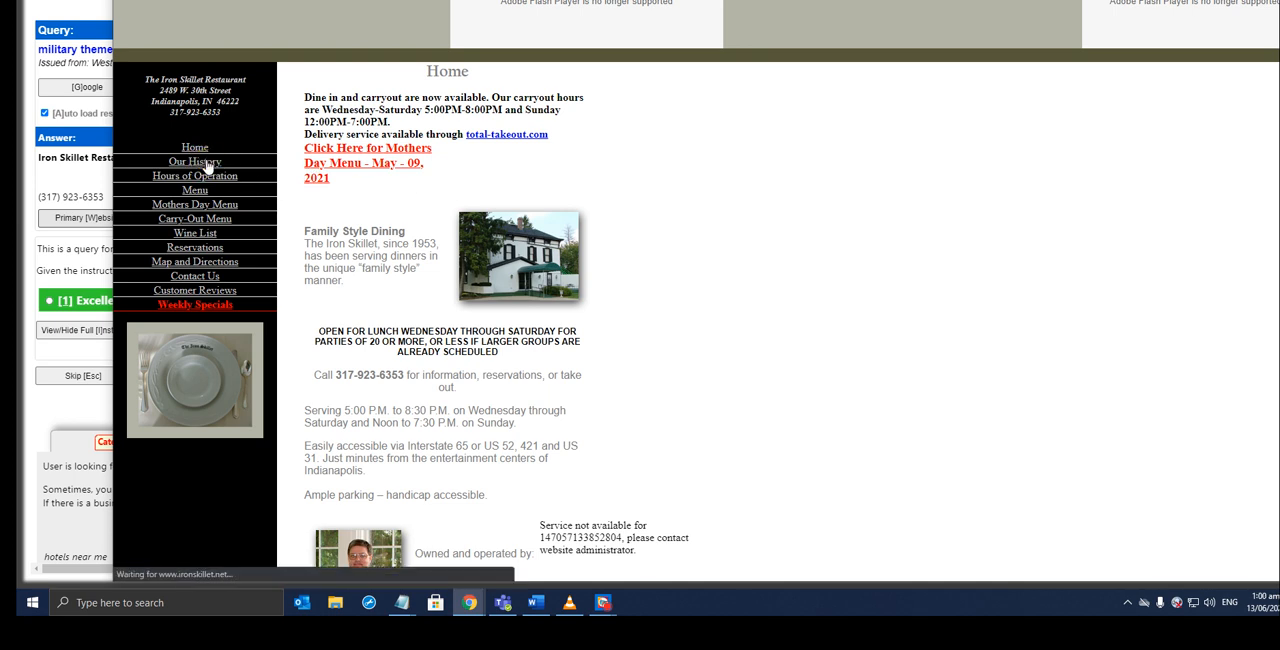
click(195, 161)
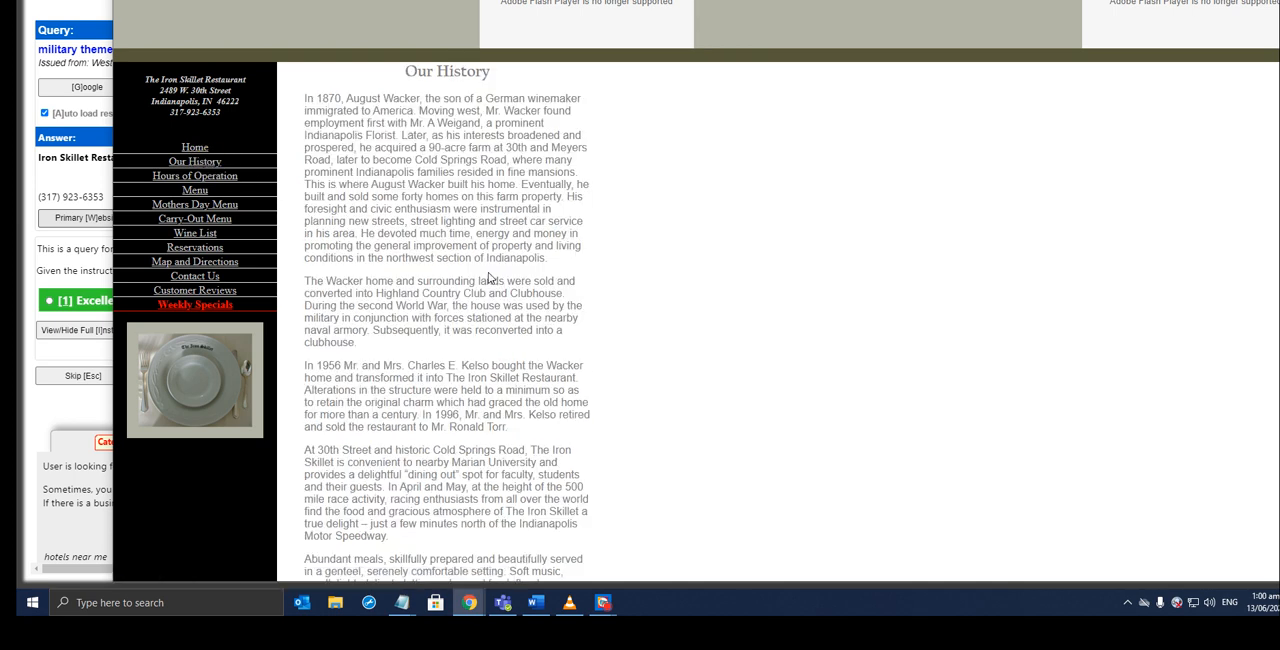
scroll(down, 3)
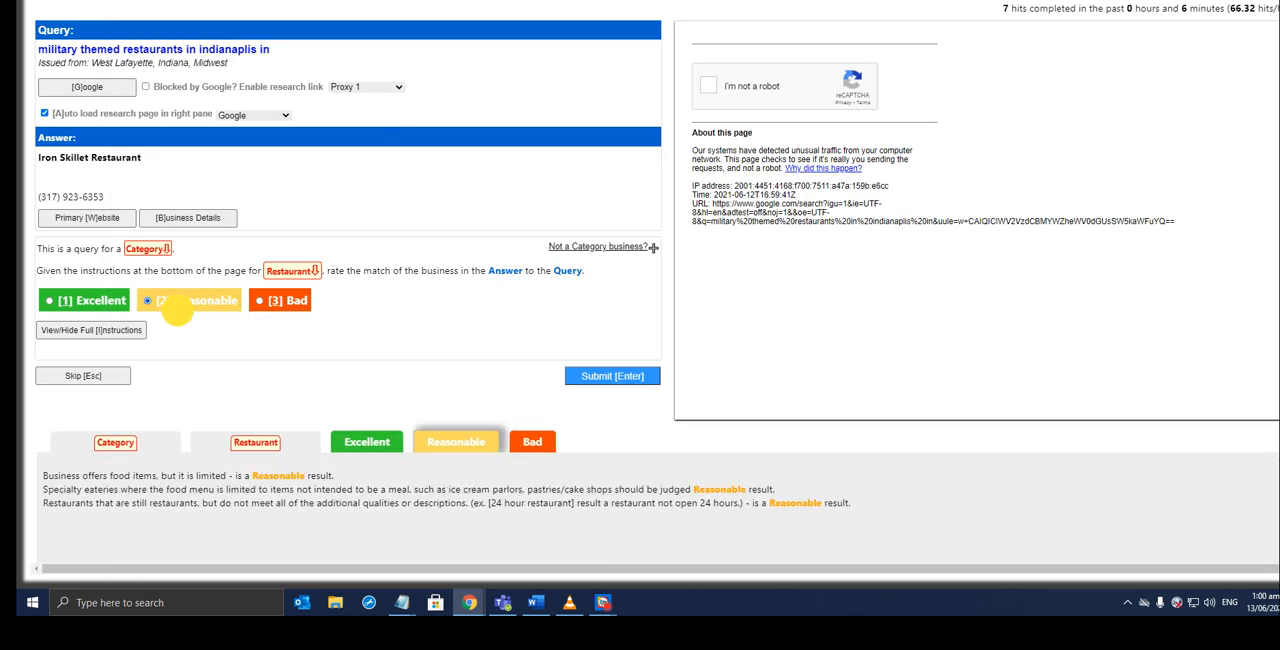
click(366, 441)
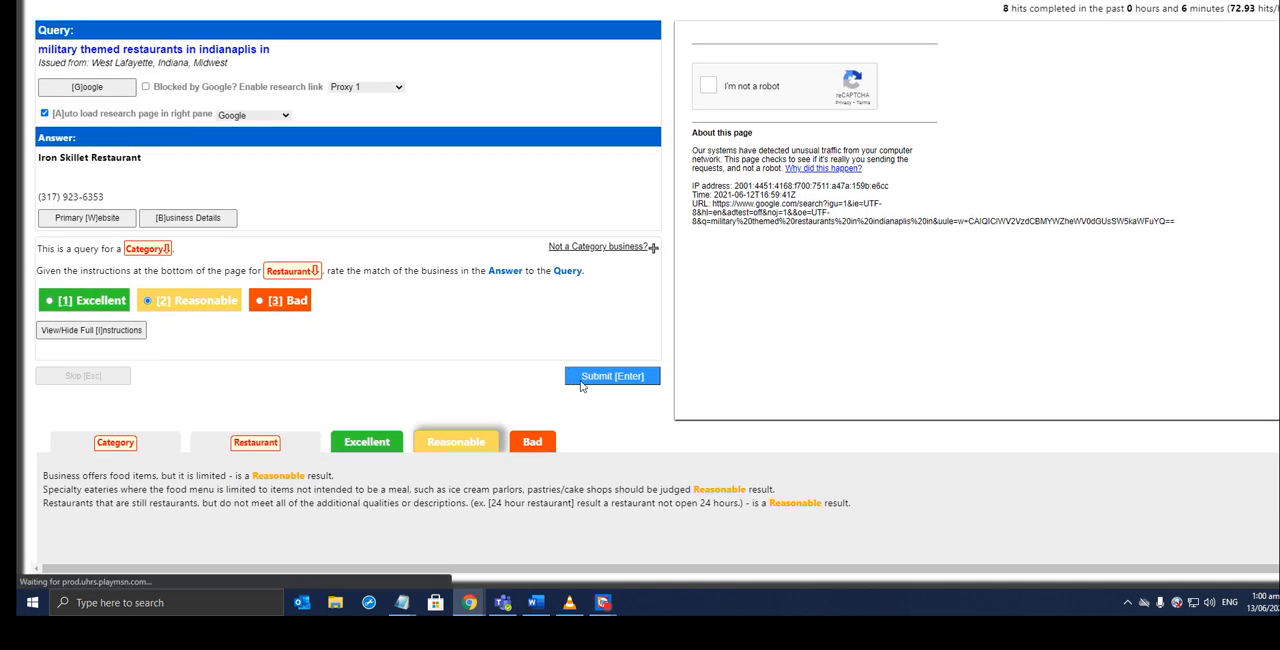
click(611, 375)
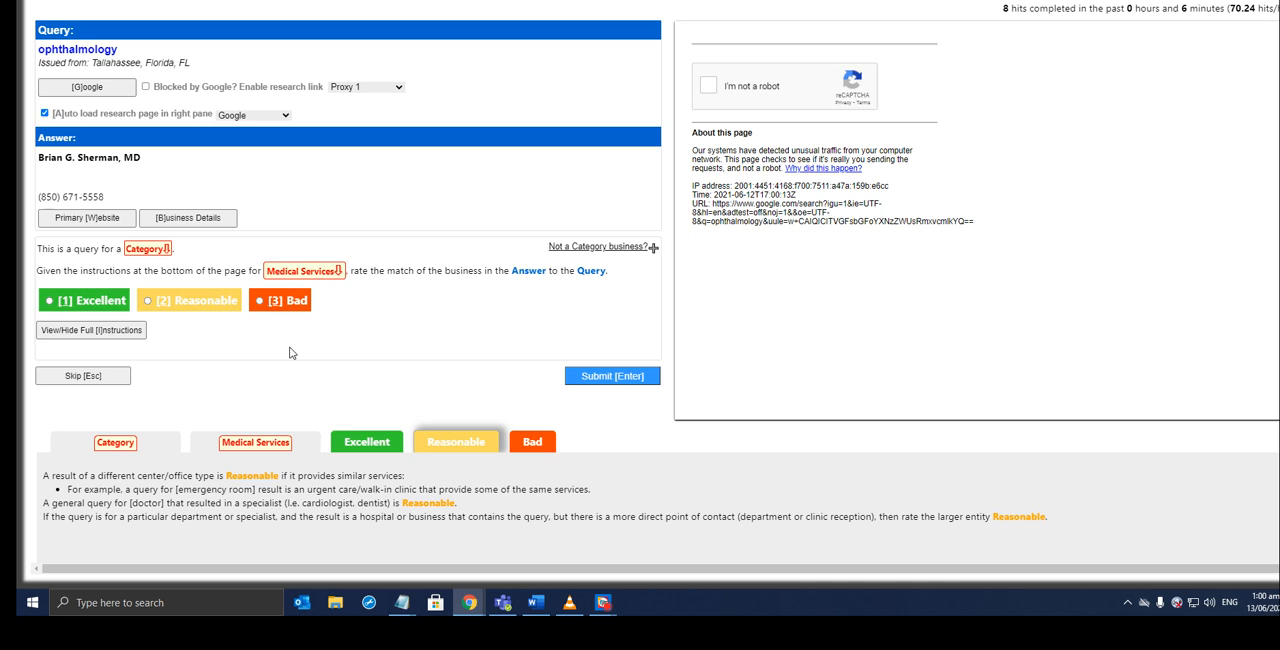
Submit Excellent ratings for the ophthalmology and Dixie Dumpsters trash pickup hits.
click(49, 300)
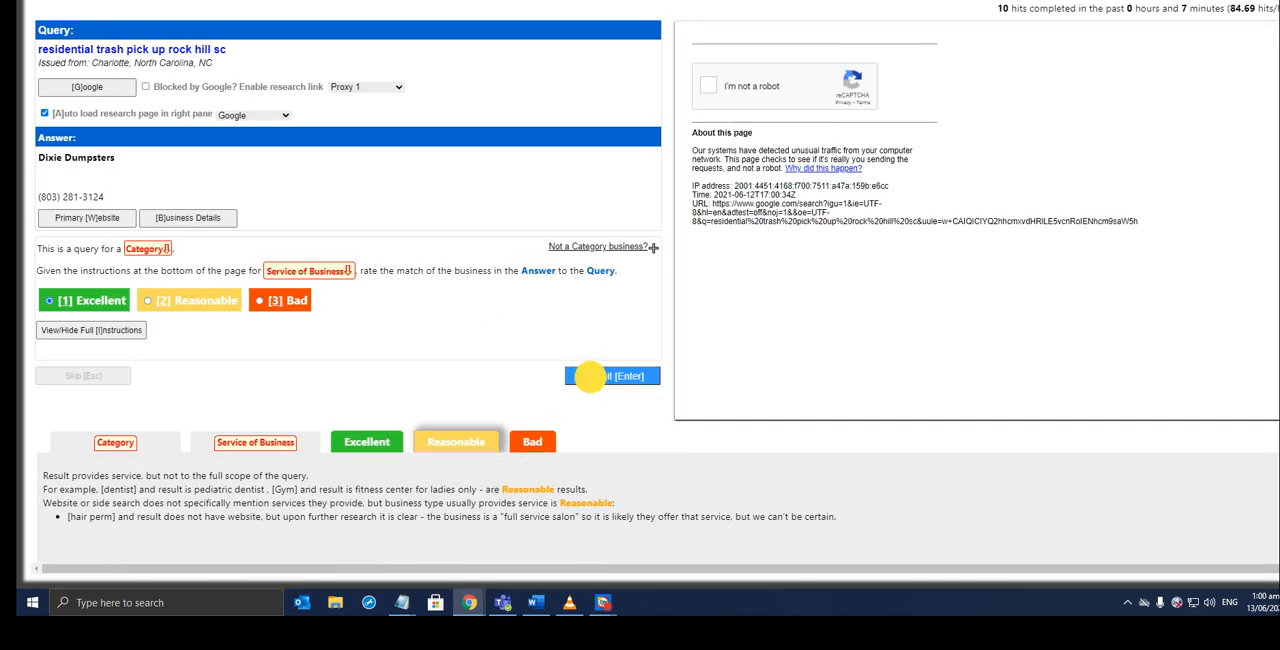
click(611, 375)
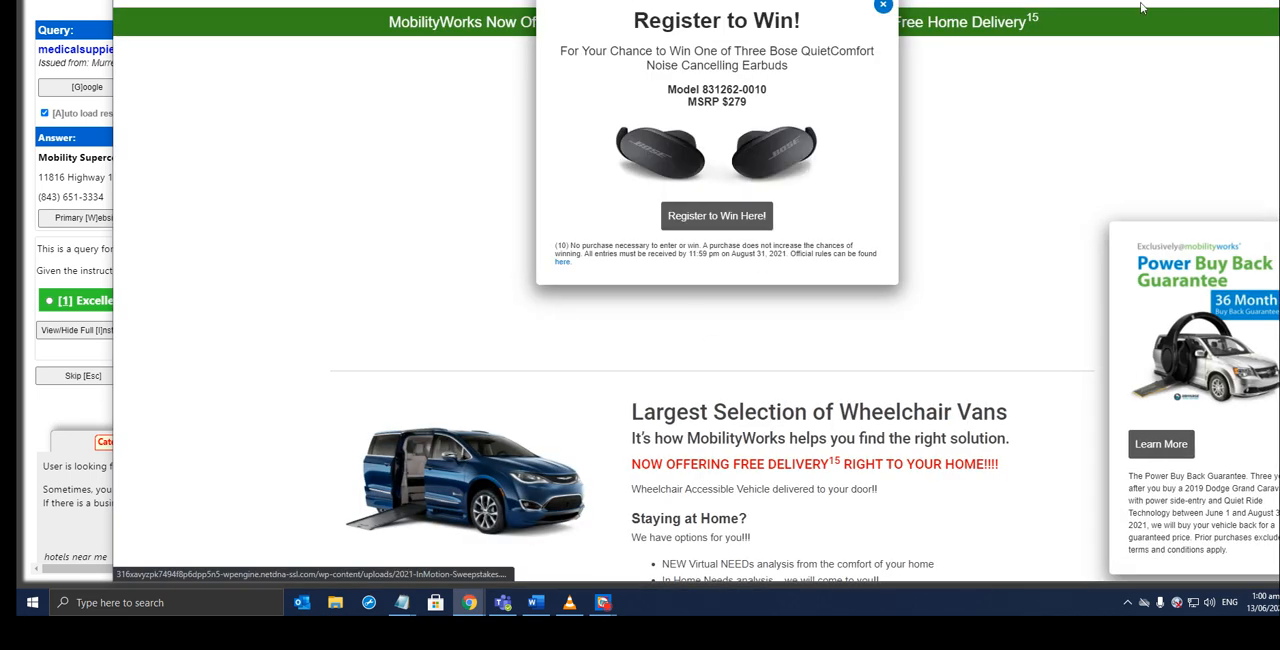
Close the MobilityWorks preview, submit it as Bad, and submit Royal Chimney Sweep as Excellent.
click(882, 6)
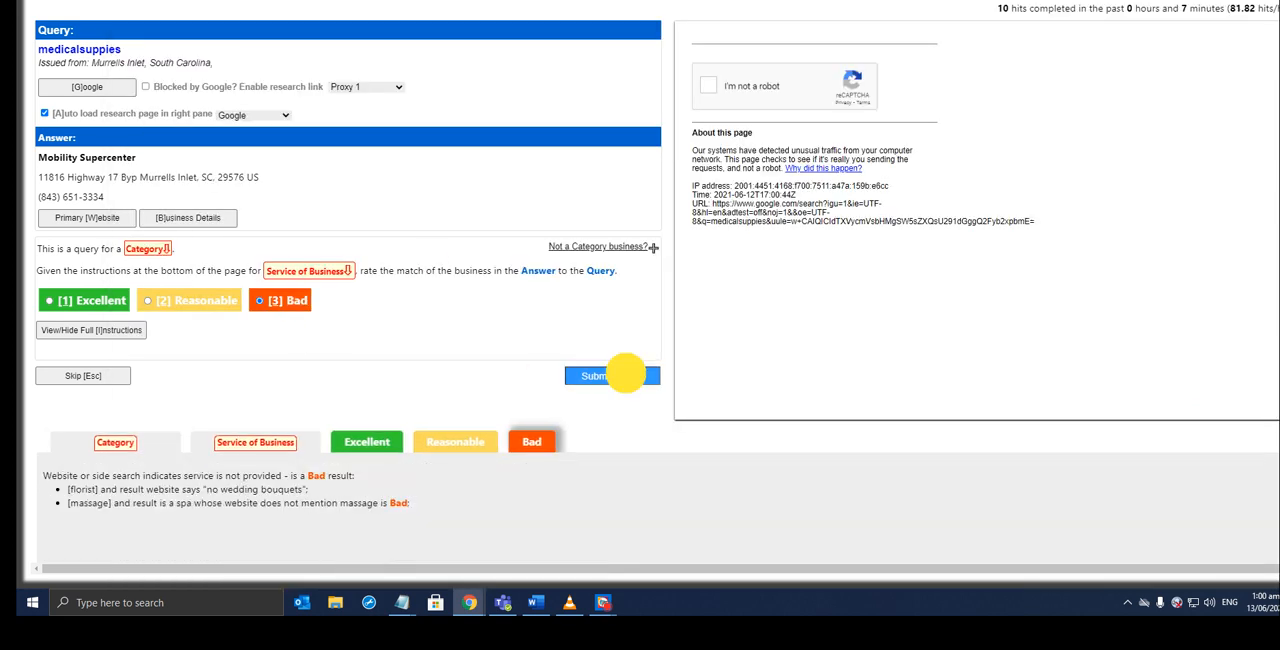
click(611, 375)
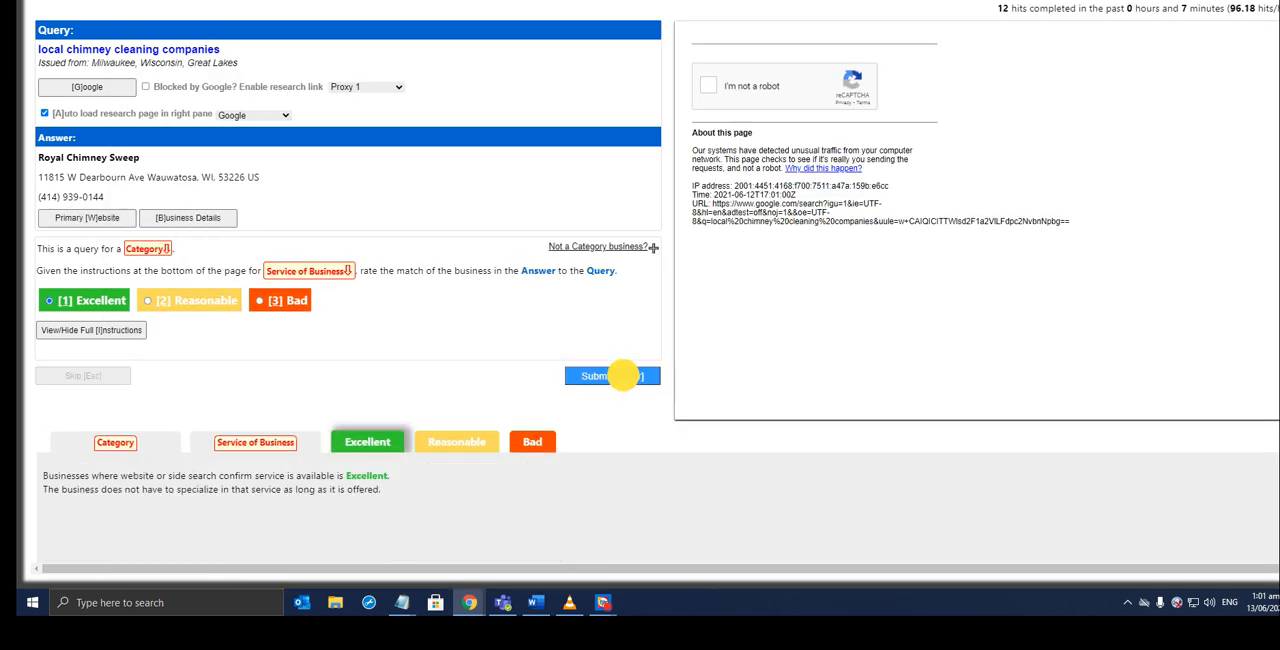
click(612, 375)
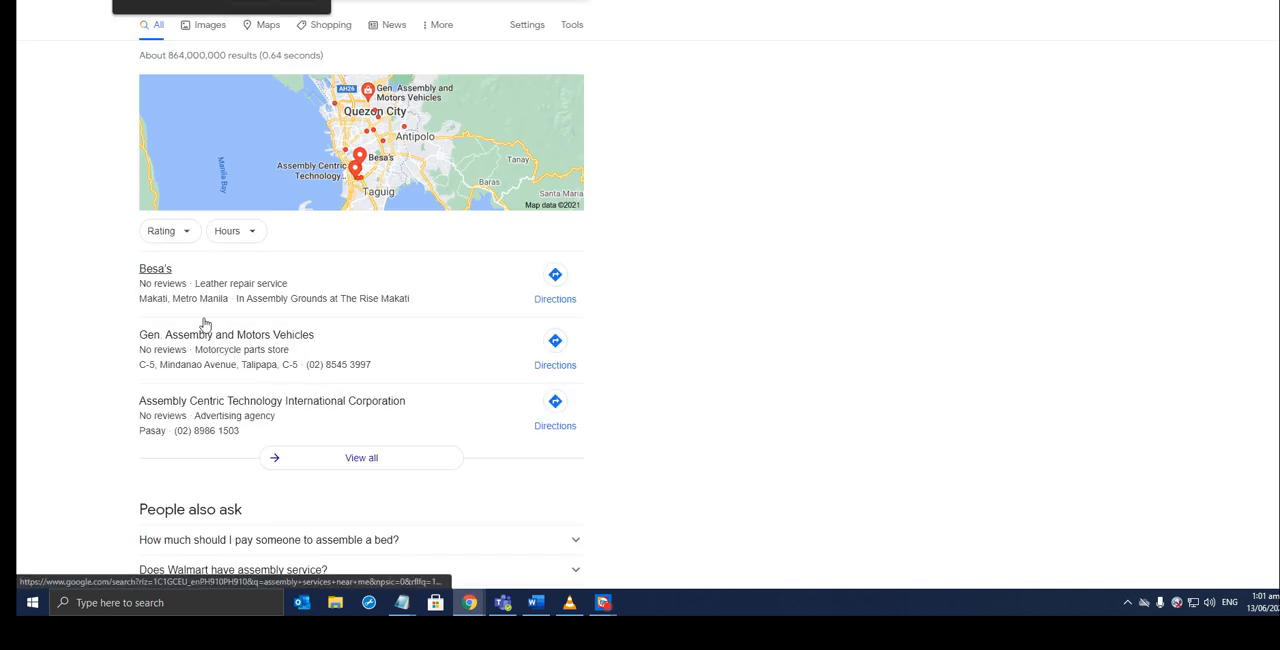
Review the results for assembly services near me and view the hit's Business Details, triggering the Selection required warning.
scroll(down, 3)
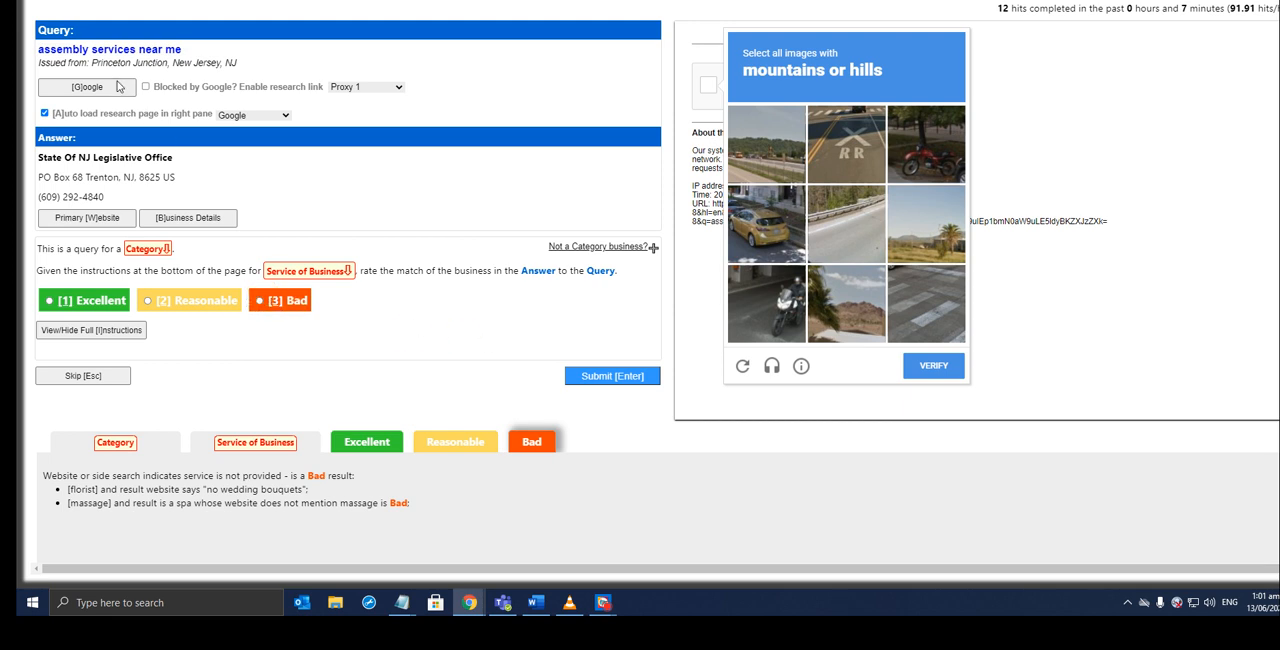
click(611, 375)
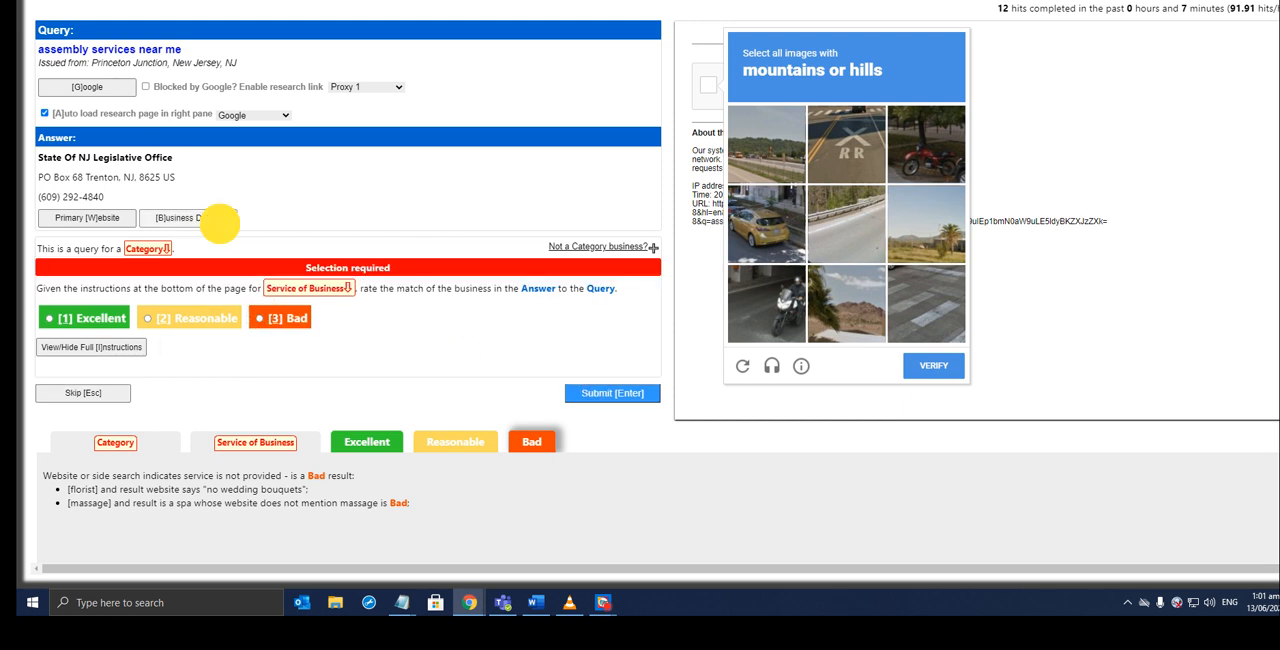
mouse_move(128, 28)
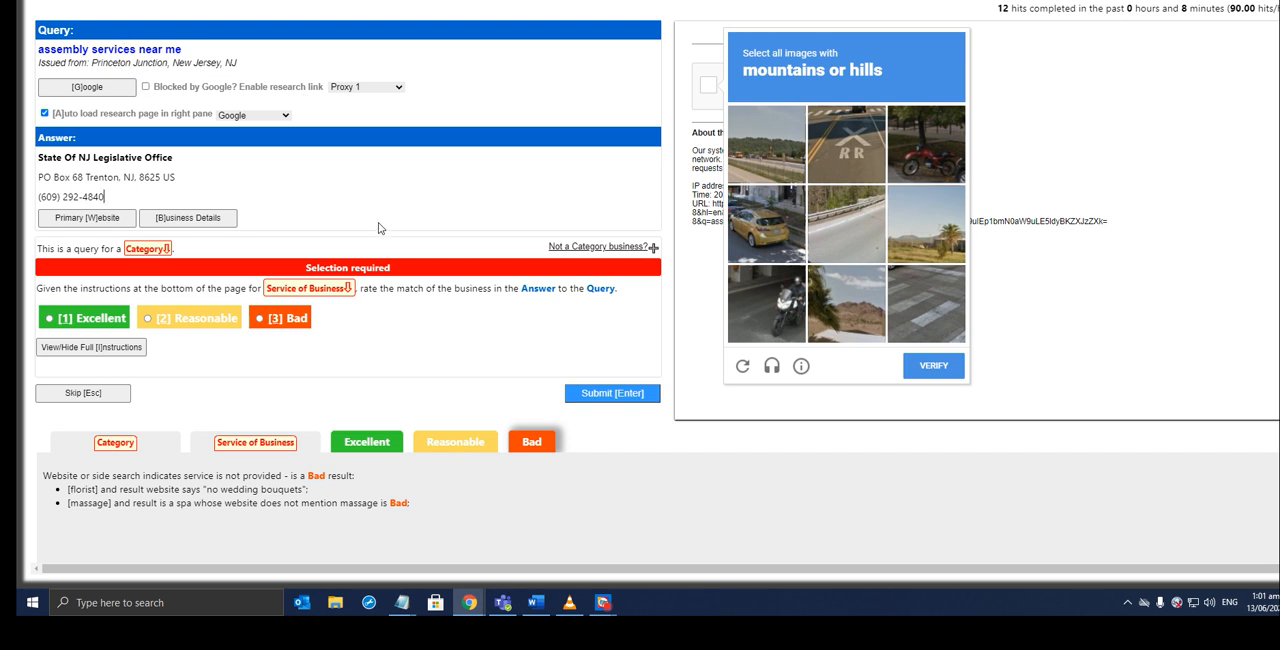
mouse_move(355, 349)
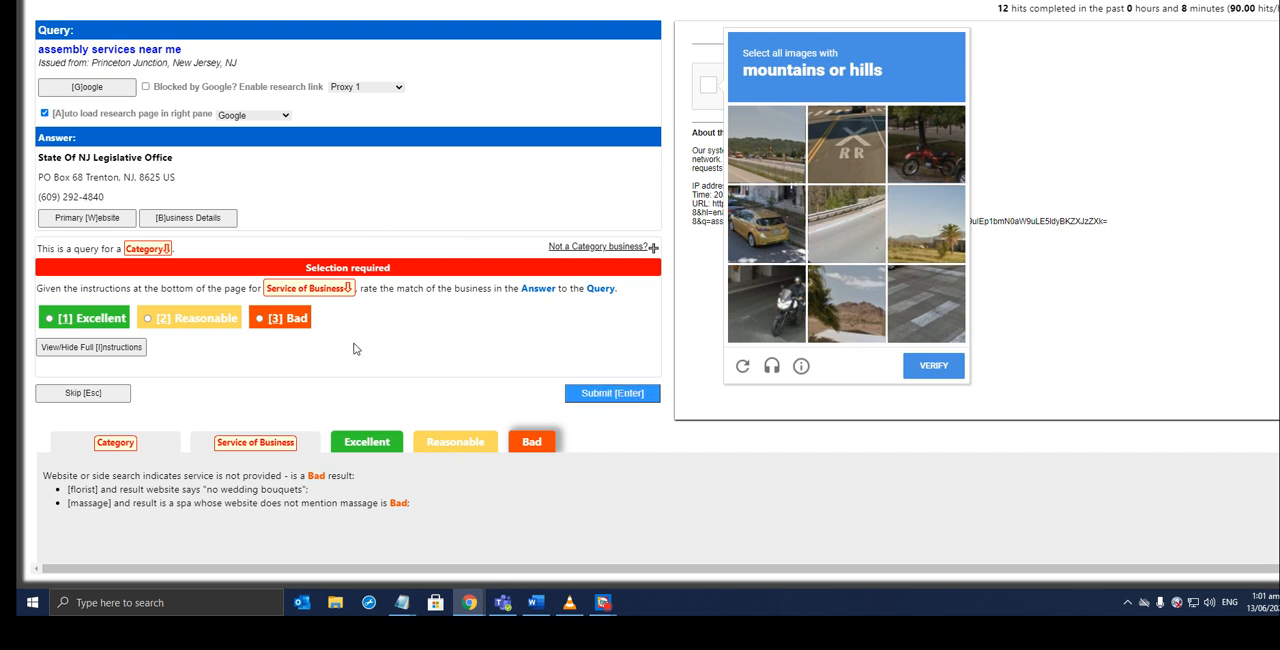
click(280, 317)
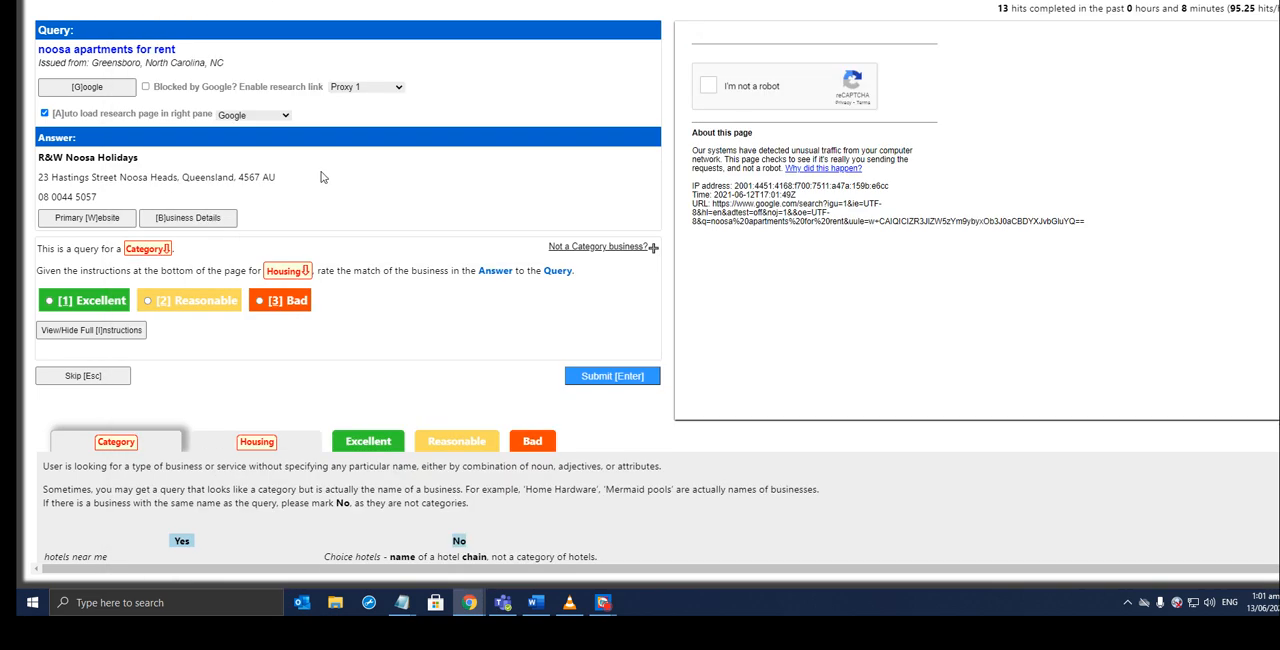
mouse_move(337, 196)
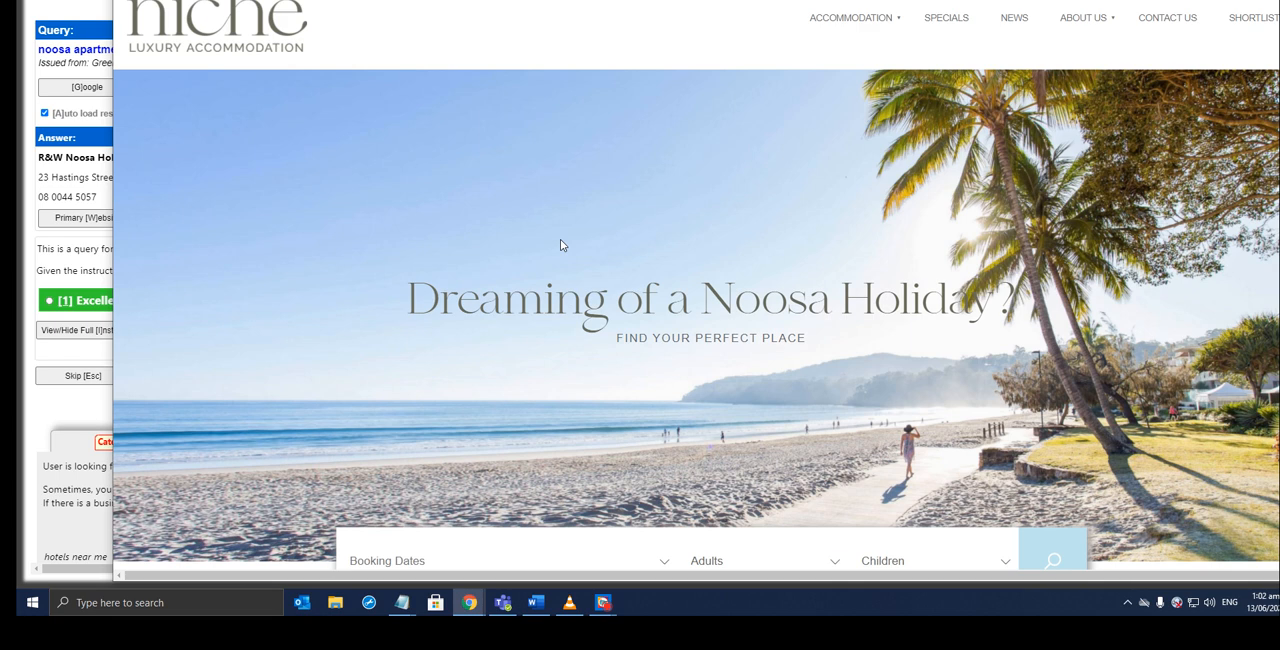
Review the holiday rental site and rate 333 Pacific Excellent for noosa apartments for rent.
scroll(down, 3)
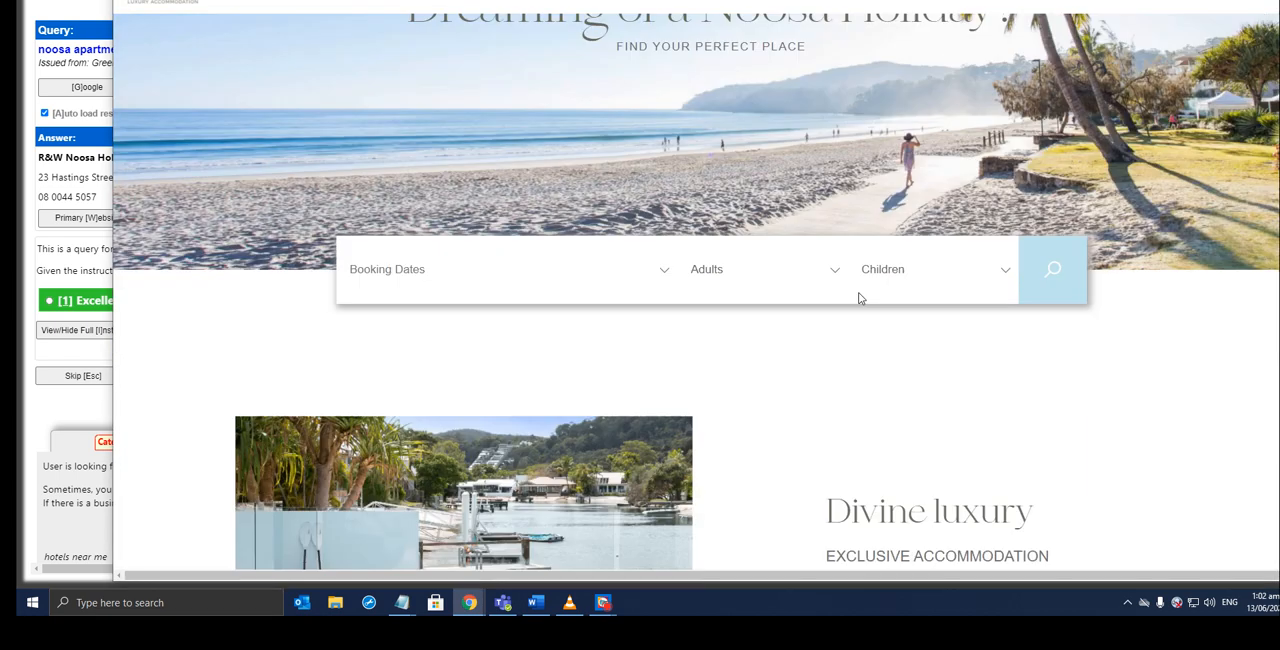
scroll(down, 3)
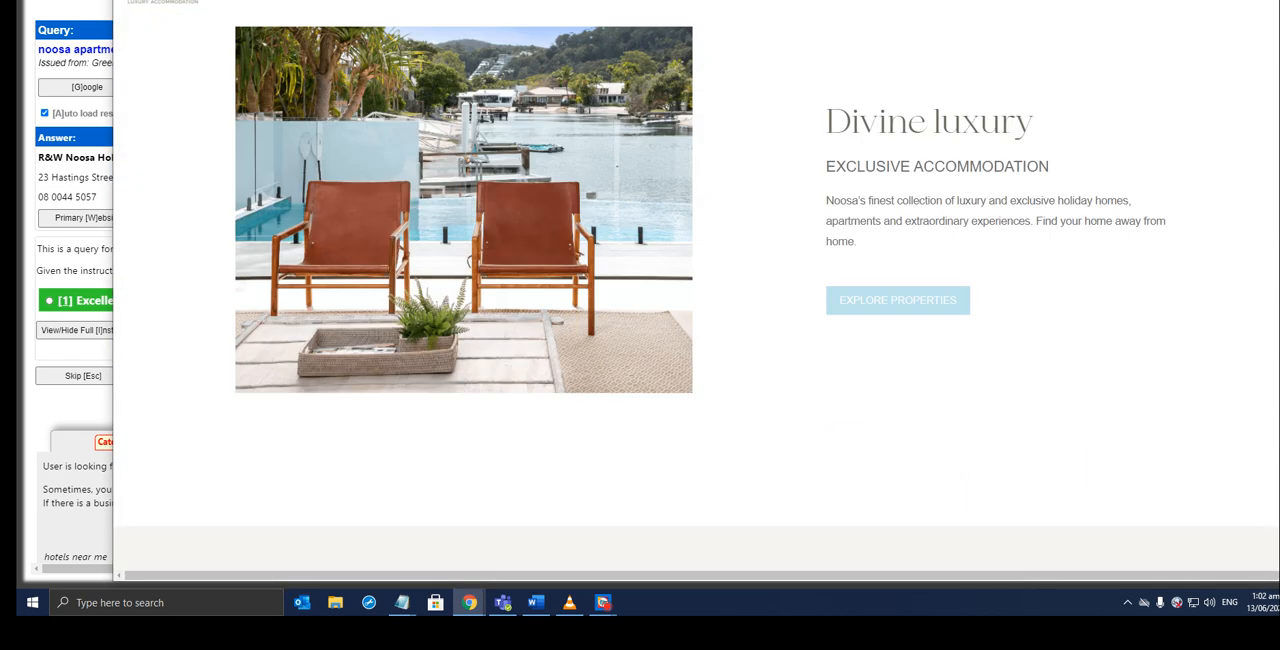
click(281, 300)
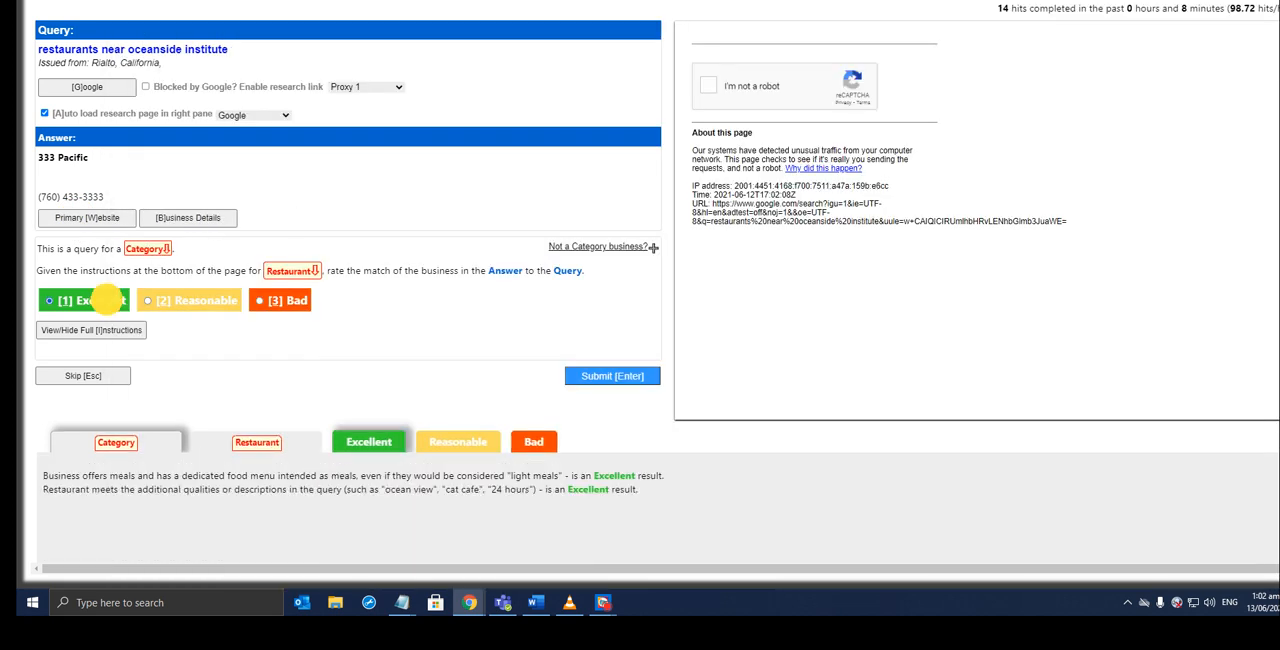
click(84, 300)
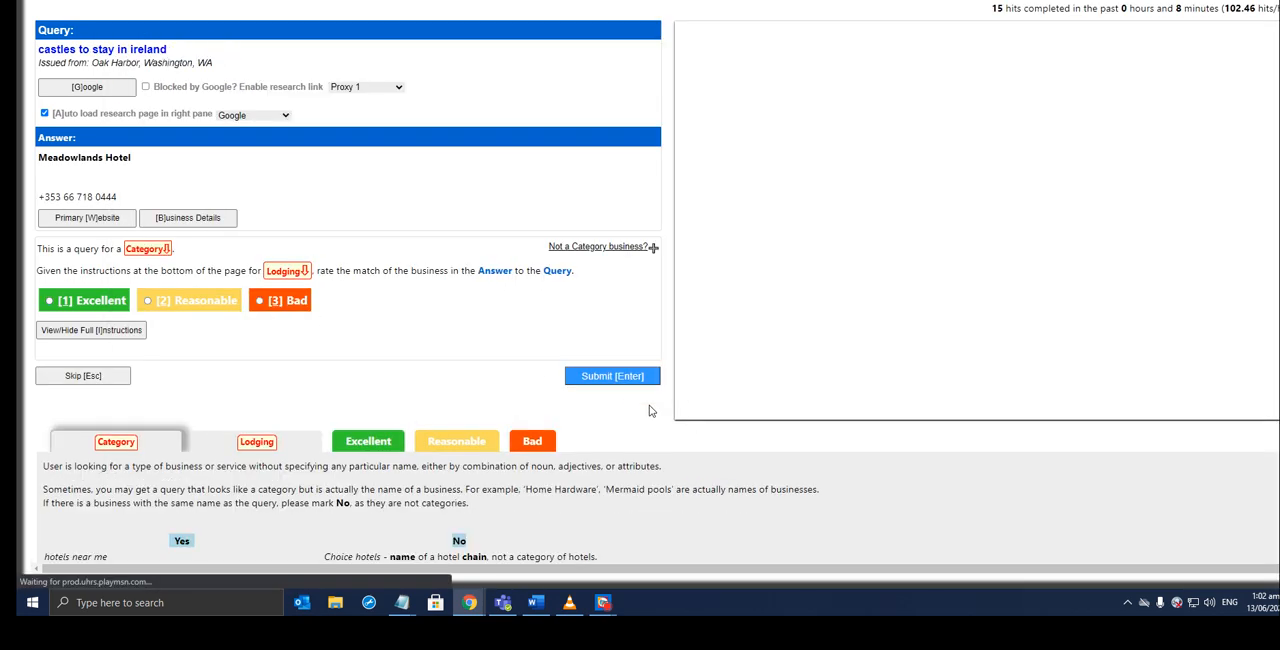
Submit Meadowlands Hotel as Reasonable for castles, then Duke's Seafood and the mall hit as Bad.
click(86, 218)
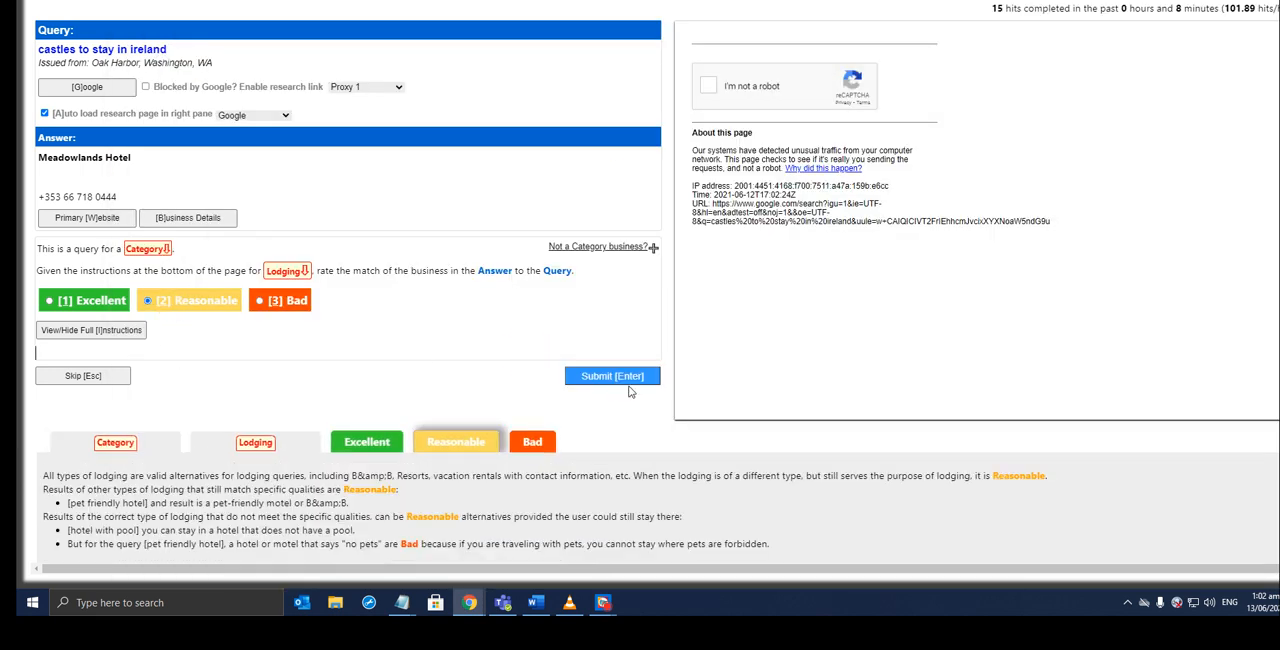
click(611, 375)
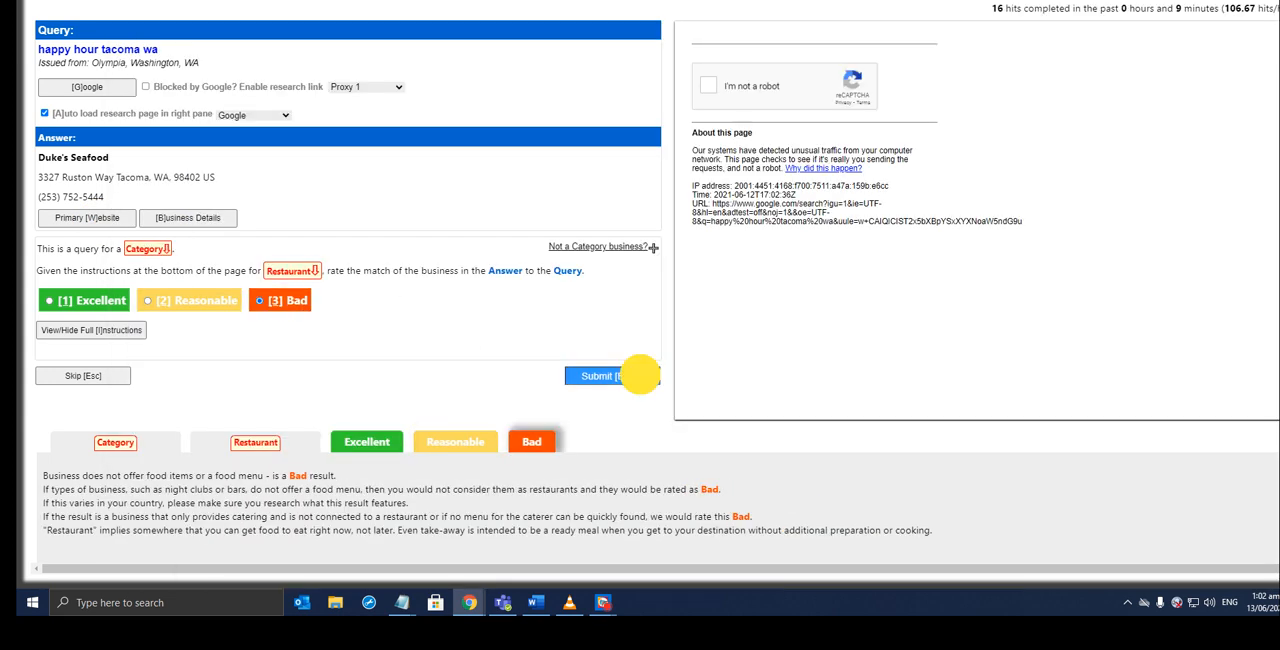
click(611, 375)
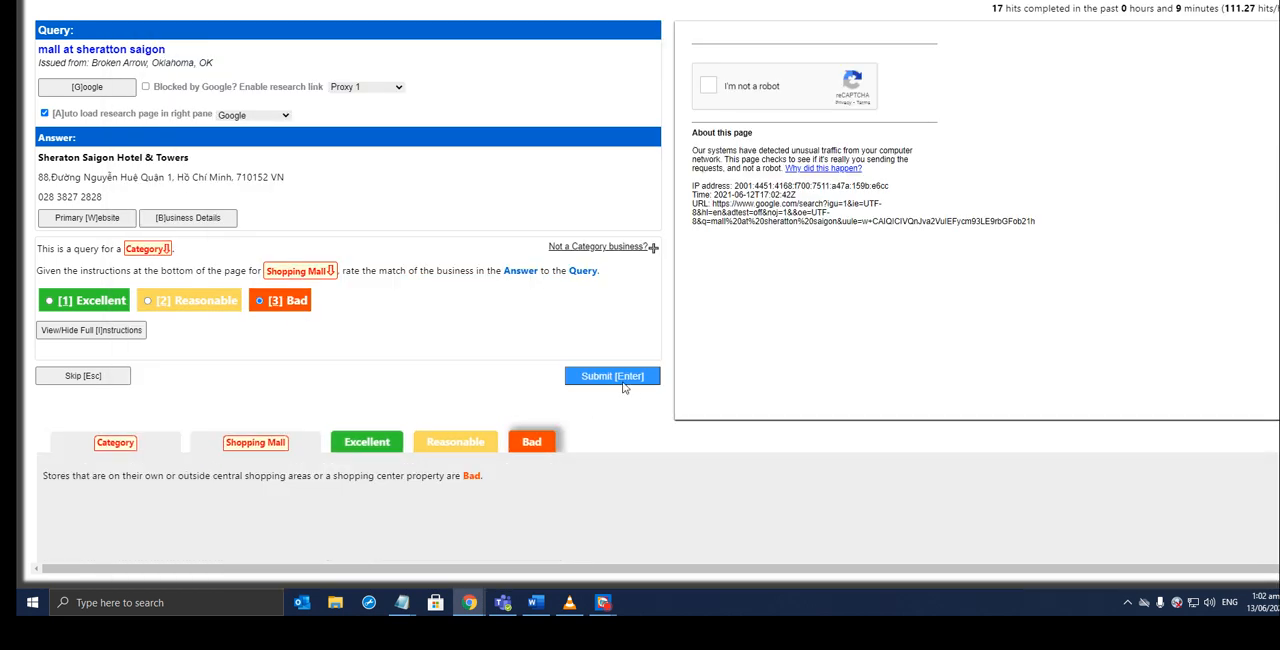
click(611, 376)
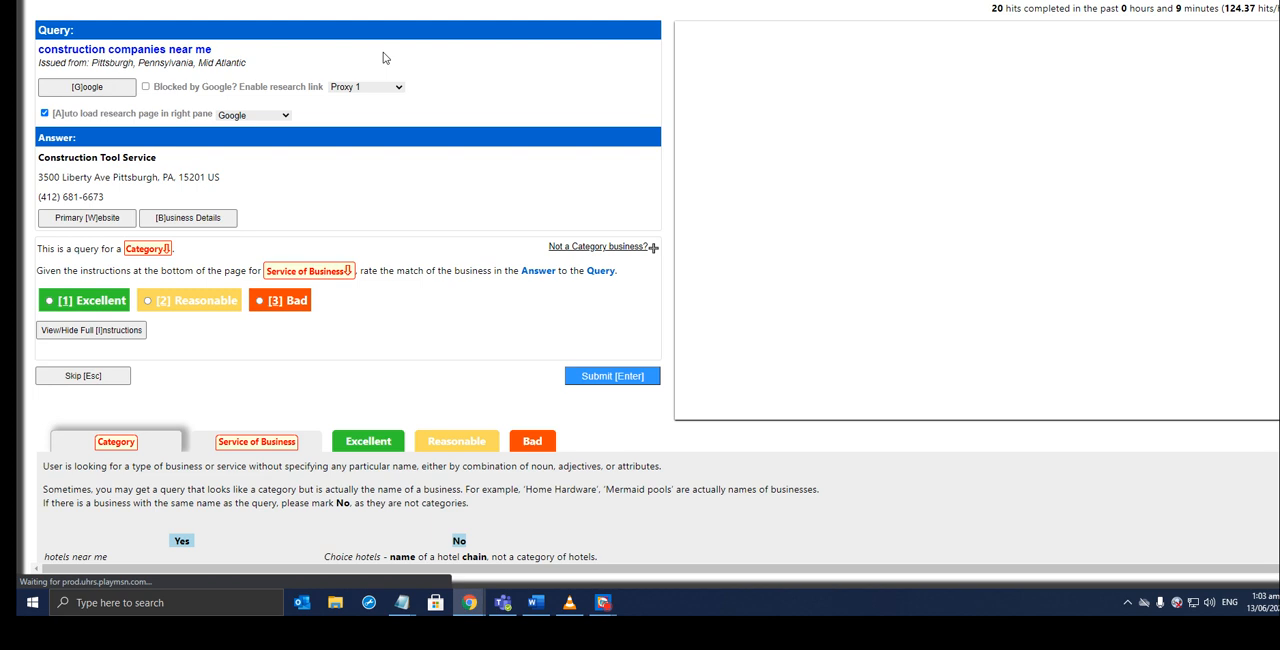
Review Construction Tool Service's website and initially rate it Reasonable for construction companies near me.
click(86, 218)
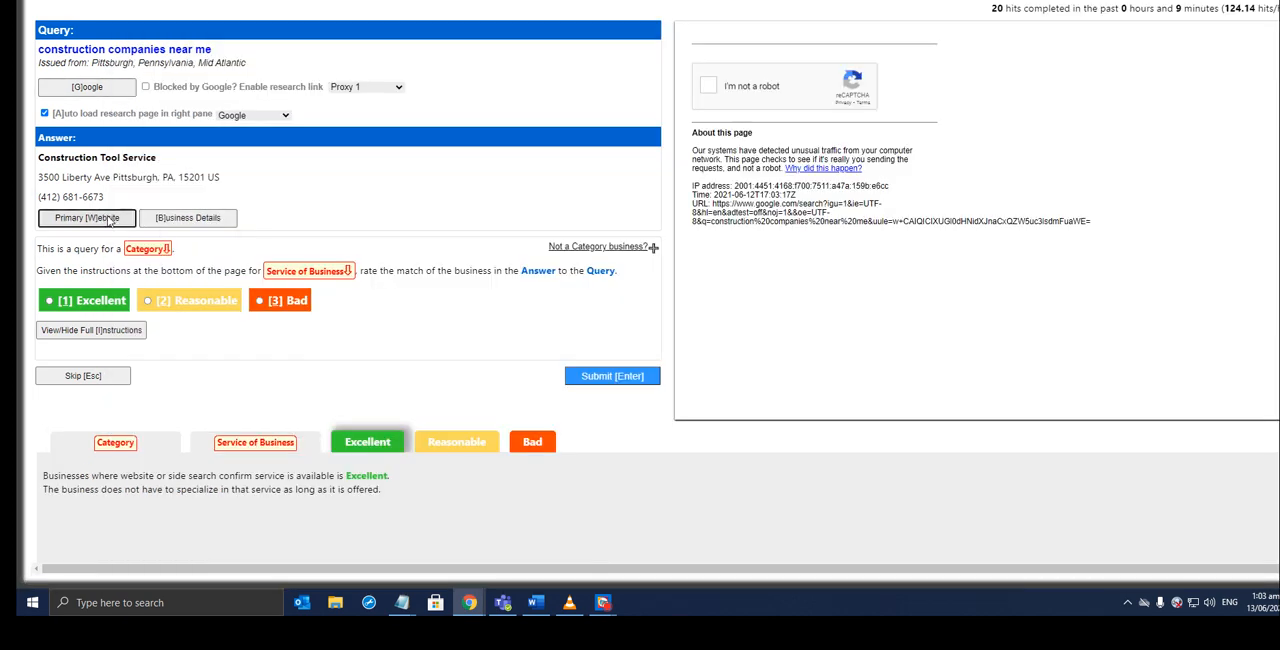
click(86, 217)
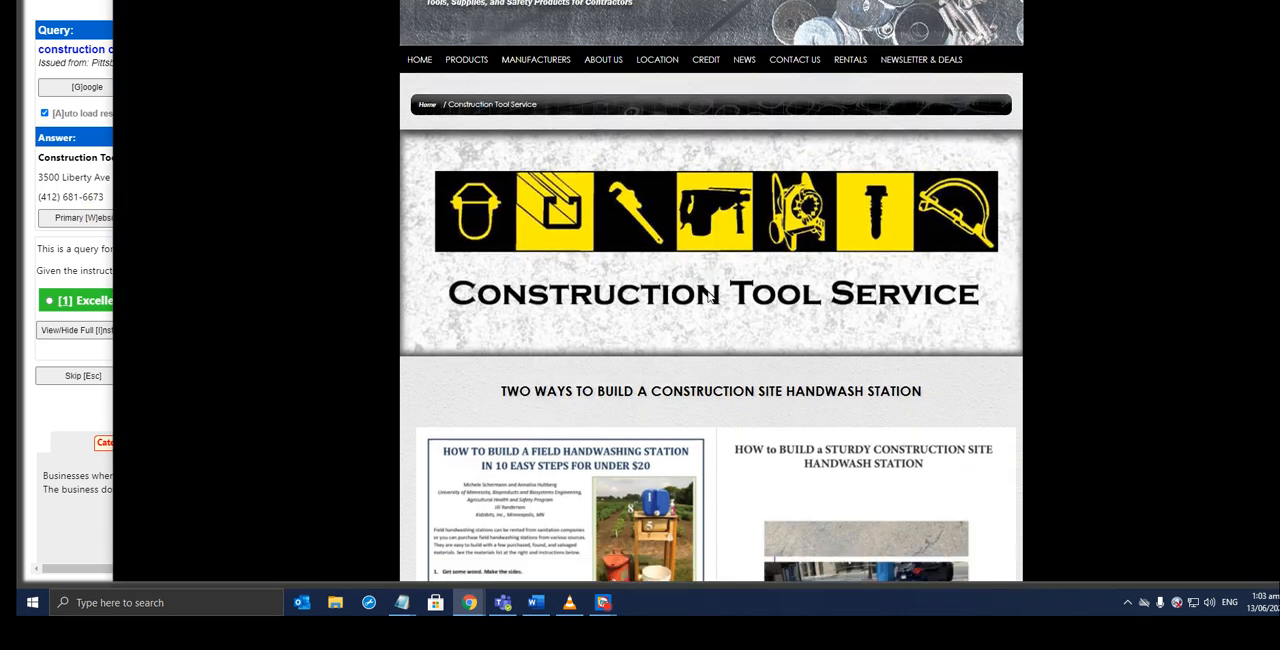
scroll(down, 3)
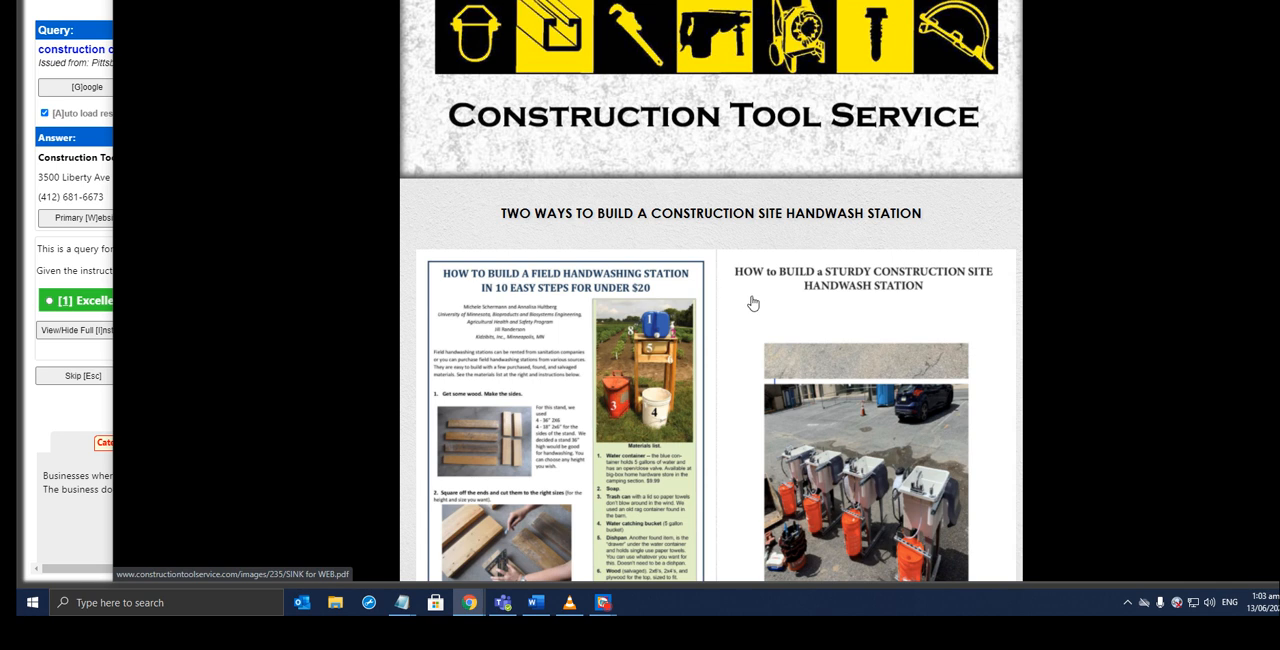
scroll(down, 3)
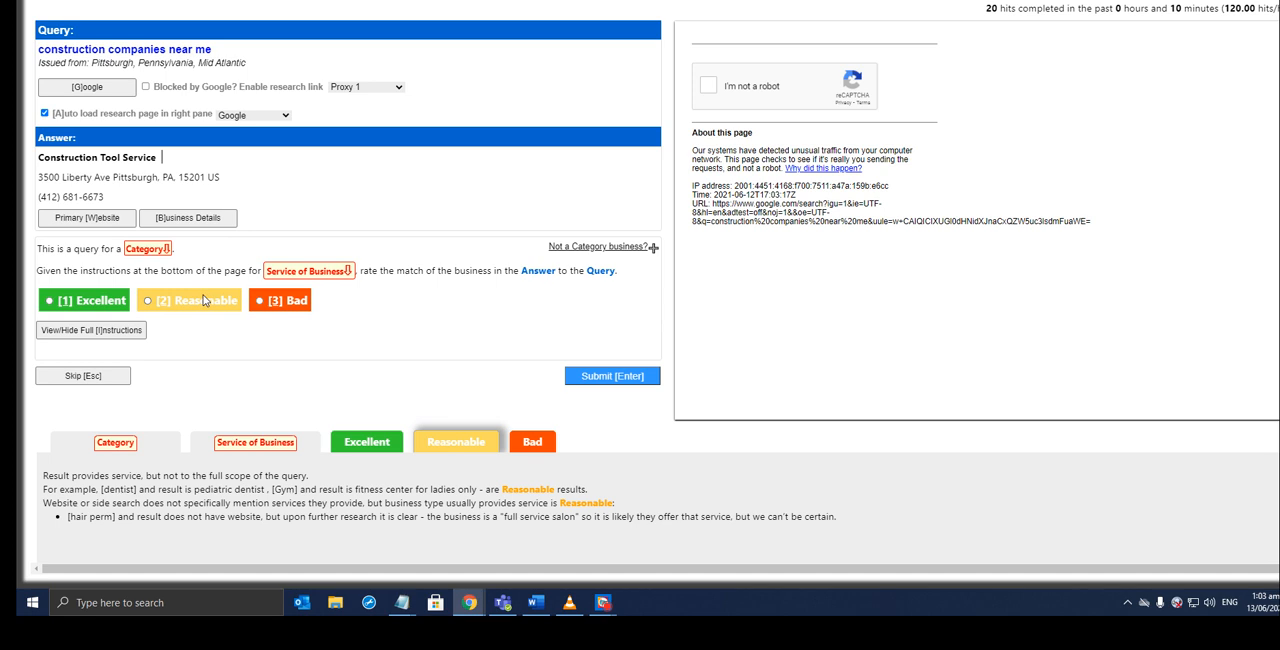
click(148, 300)
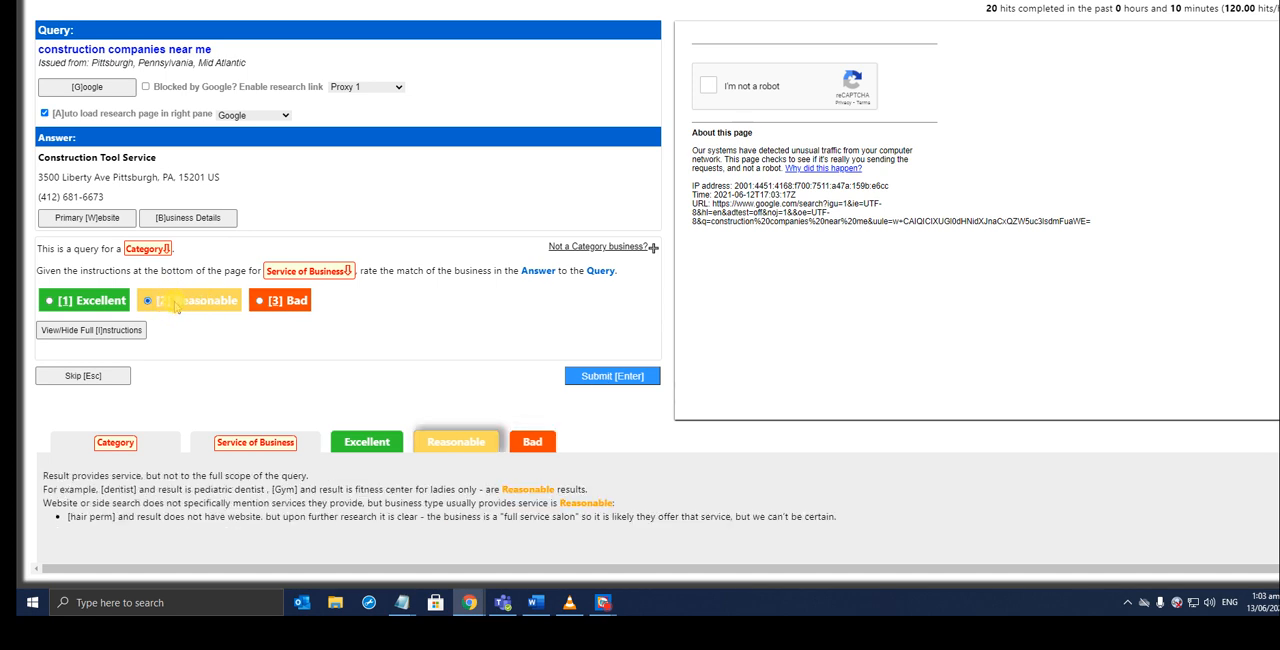
Change Construction Tool Service's rating to Bad and submit it, reaching 21 hits.
click(148, 300)
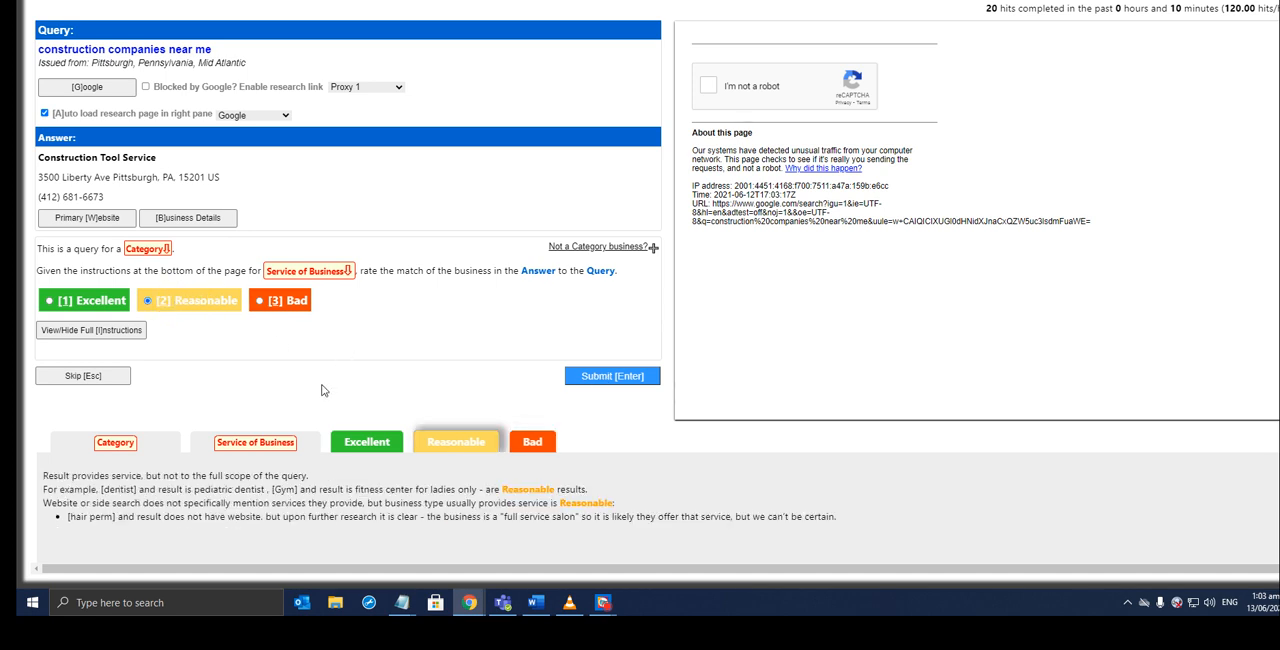
click(255, 441)
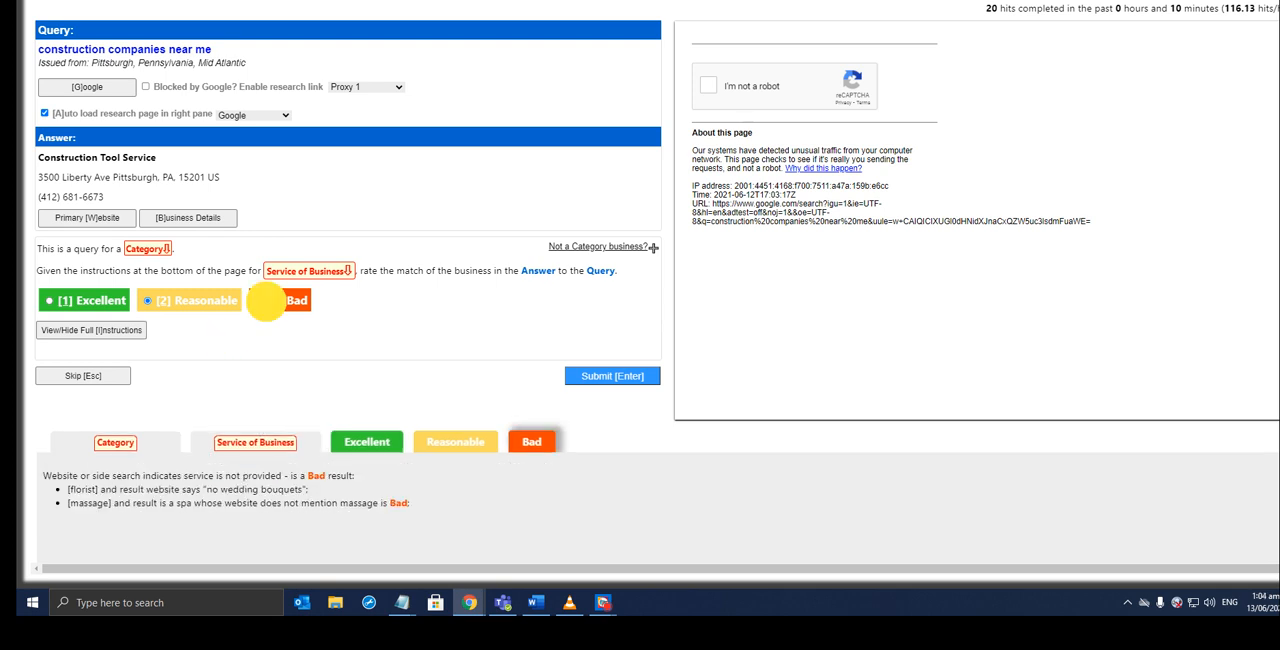
click(261, 300)
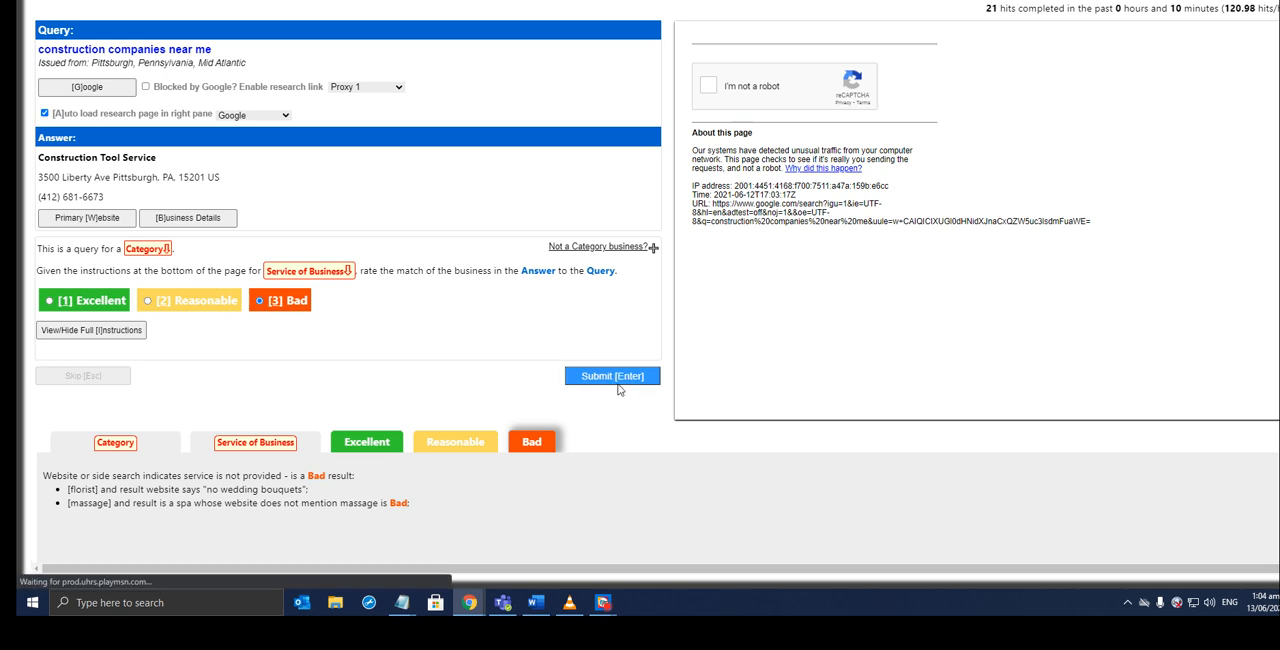
click(611, 375)
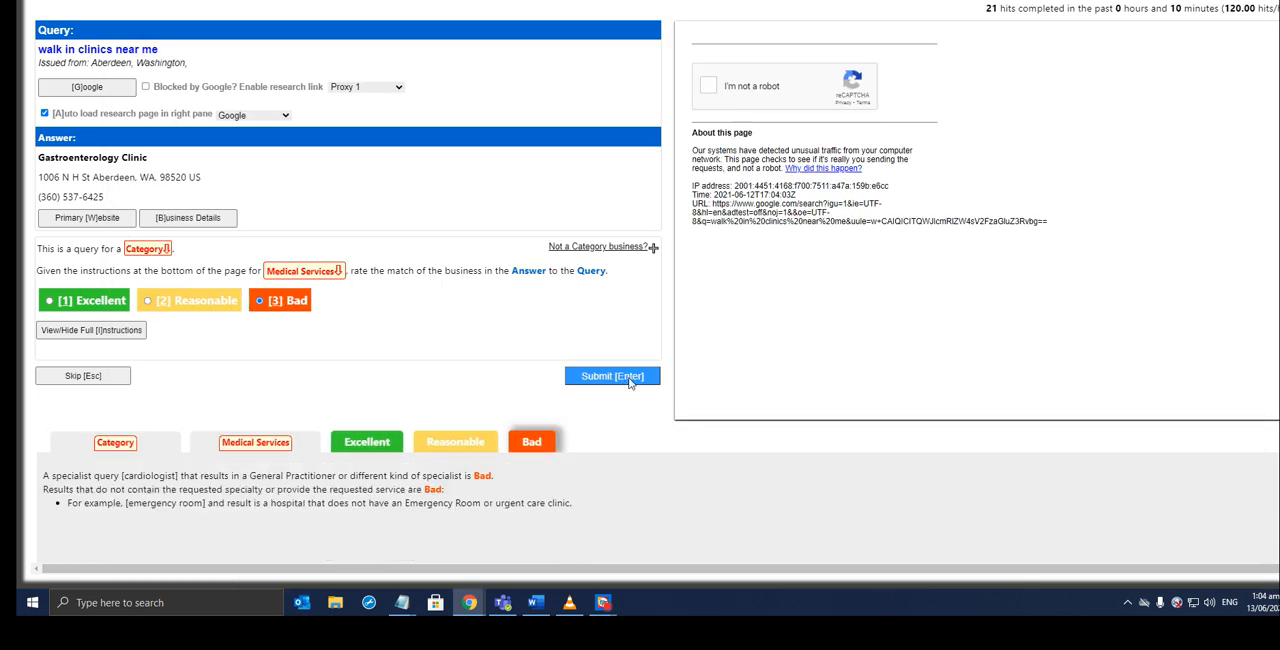
Submit the walk-in clinic hit as Bad, then rate the lactation consultancy Bad for hospital beacon ny and submit.
click(611, 375)
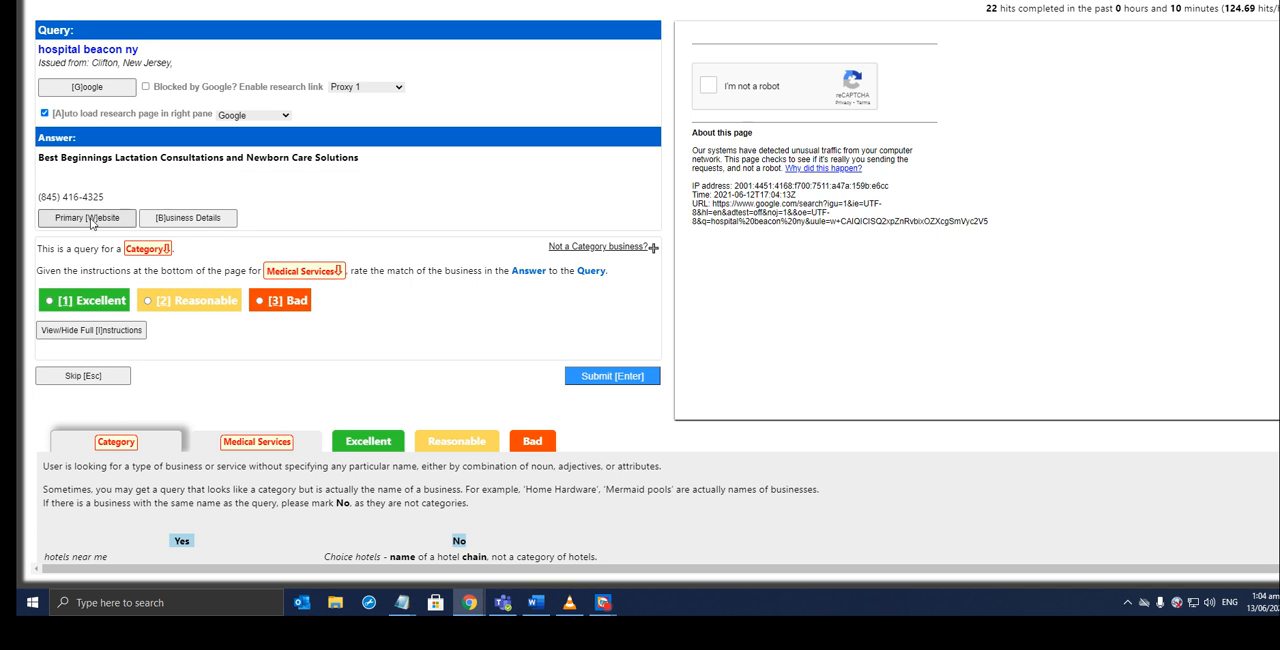
click(87, 218)
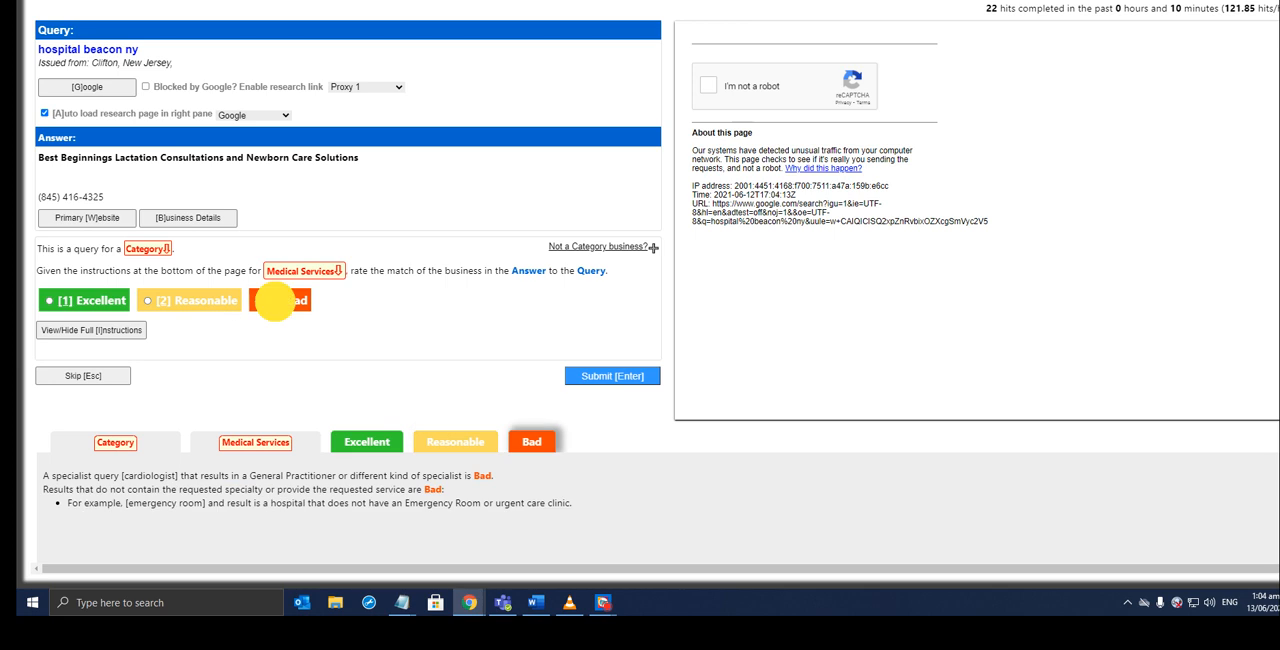
click(281, 300)
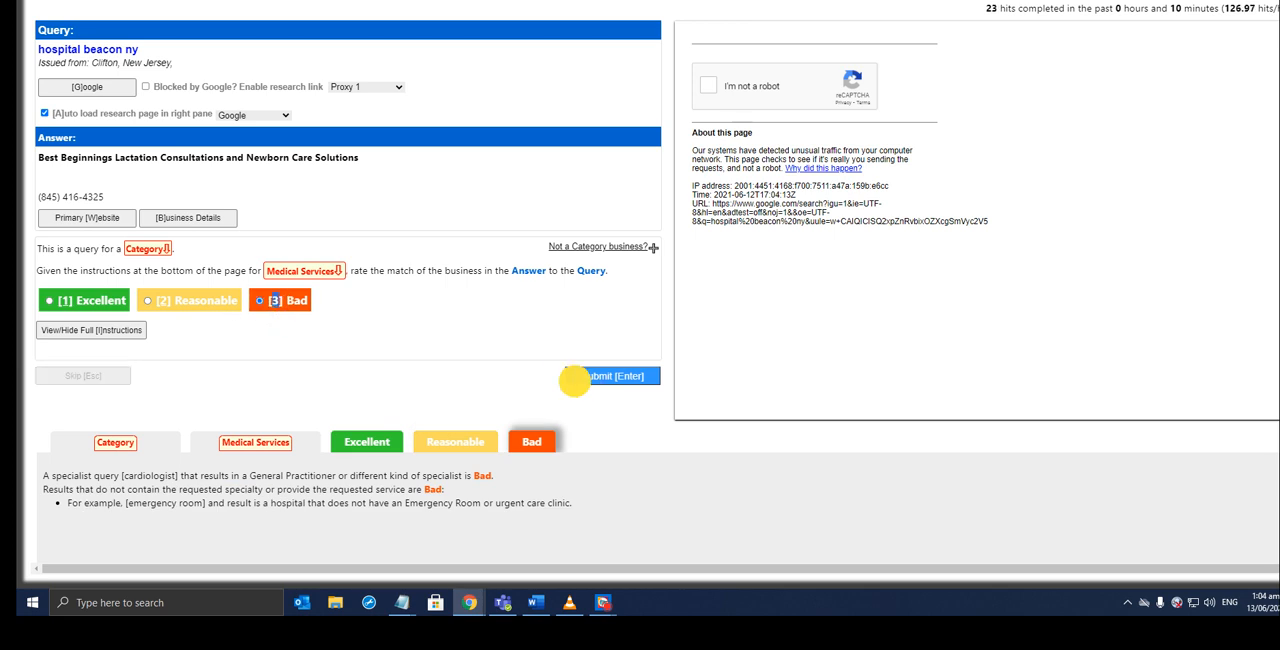
click(612, 375)
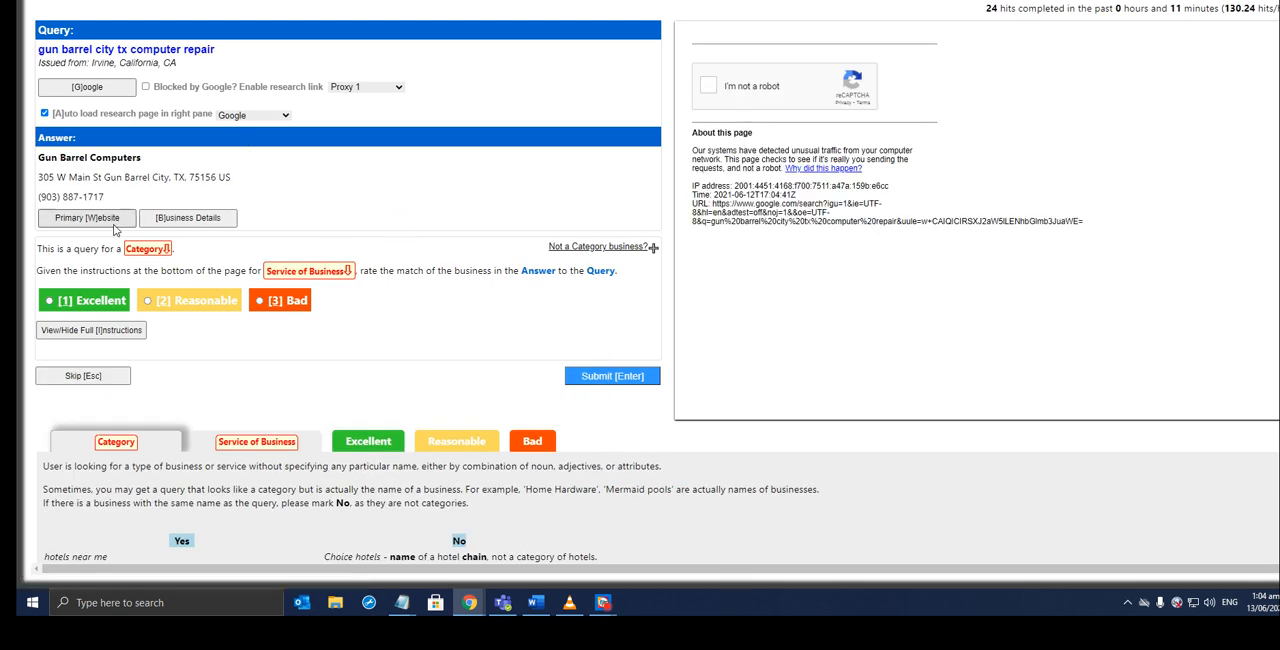
Highlight 'computer' in the query, open Gun Barrel Computers' site and view its About page of services and rates.
click(86, 218)
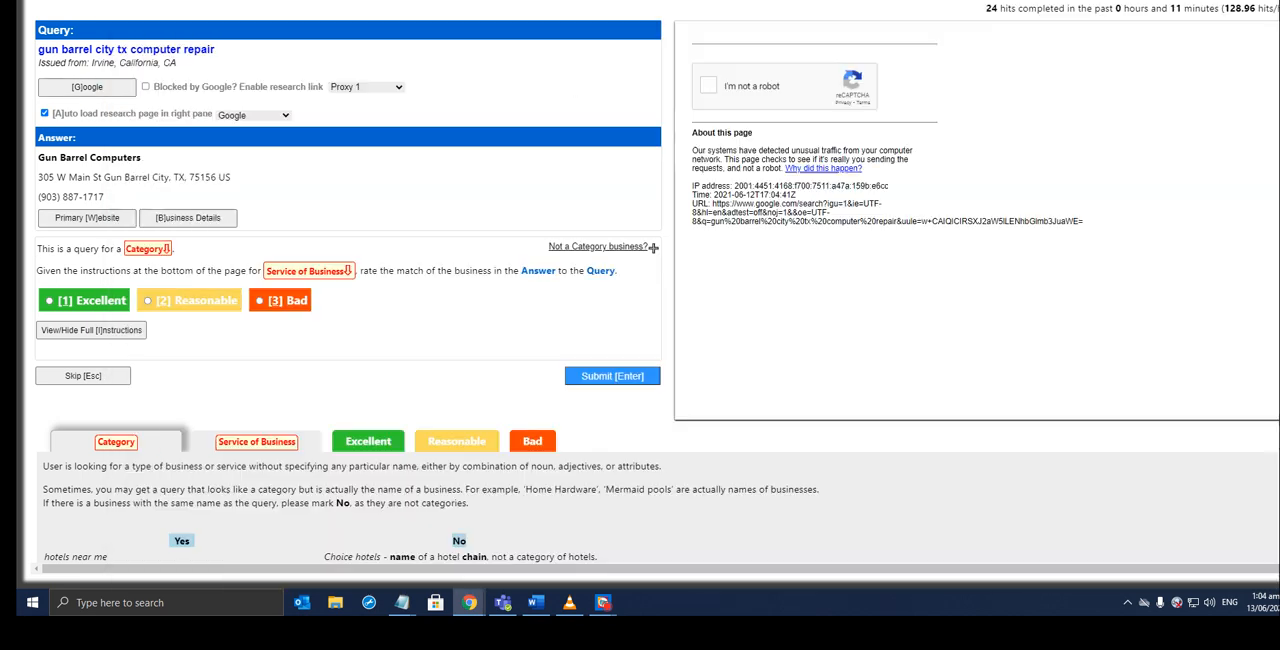
double_click(156, 48)
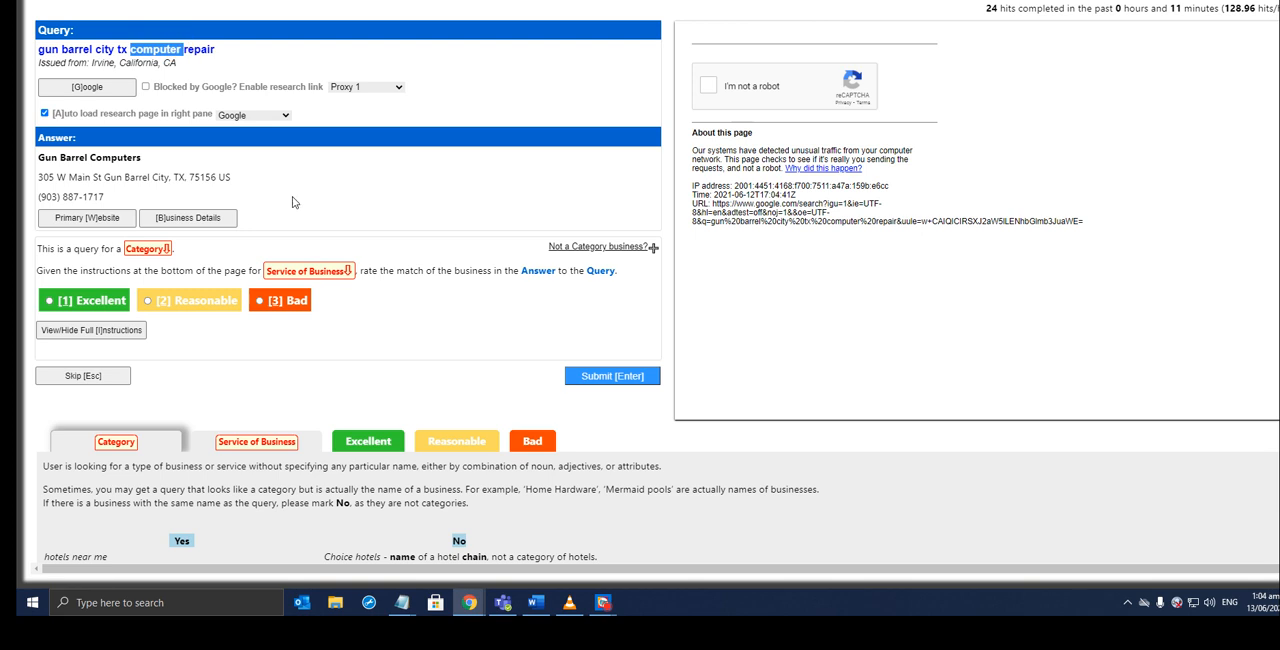
click(86, 218)
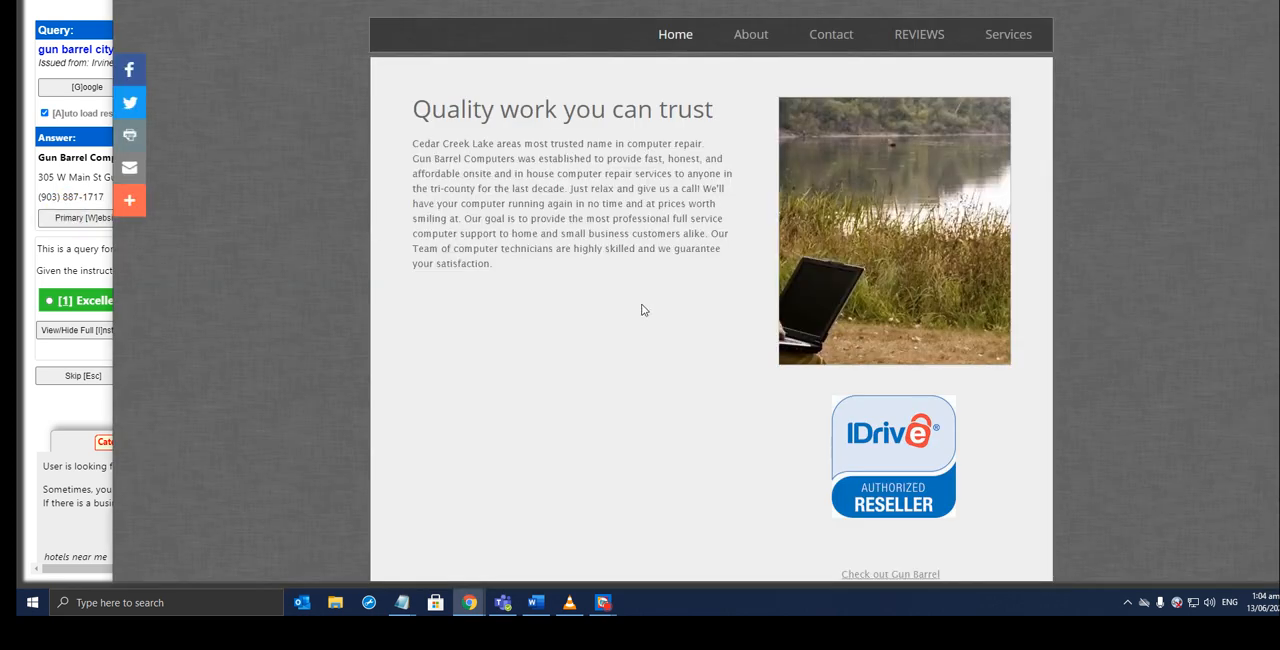
scroll(down, 3)
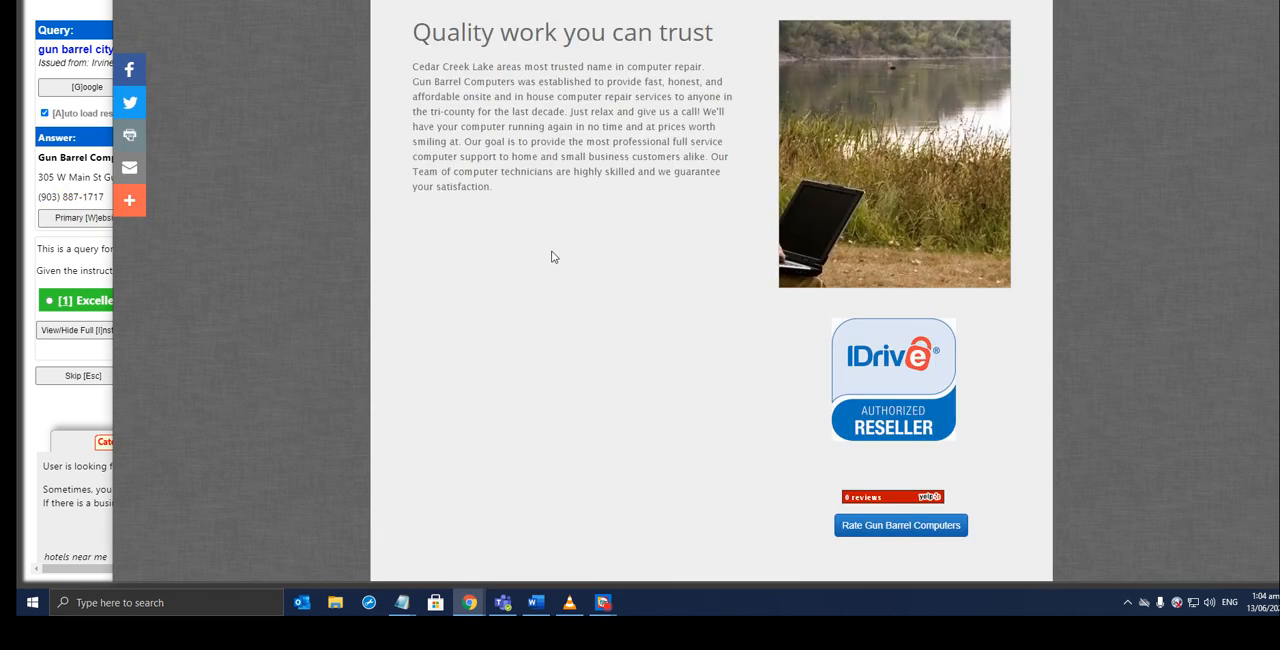
click(751, 34)
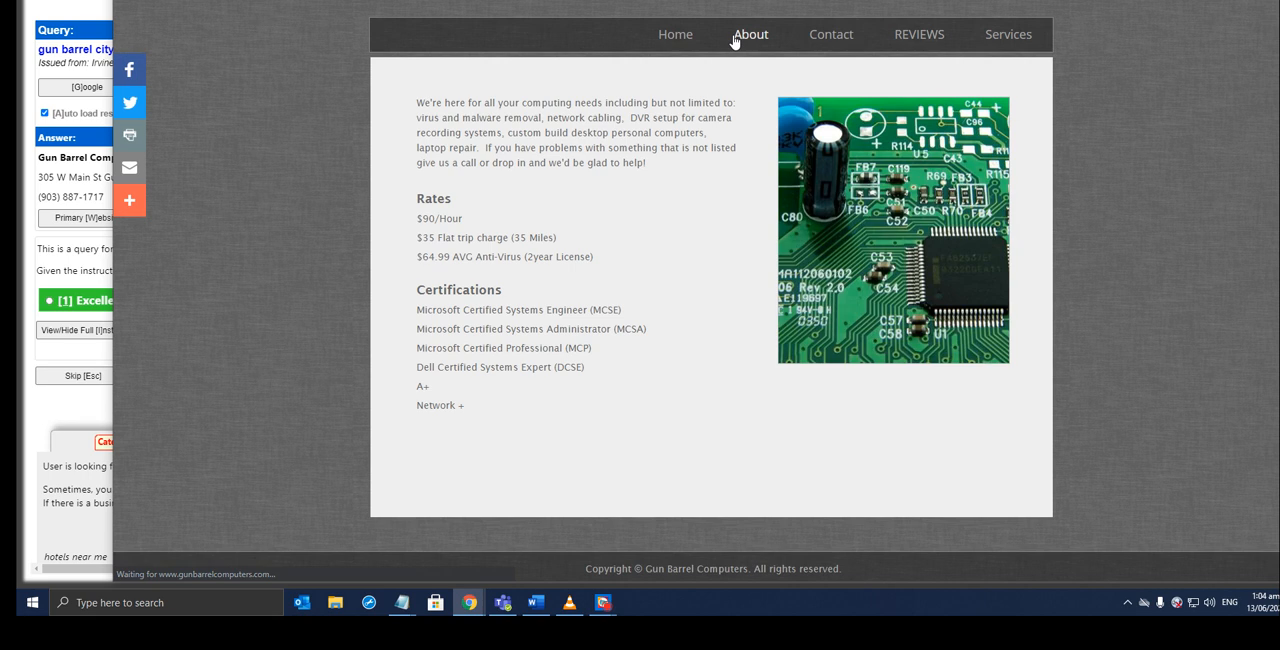